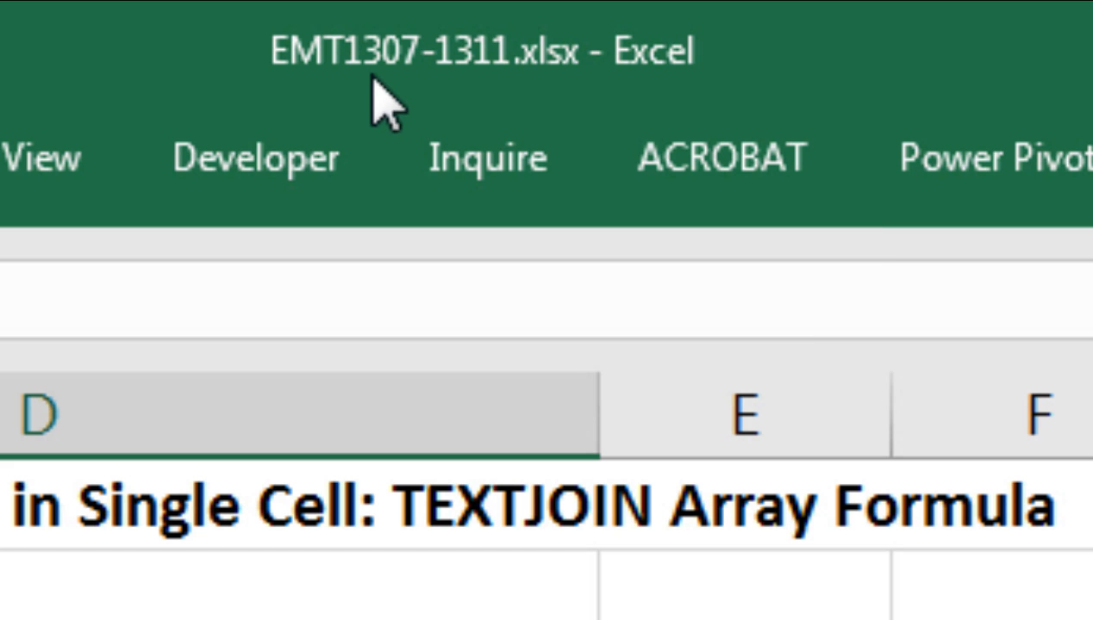
mouse_move(457, 117)
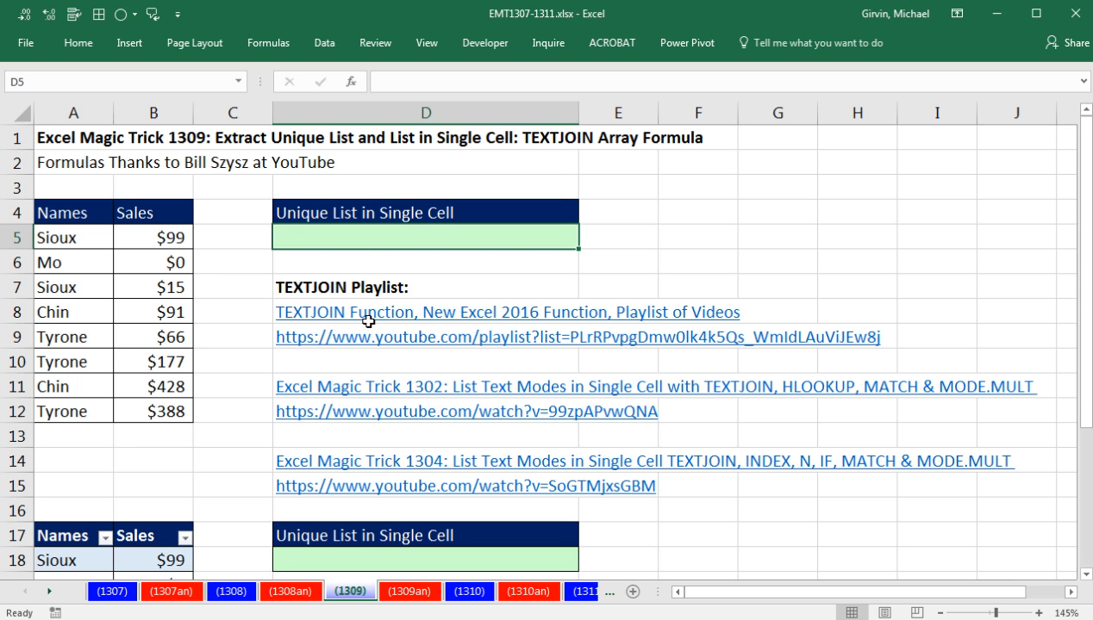
mouse_move(239, 382)
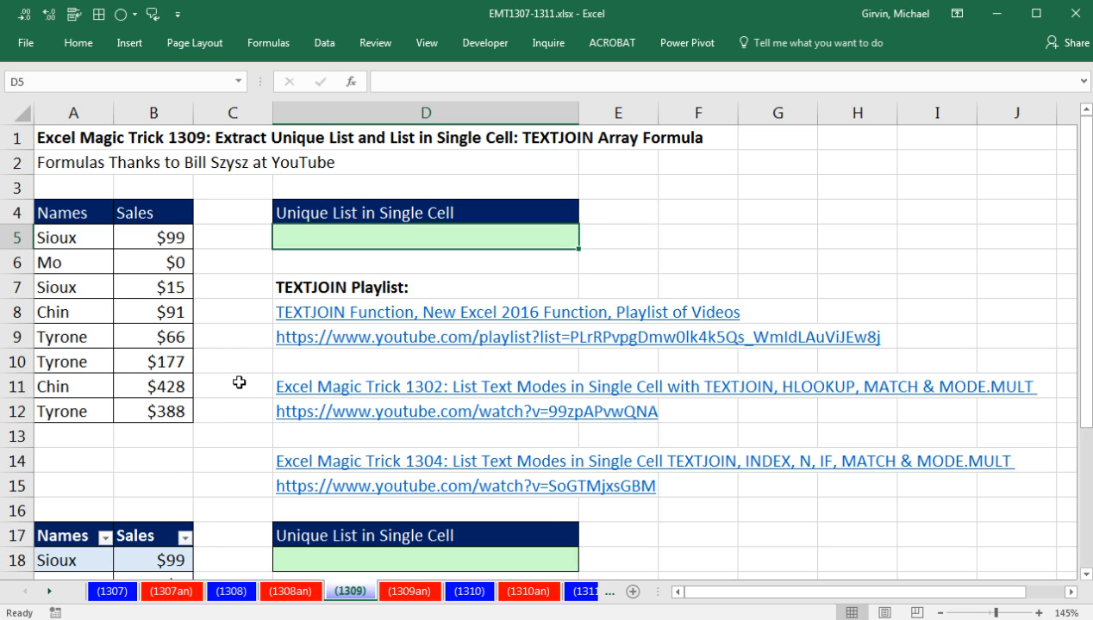
mouse_move(98, 238)
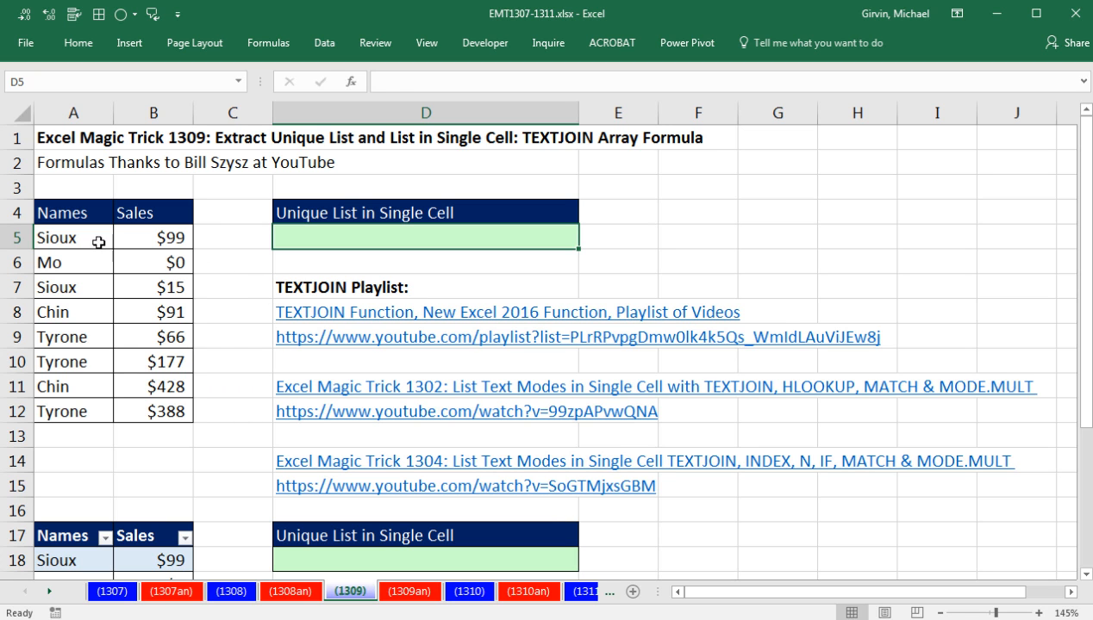
Build =MATCH(A5:A12,A5:A12,0) in D5, matching the names list against itself exactly
drag(72, 238, 72, 361)
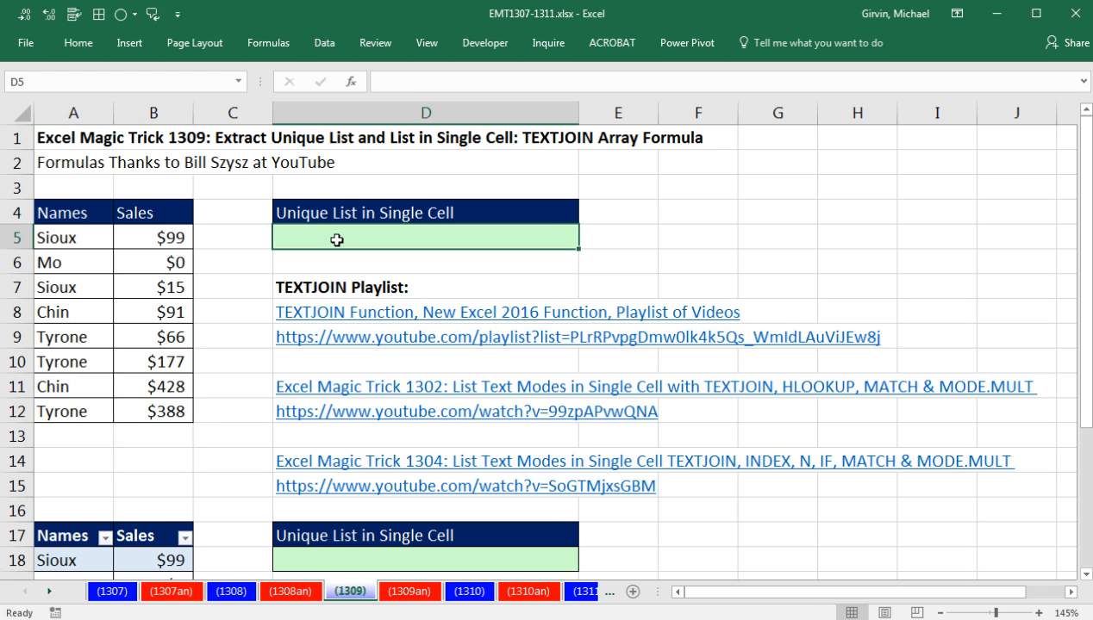
mouse_move(110, 212)
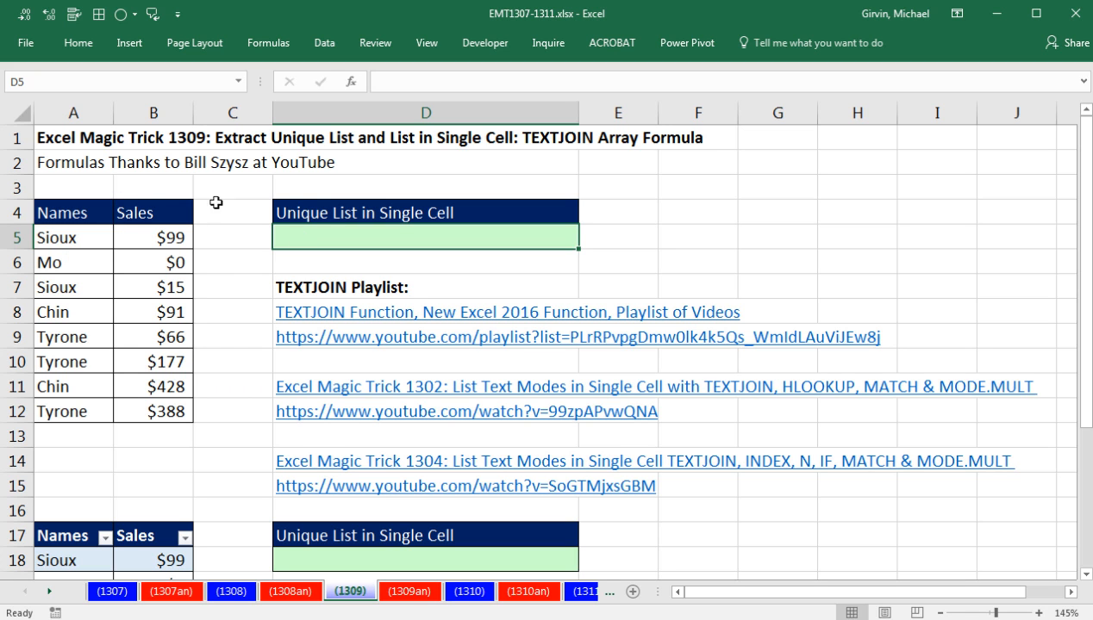
mouse_move(503, 200)
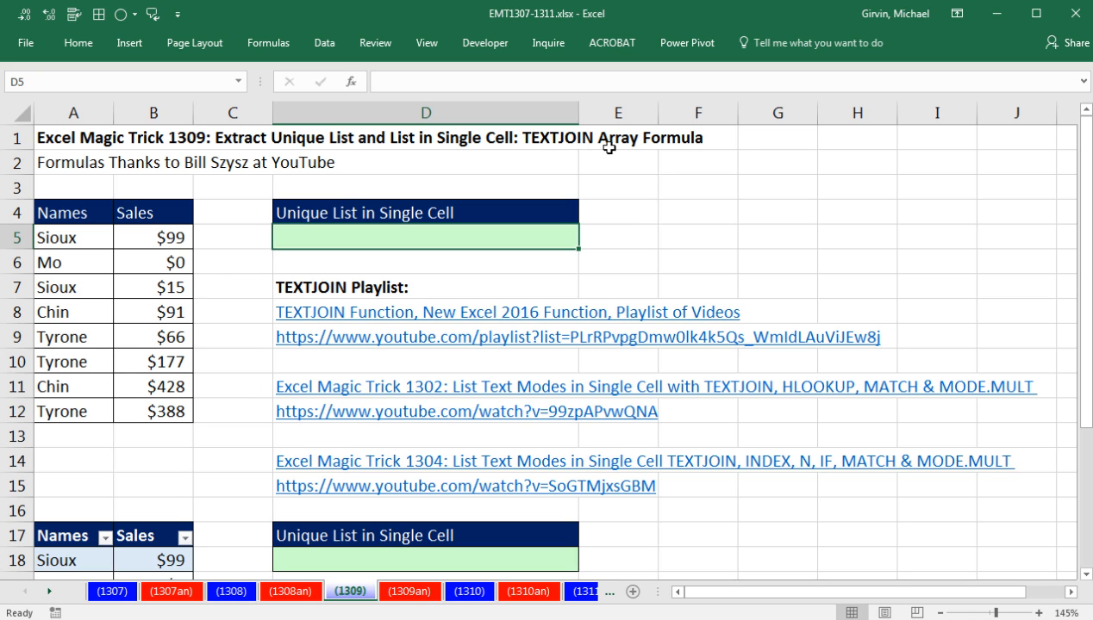
mouse_move(569, 164)
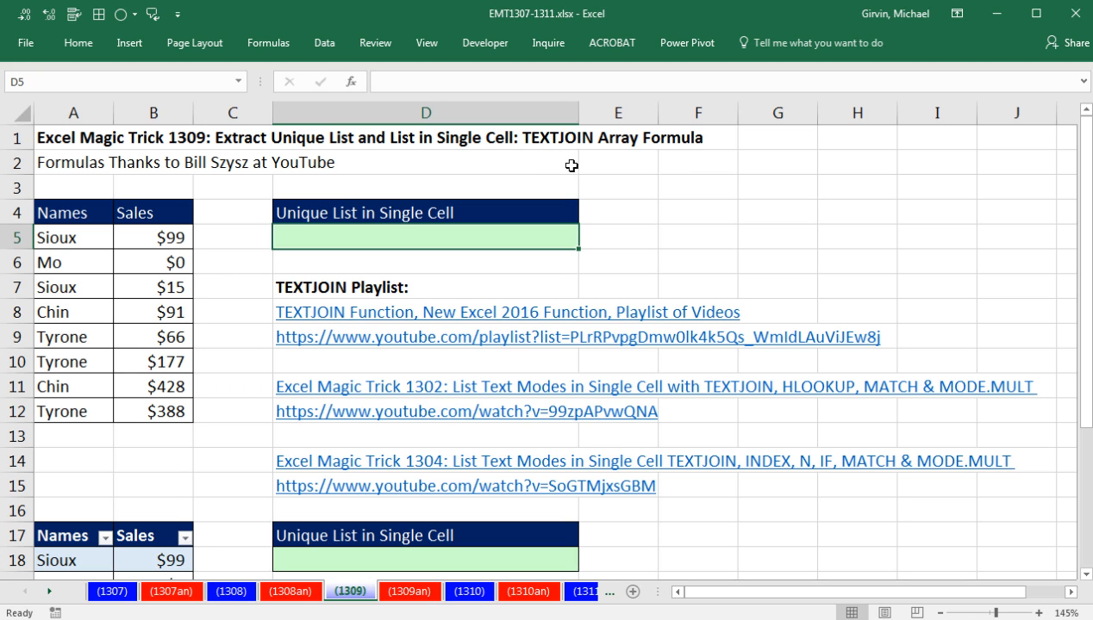
mouse_move(598, 172)
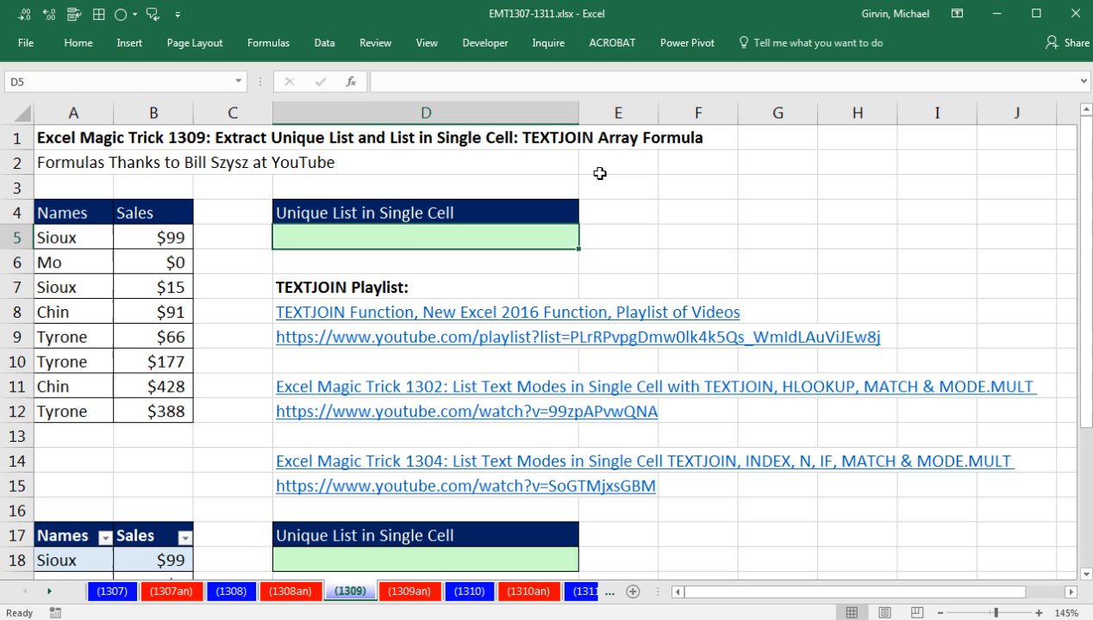
mouse_move(583, 155)
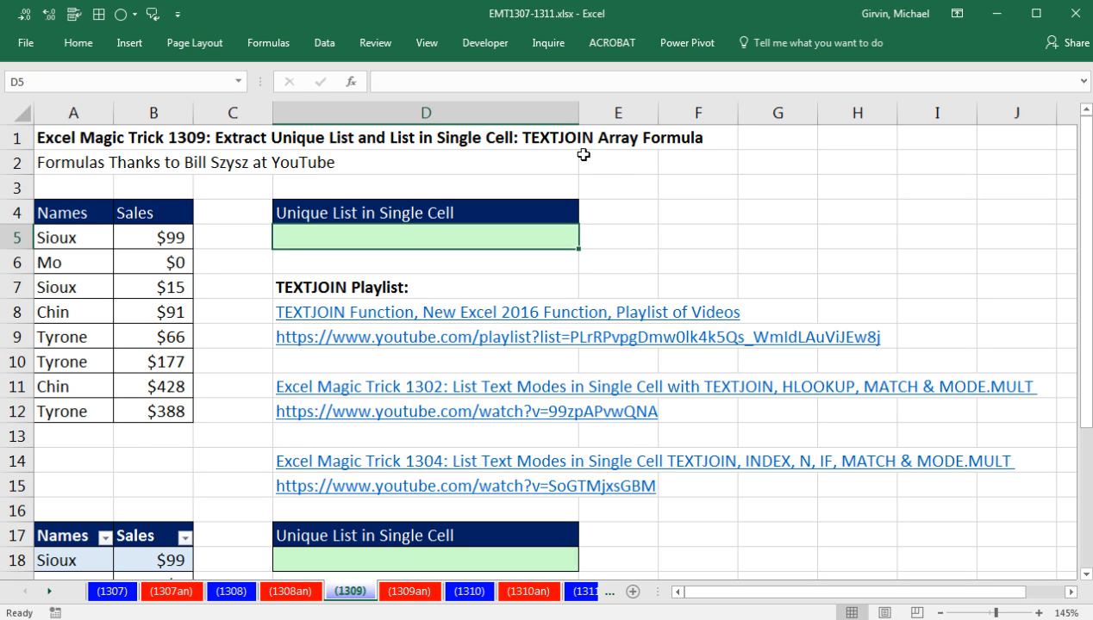
mouse_move(541, 143)
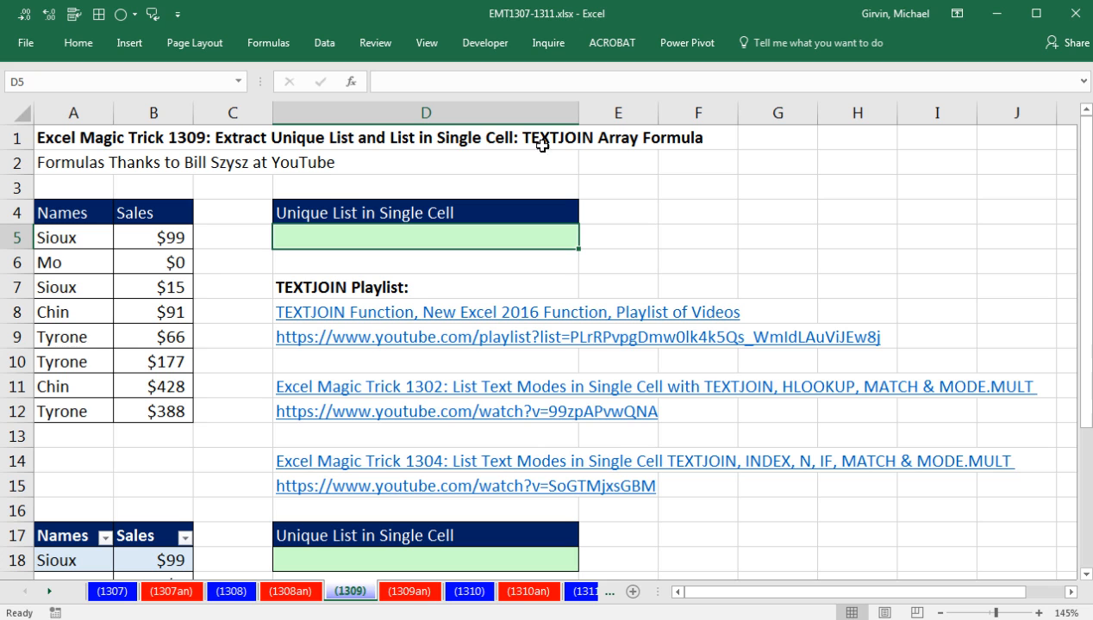
mouse_move(188, 176)
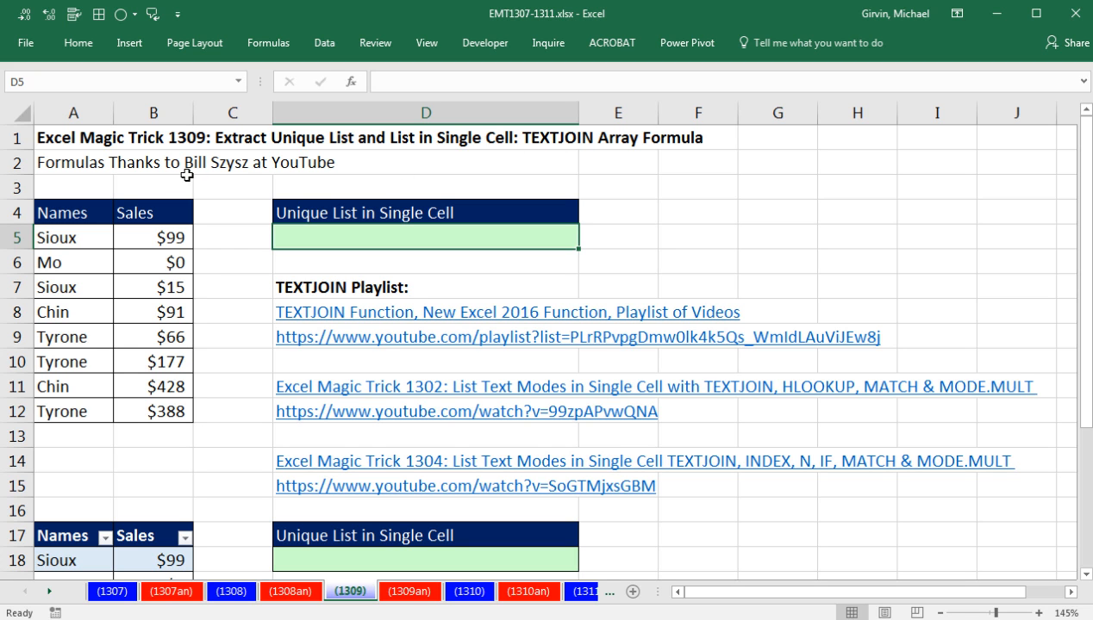
mouse_move(237, 181)
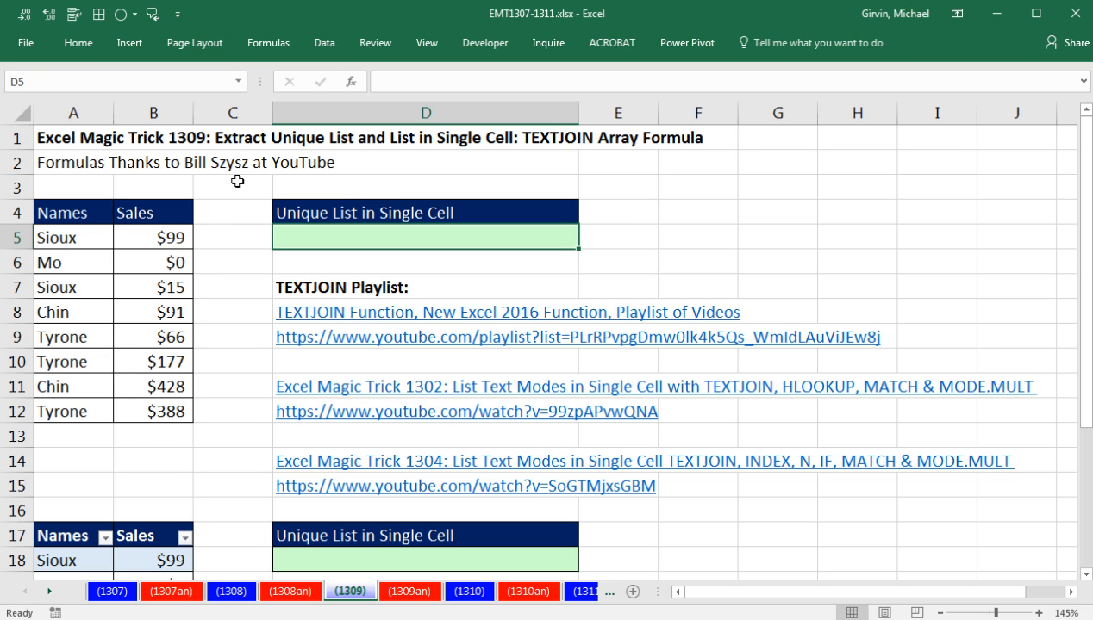
mouse_move(80, 238)
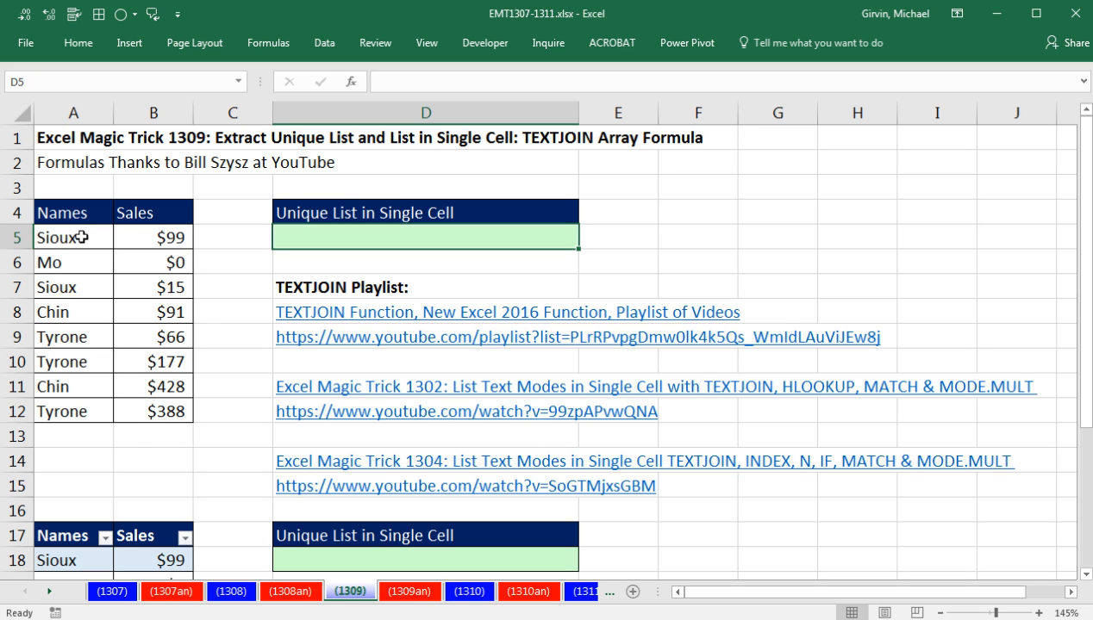
mouse_move(135, 238)
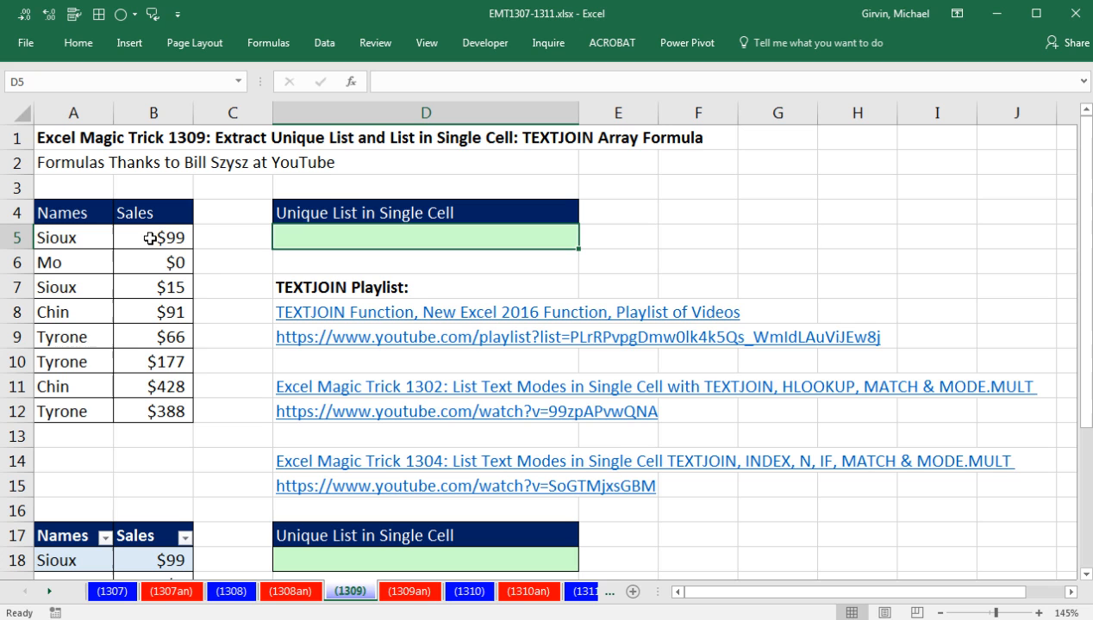
mouse_move(145, 369)
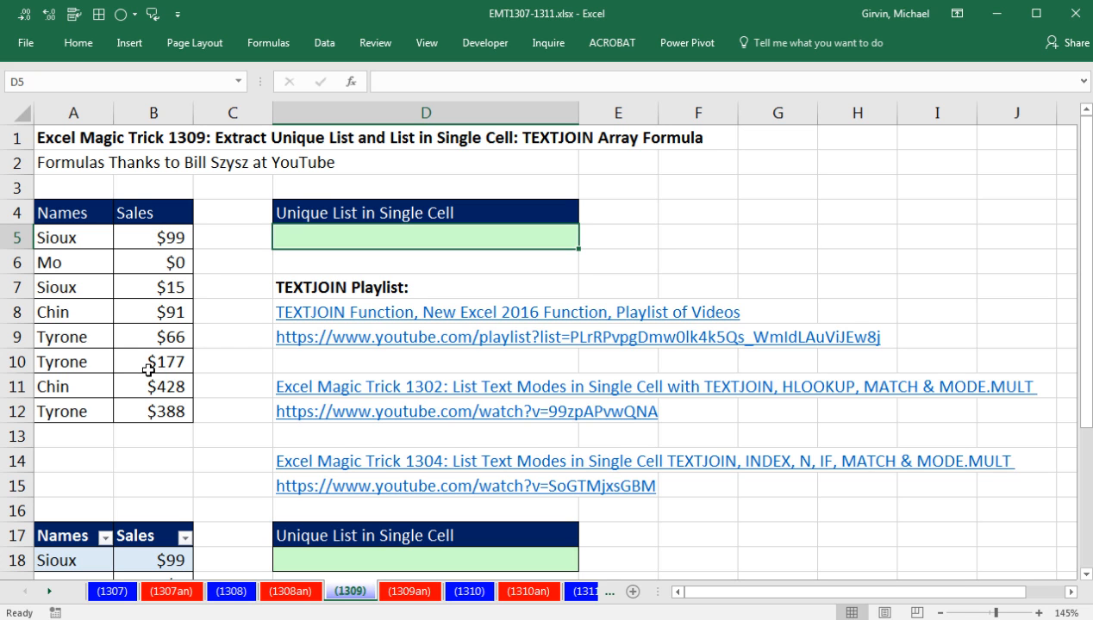
mouse_move(65, 386)
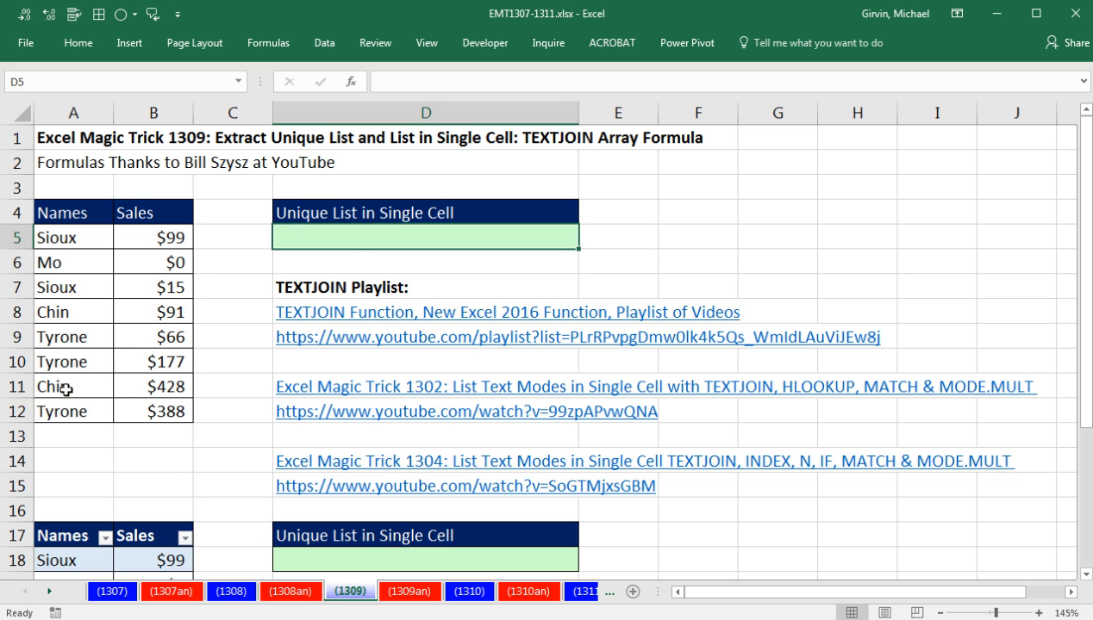
mouse_move(359, 262)
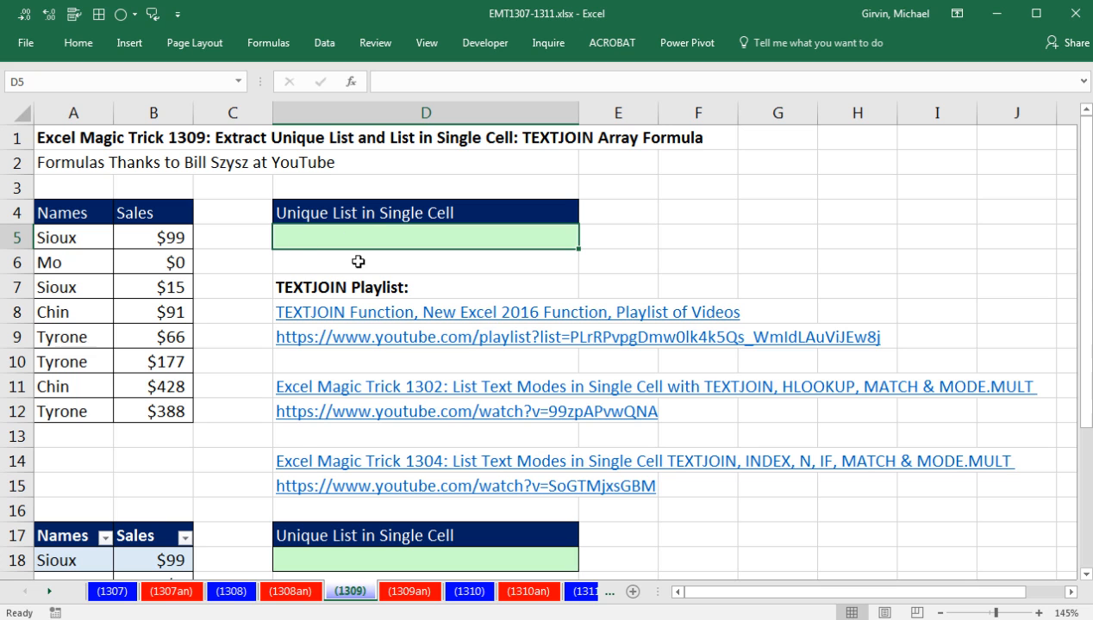
text(=ma)
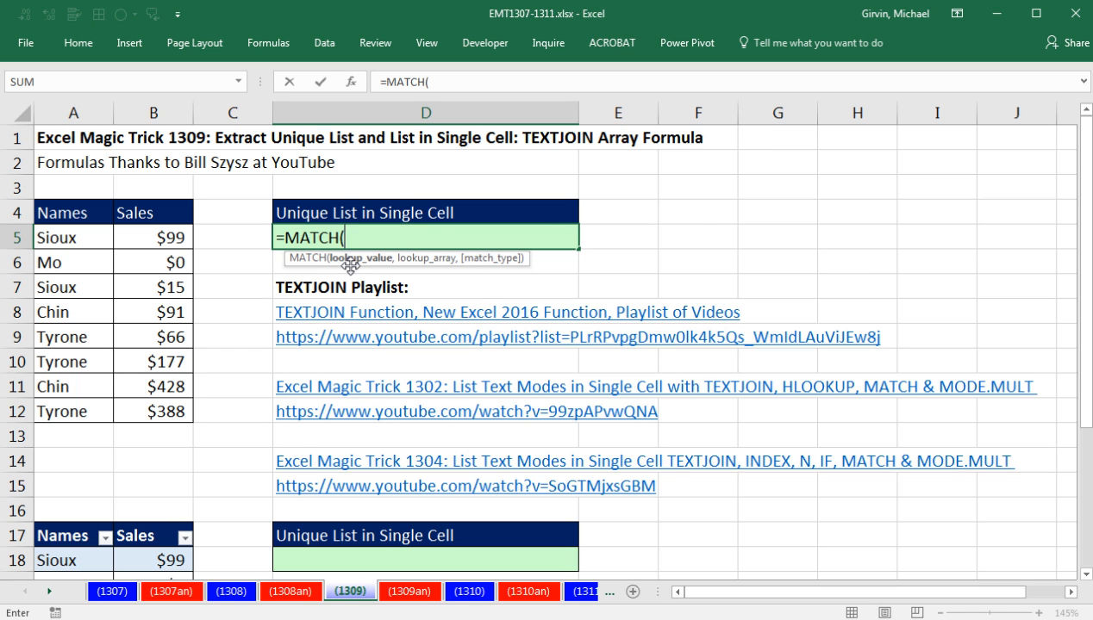
mouse_move(355, 272)
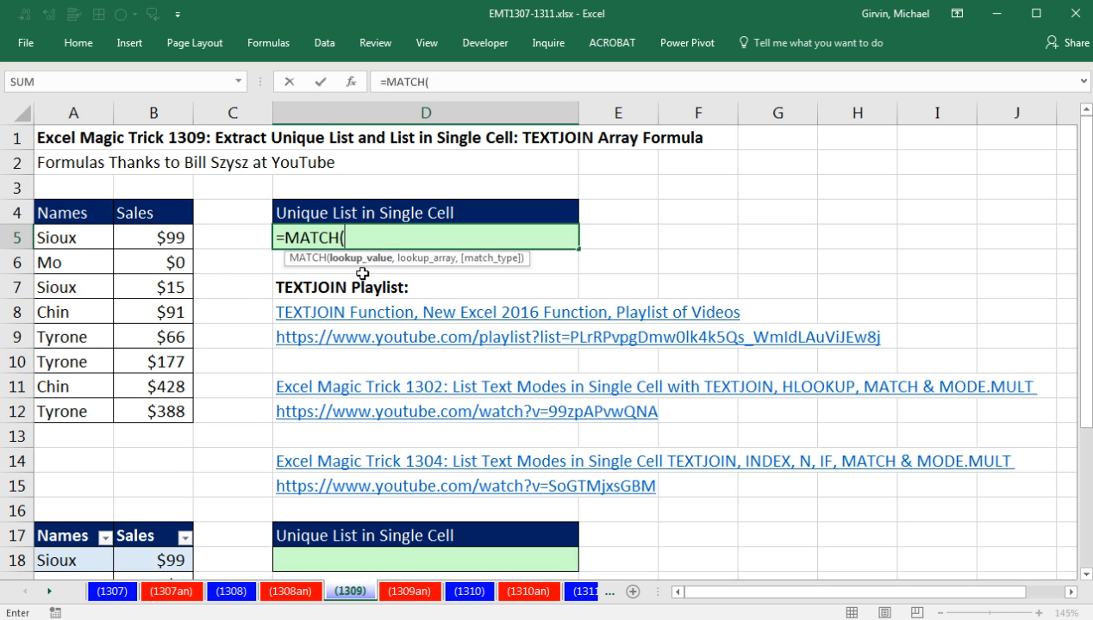
mouse_move(140, 388)
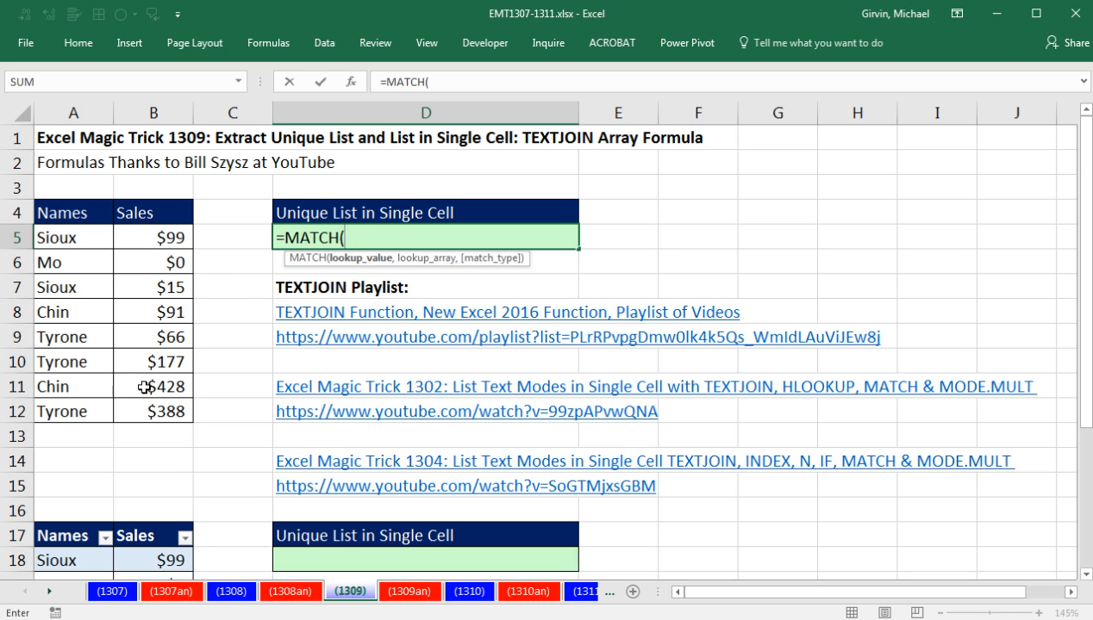
mouse_move(349, 271)
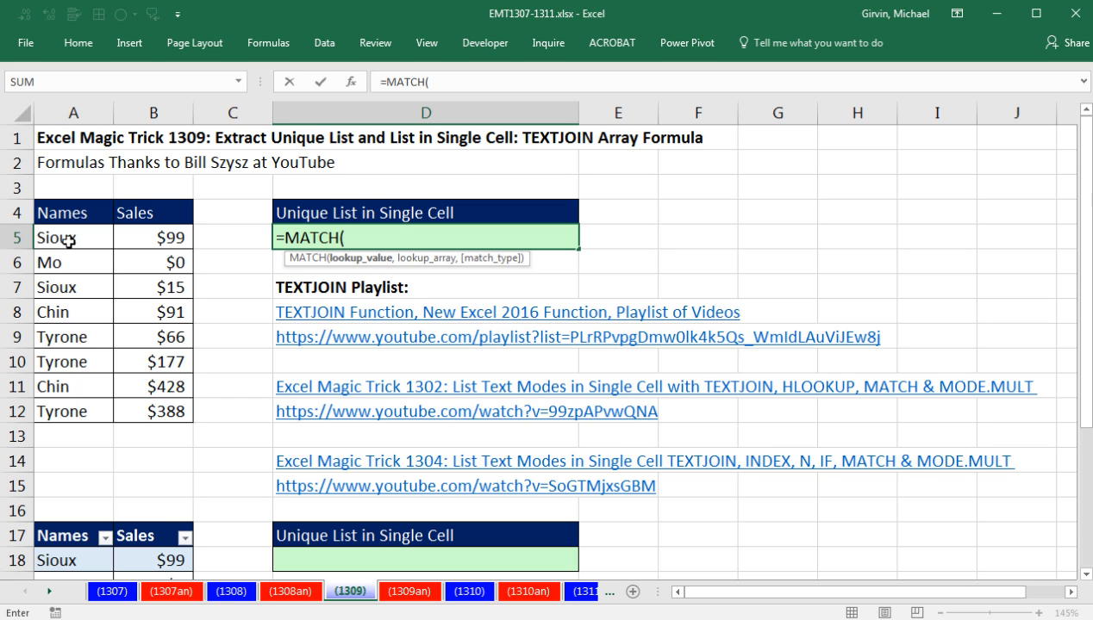
drag(72, 237, 73, 411)
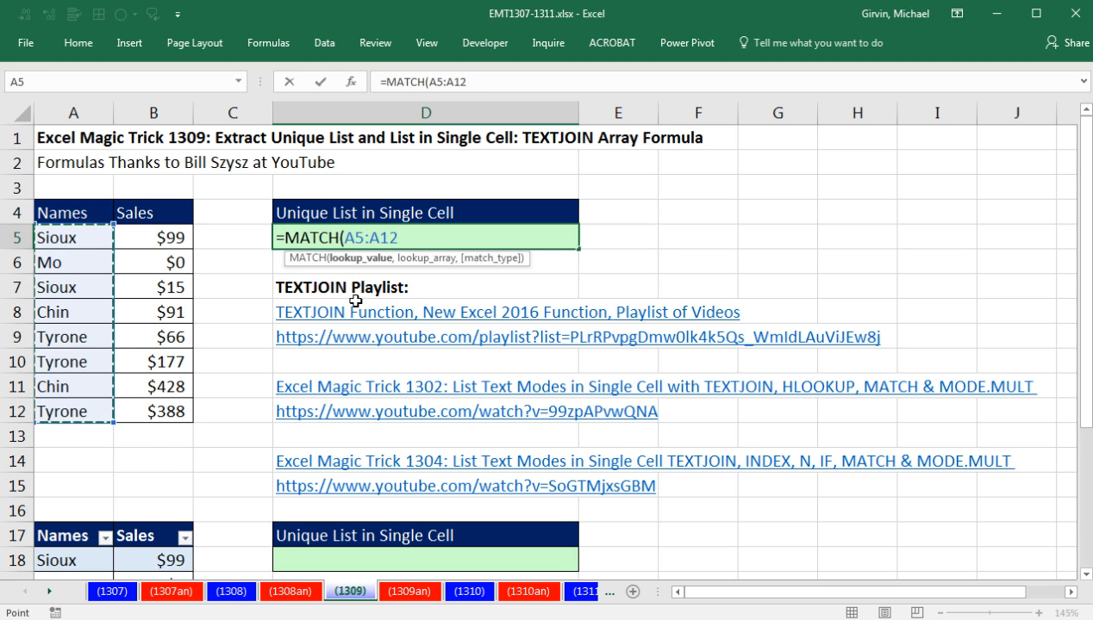
mouse_move(339, 273)
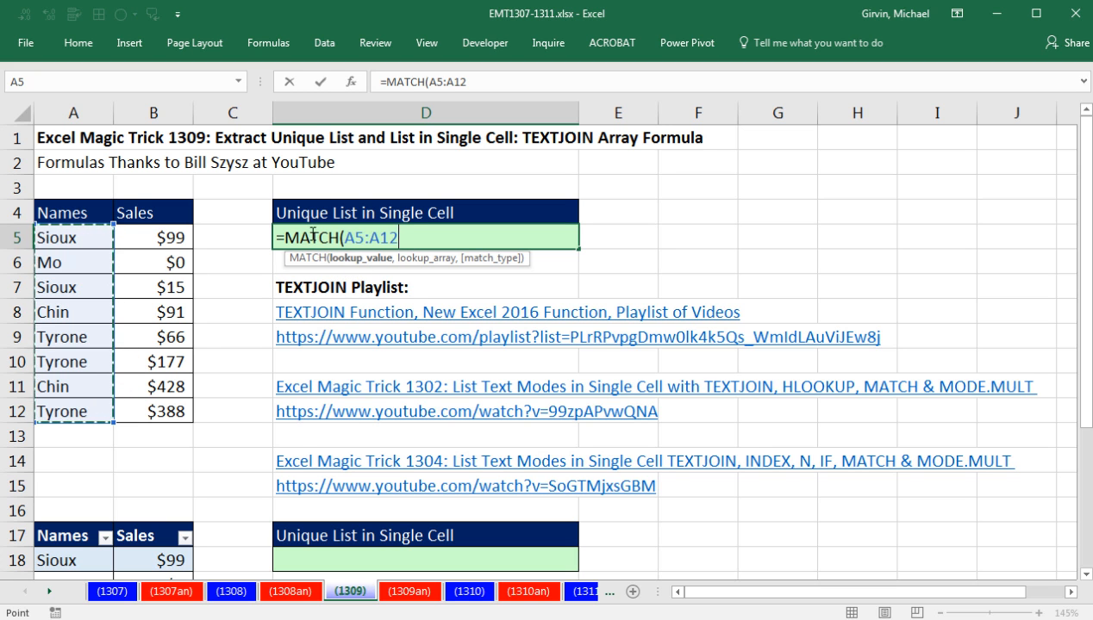
mouse_move(434, 165)
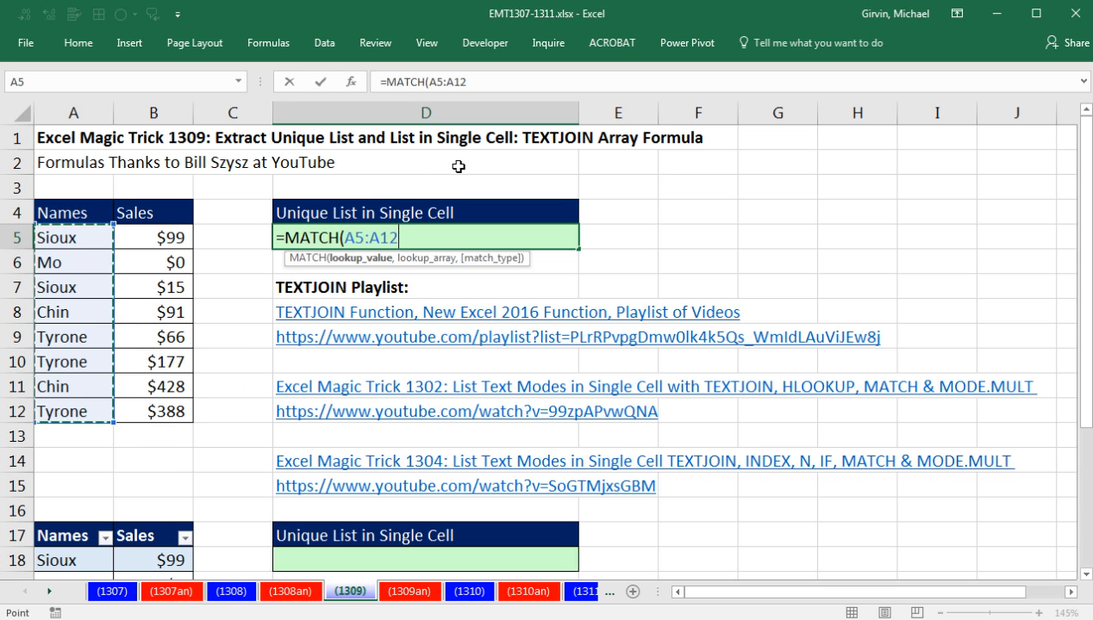
text(,)
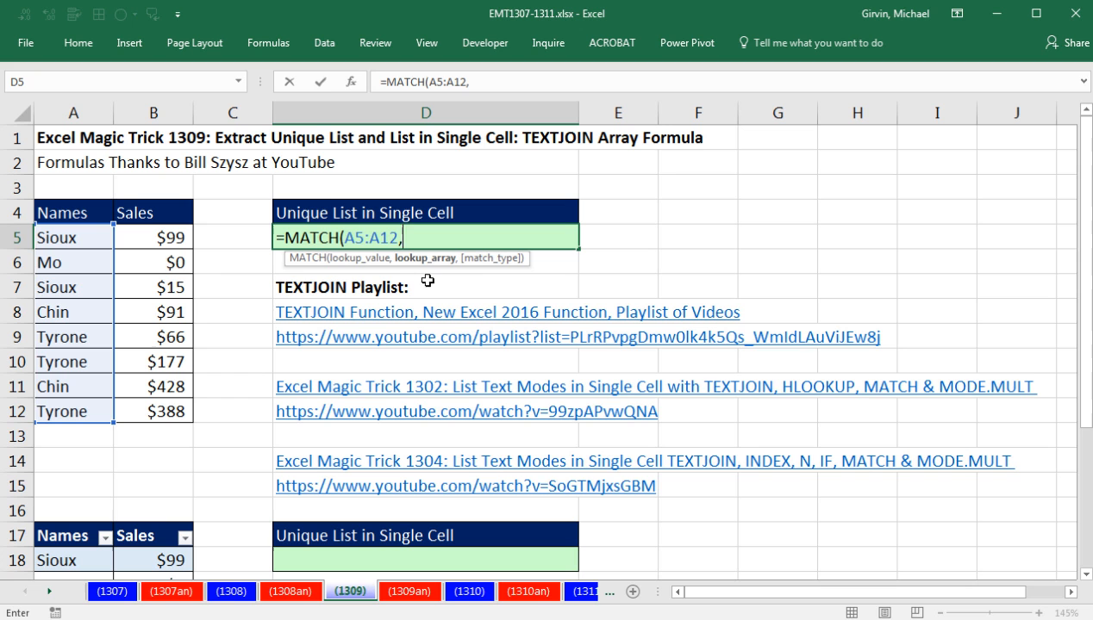
click(69, 238)
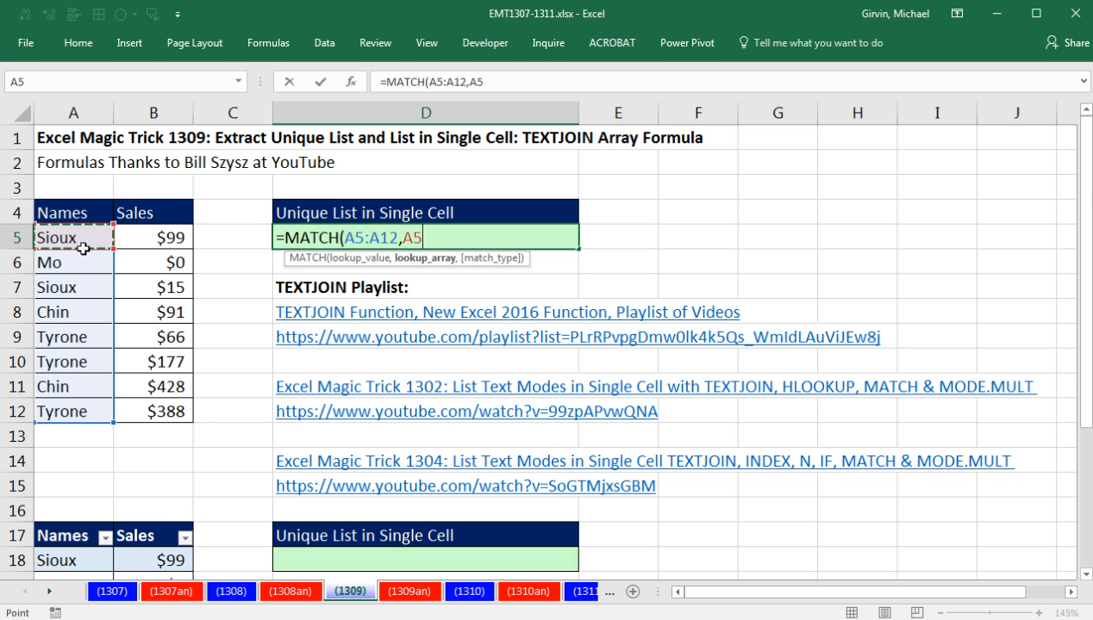
drag(72, 238, 73, 410)
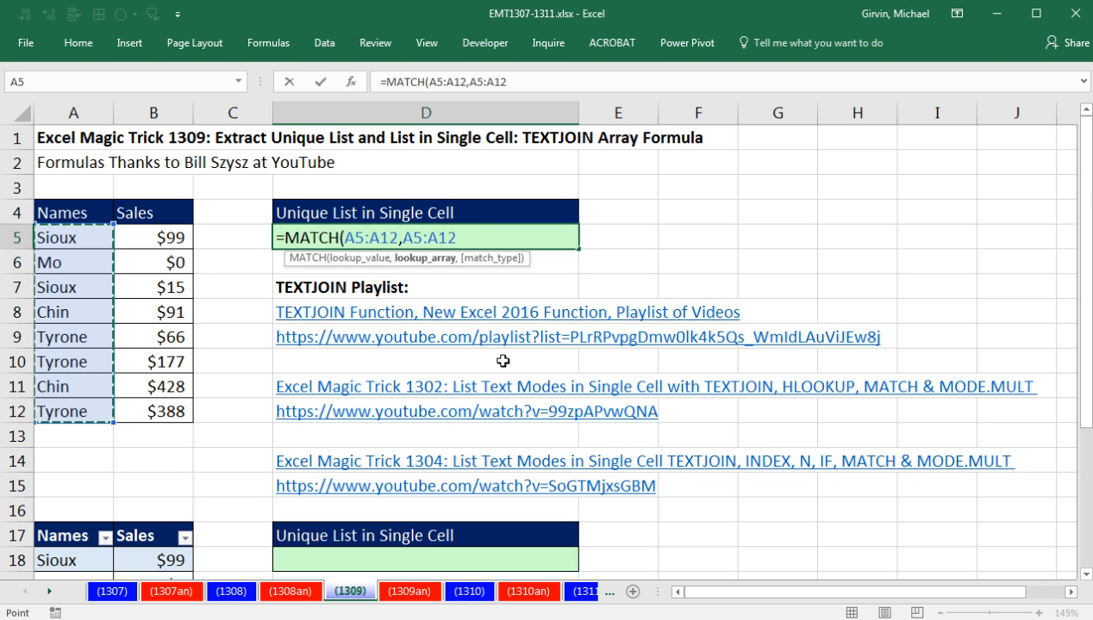
mouse_move(505, 360)
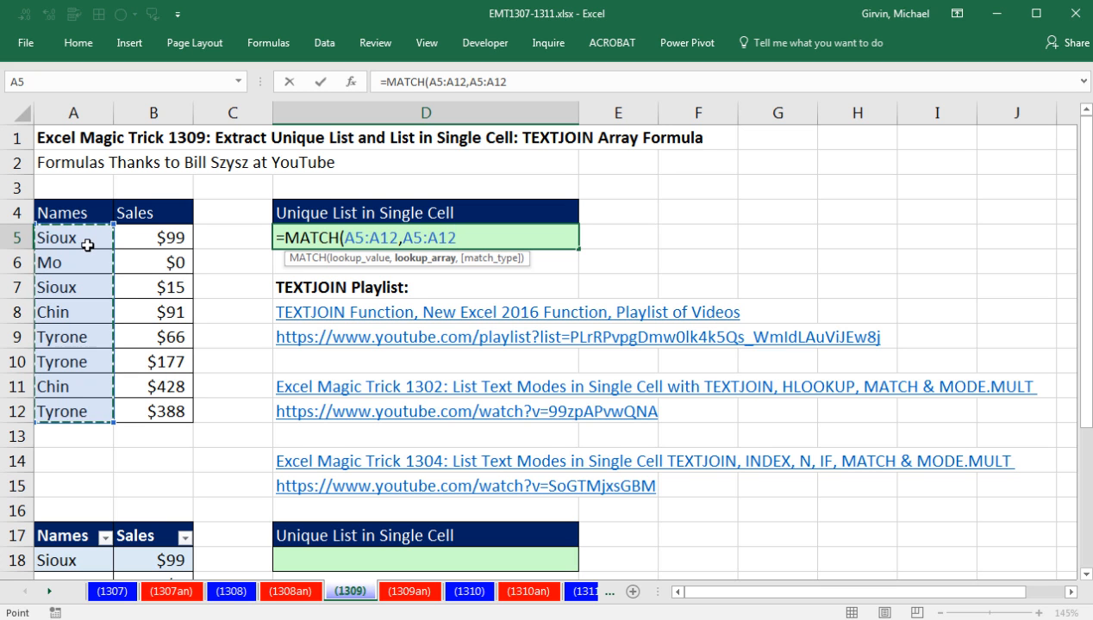
mouse_move(448, 285)
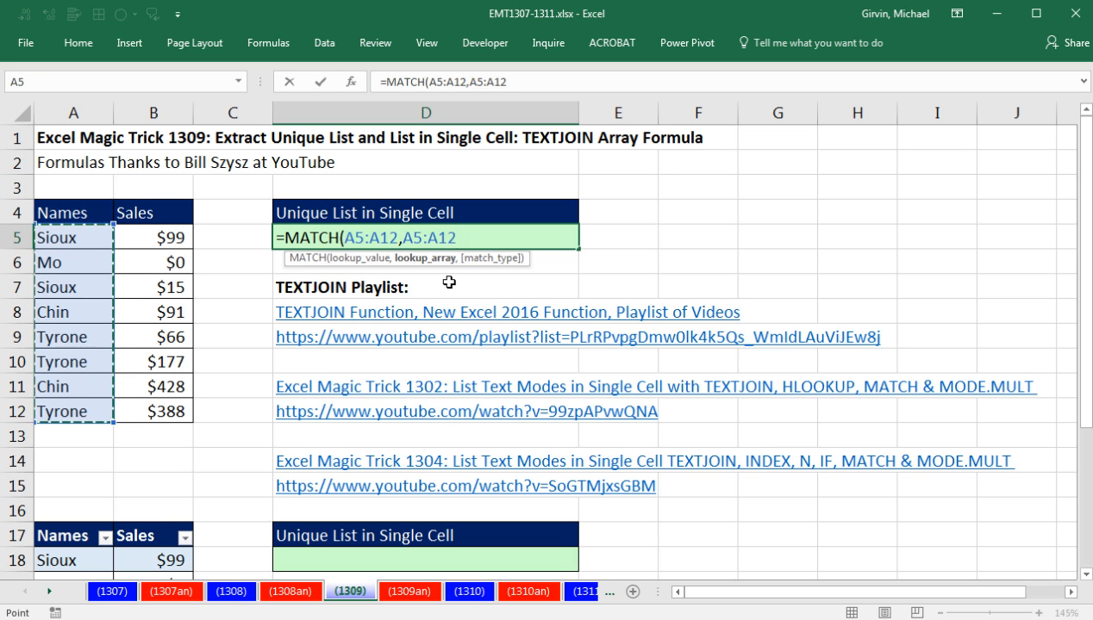
text(,)
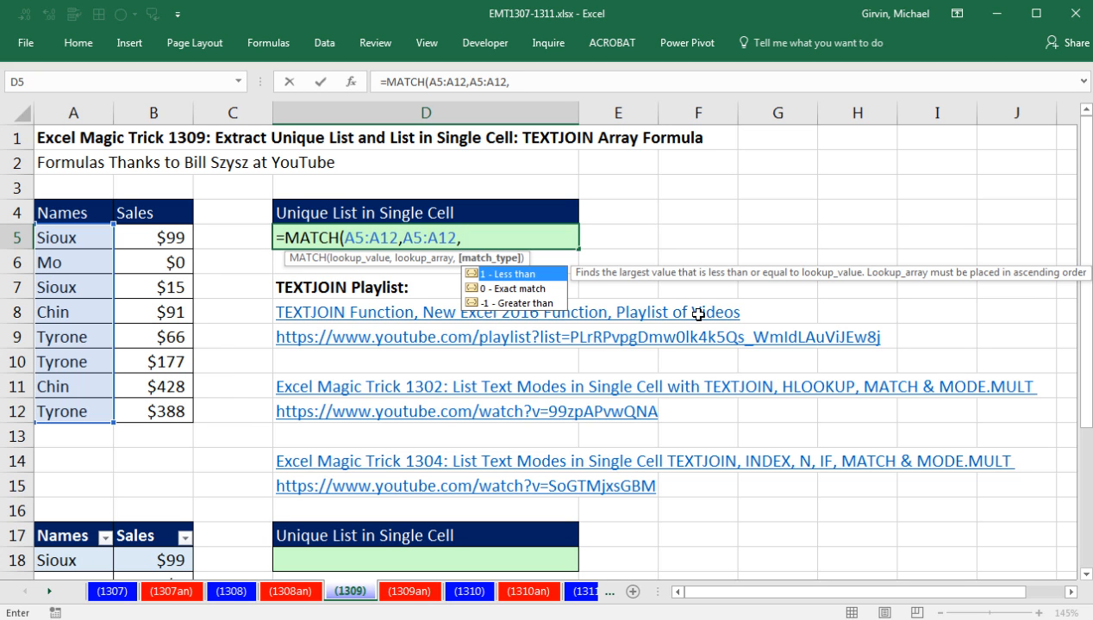
text(0))
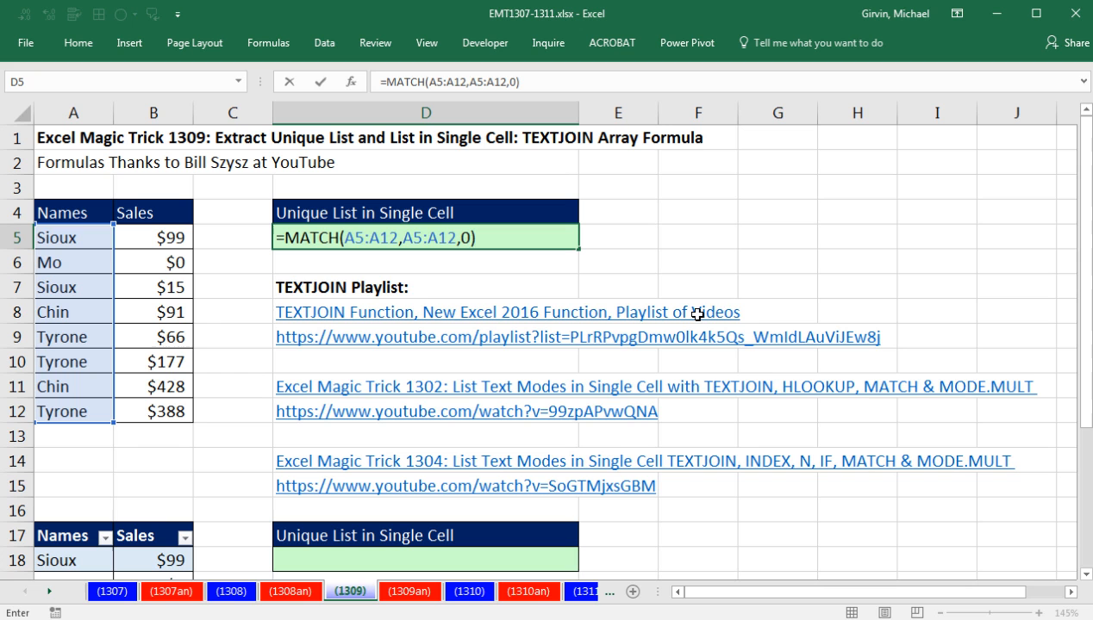
key(F9)
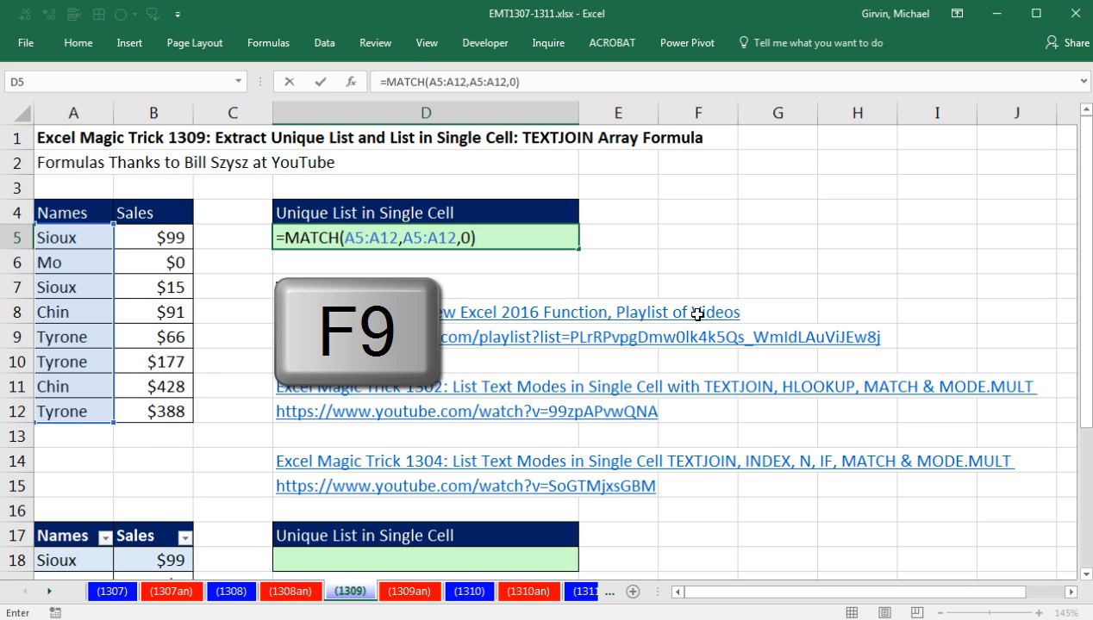
key(F9)
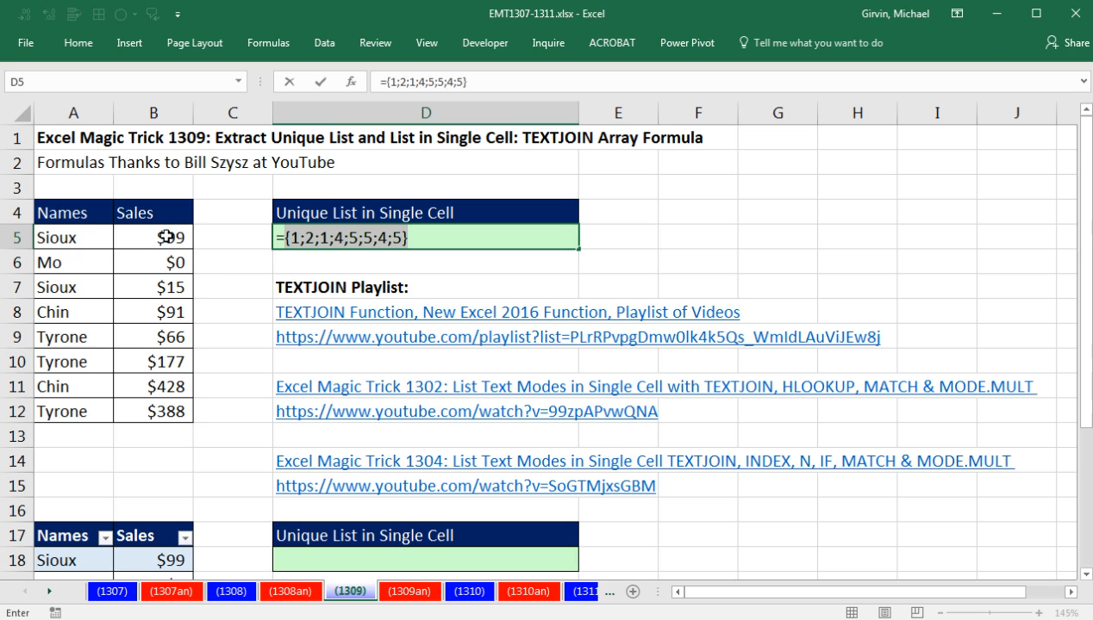
mouse_move(110, 266)
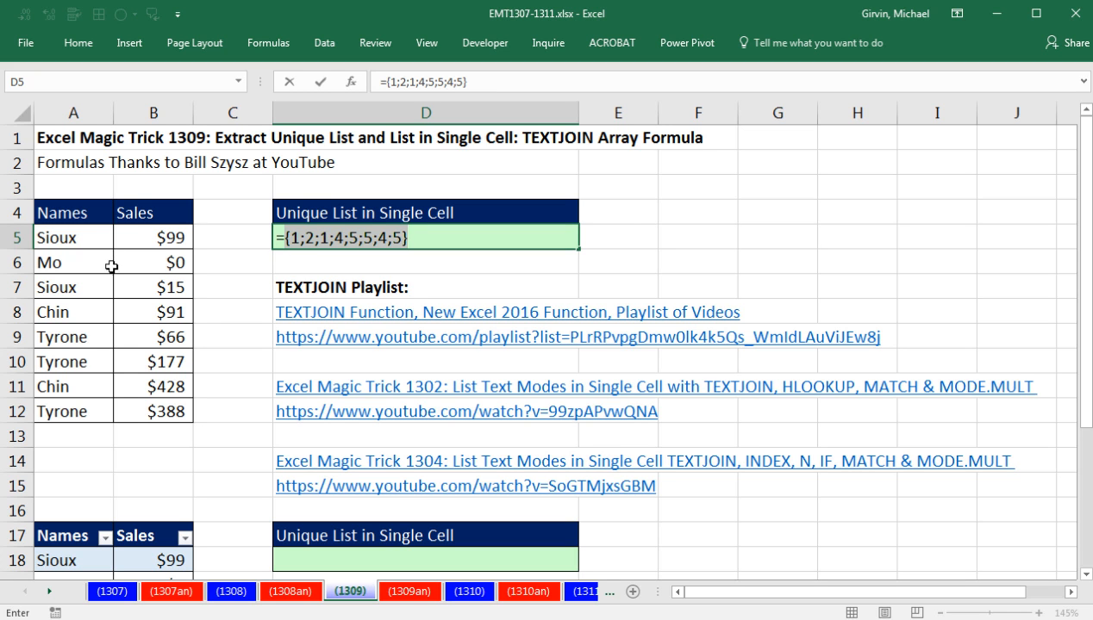
mouse_move(82, 286)
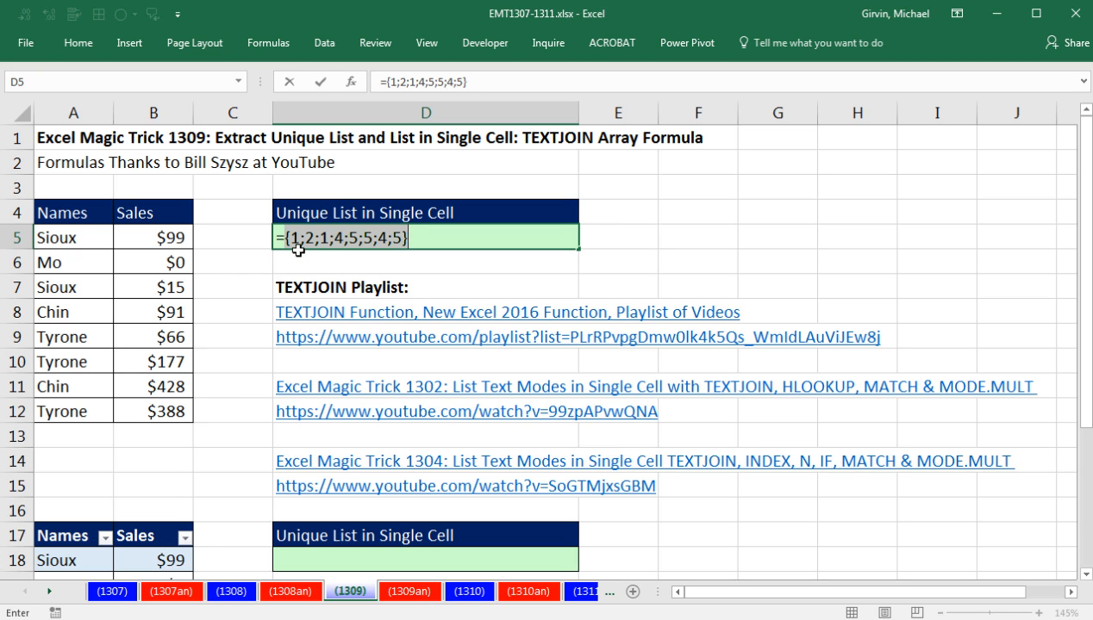
mouse_move(308, 255)
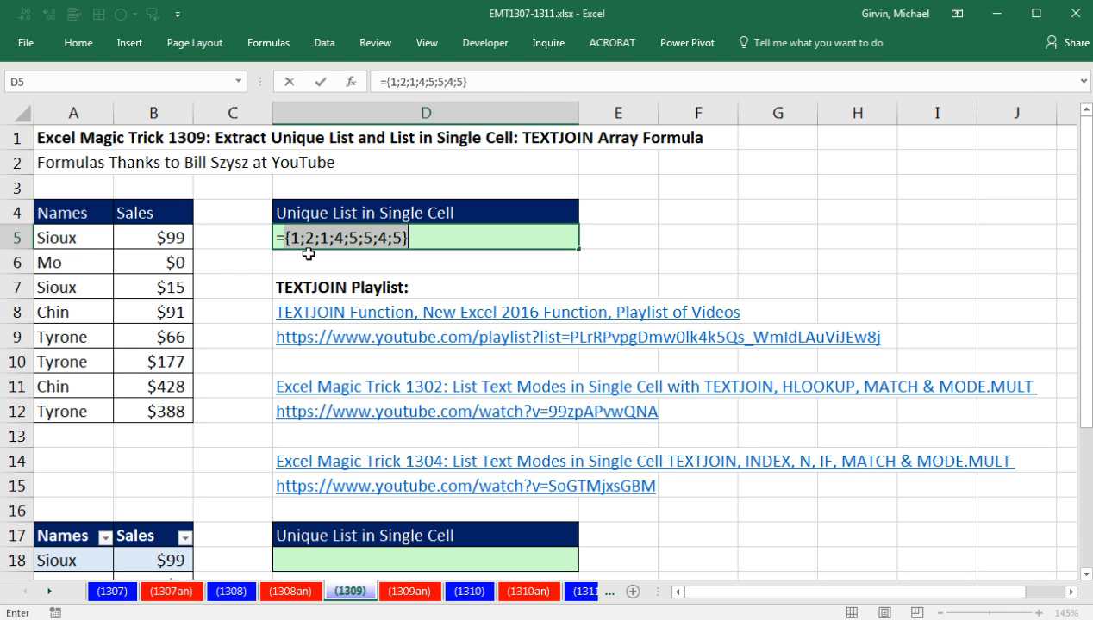
mouse_move(322, 281)
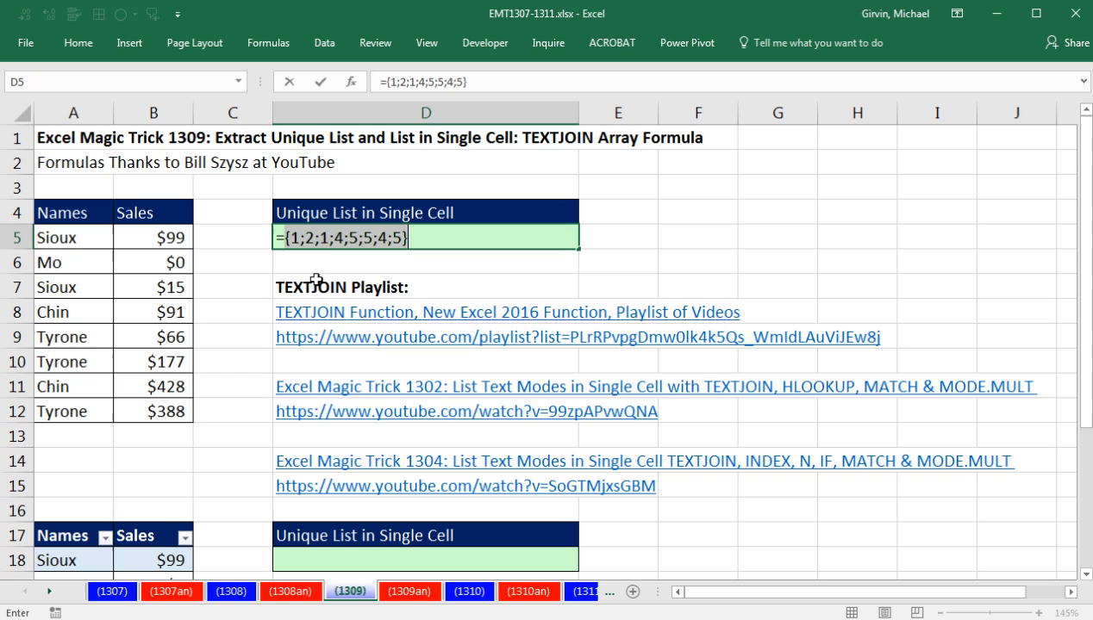
mouse_move(196, 283)
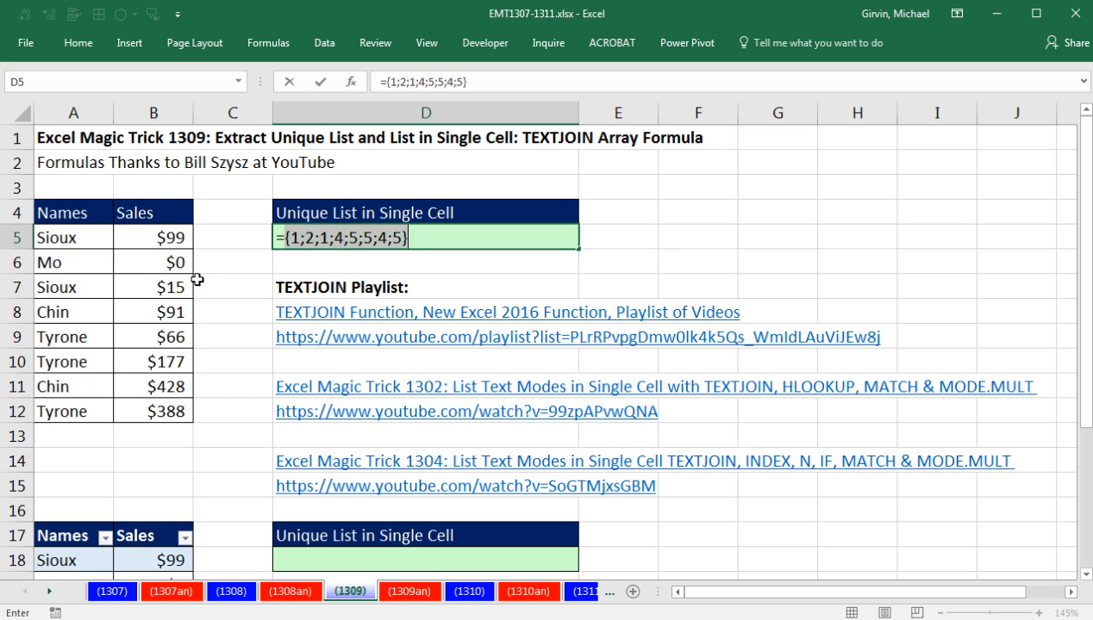
mouse_move(100, 286)
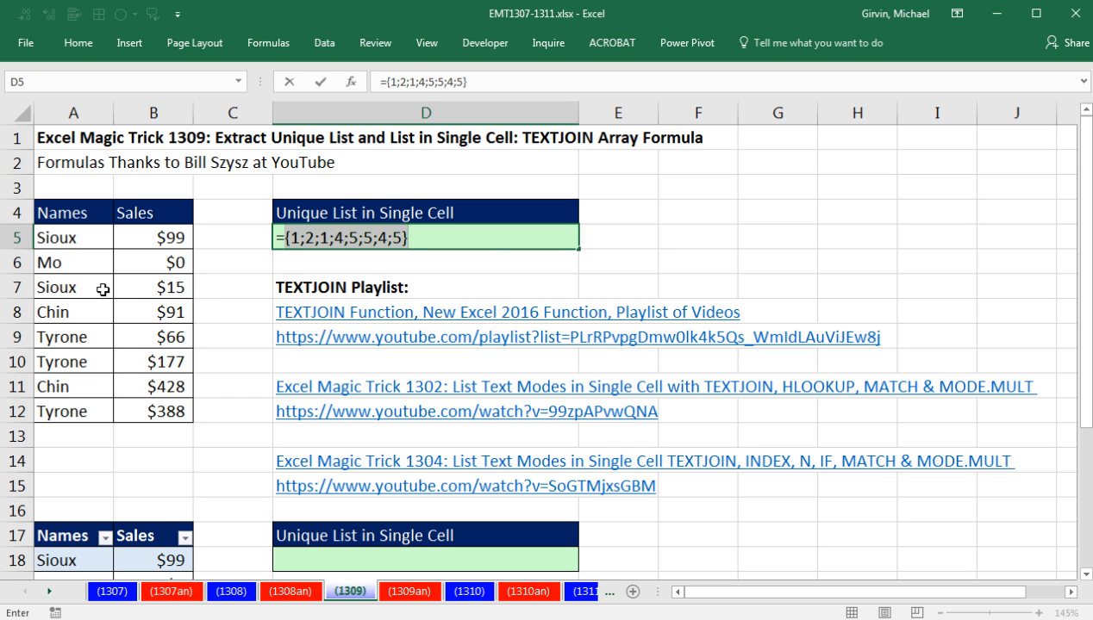
text(=MATCH(A5:A12,A5:A12,0))
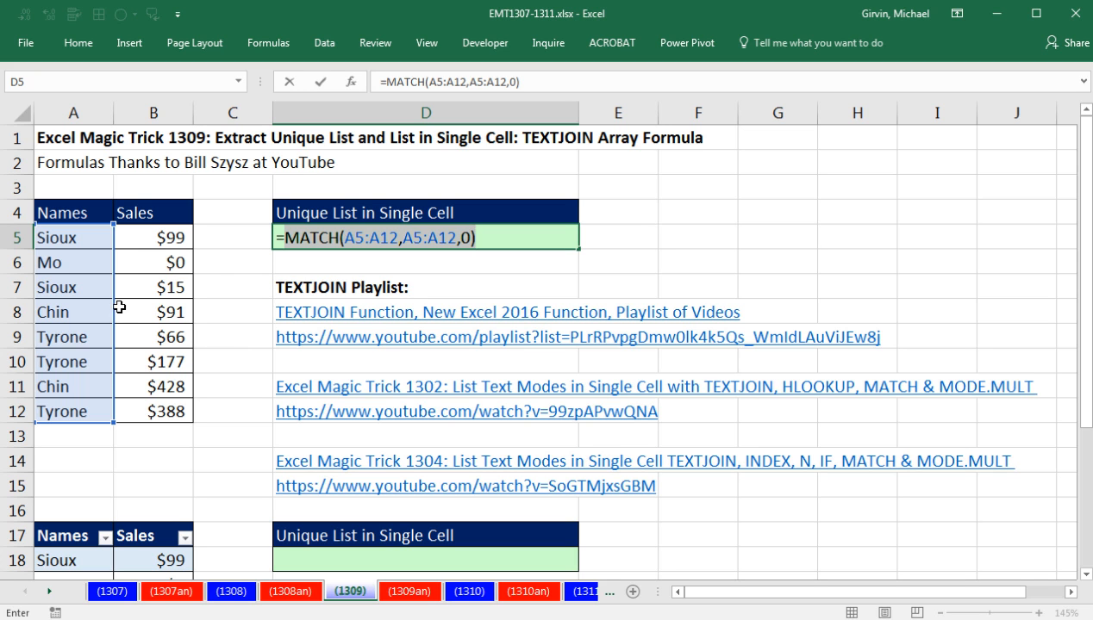
mouse_move(143, 238)
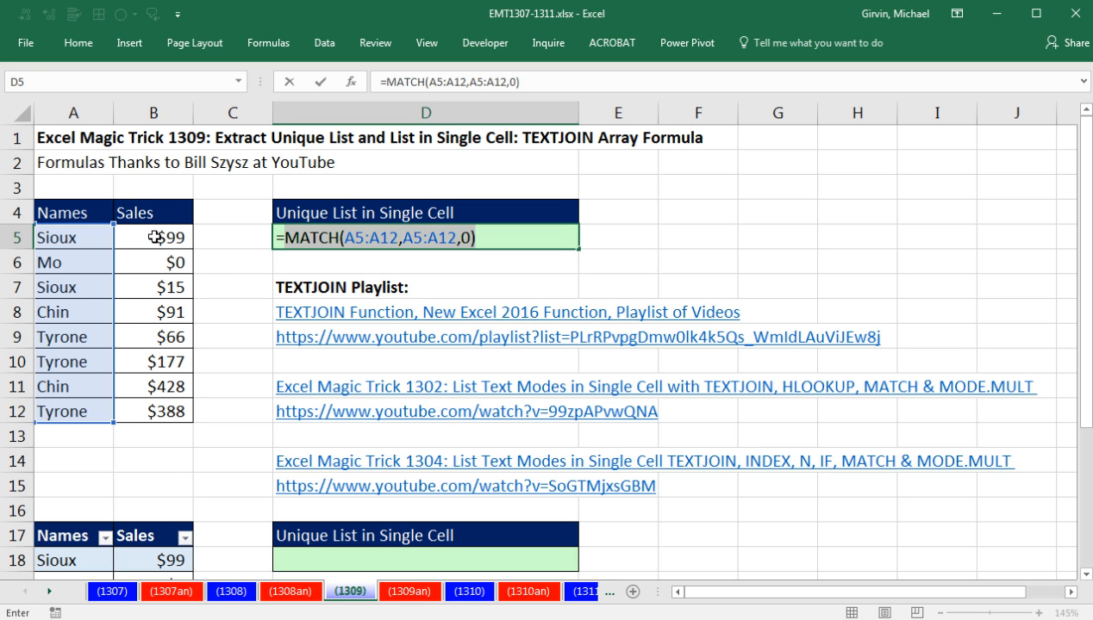
mouse_move(119, 286)
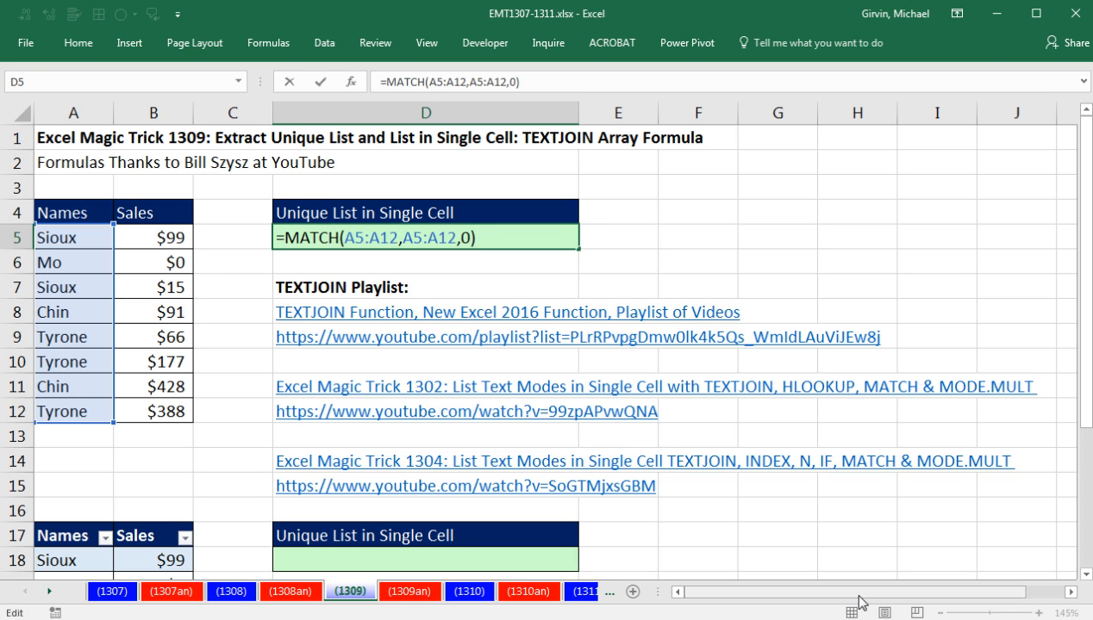
Compare the MATCH result to =(ROW(A5:A12)-ROW(A4)) so each name's position is checked
text(=)
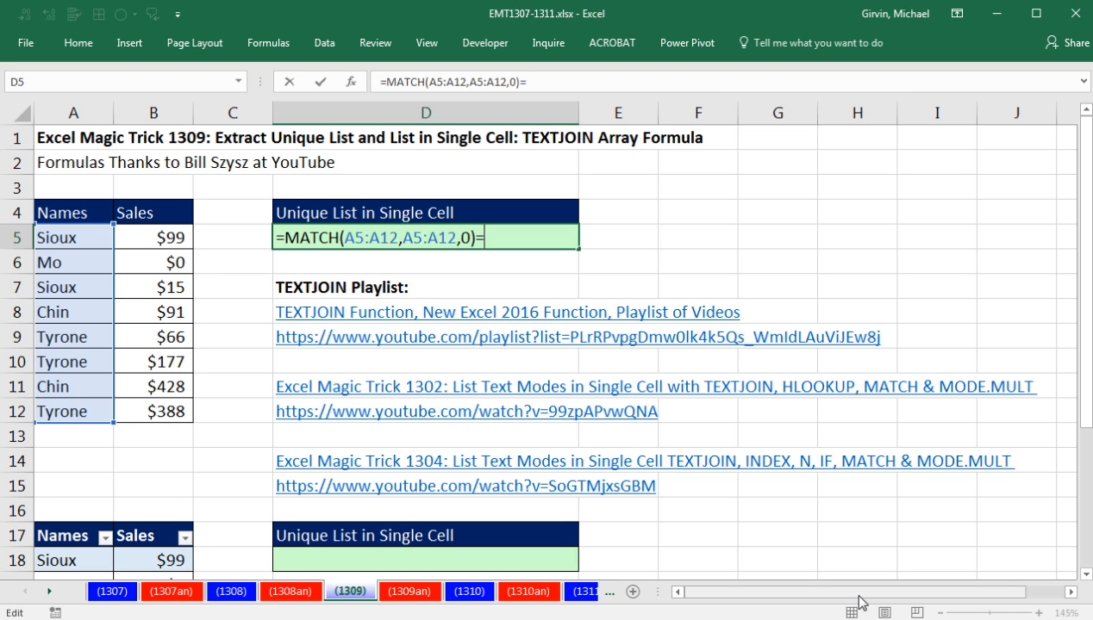
text((row)
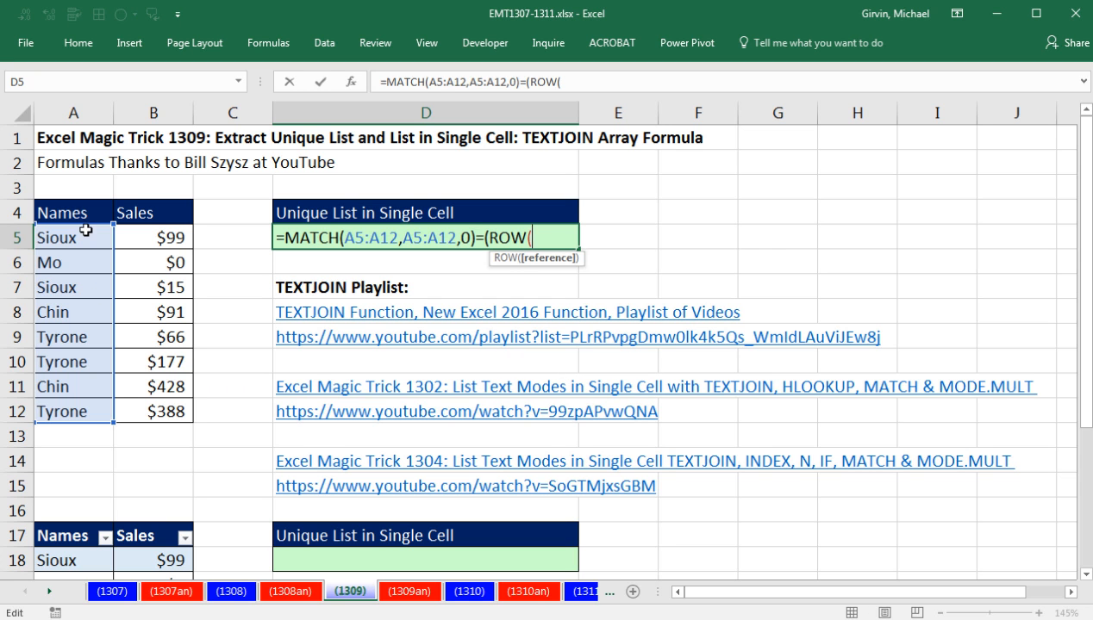
drag(72, 237, 72, 410)
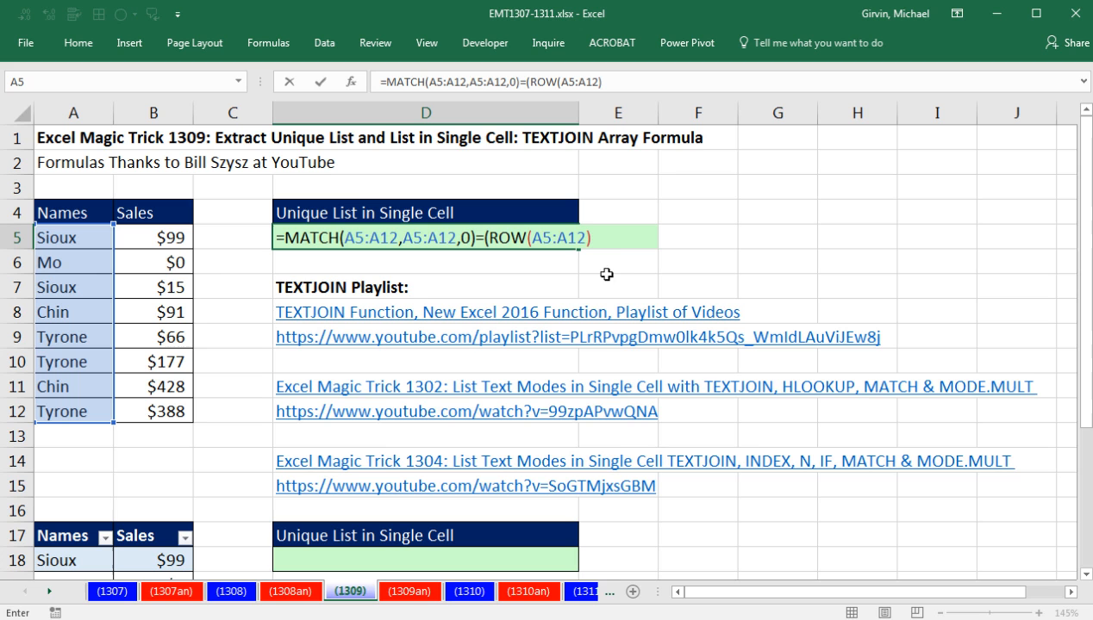
text(-)
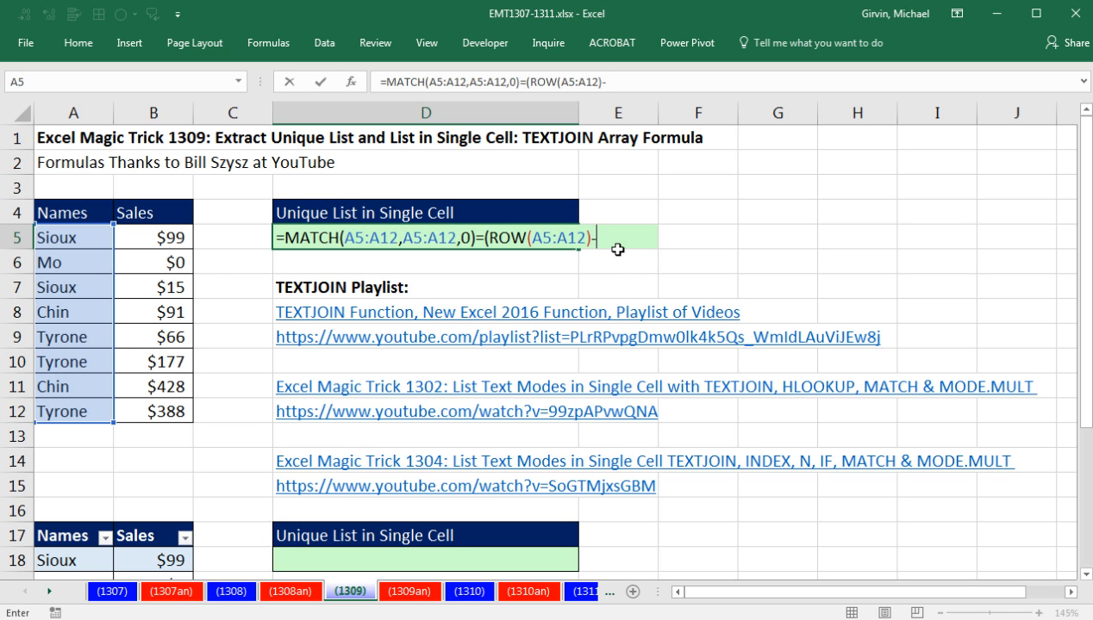
mouse_move(631, 262)
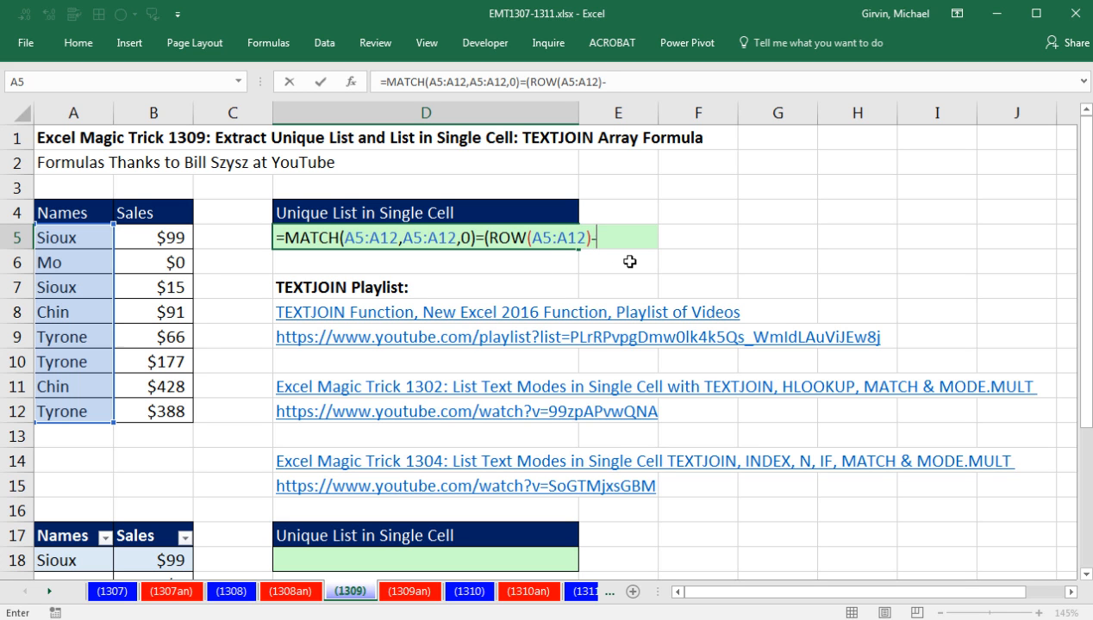
text(r)
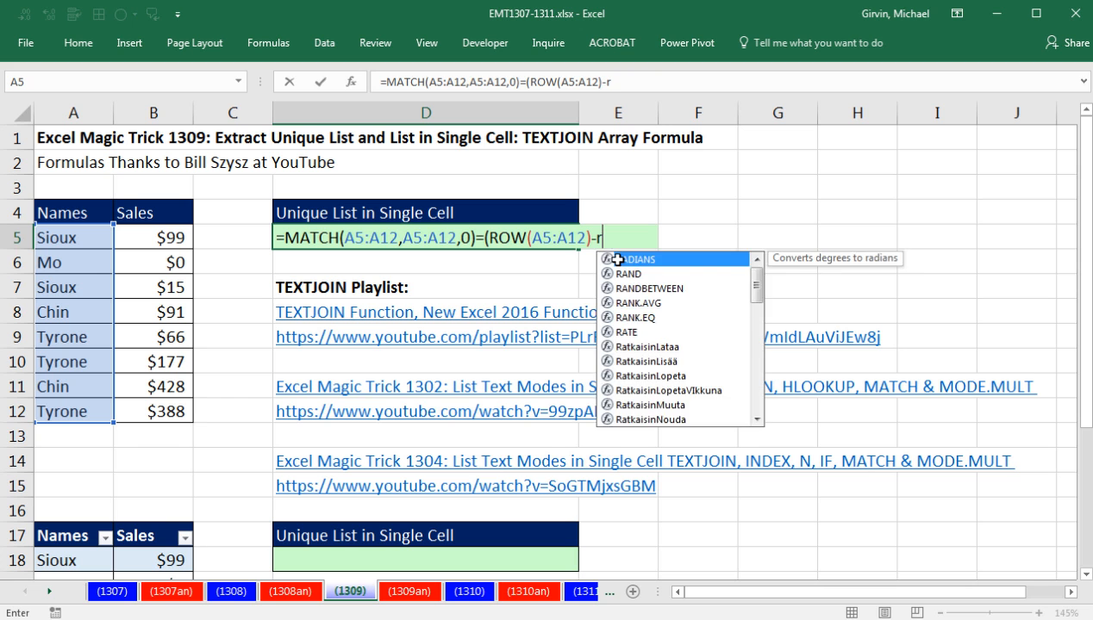
text(OW()
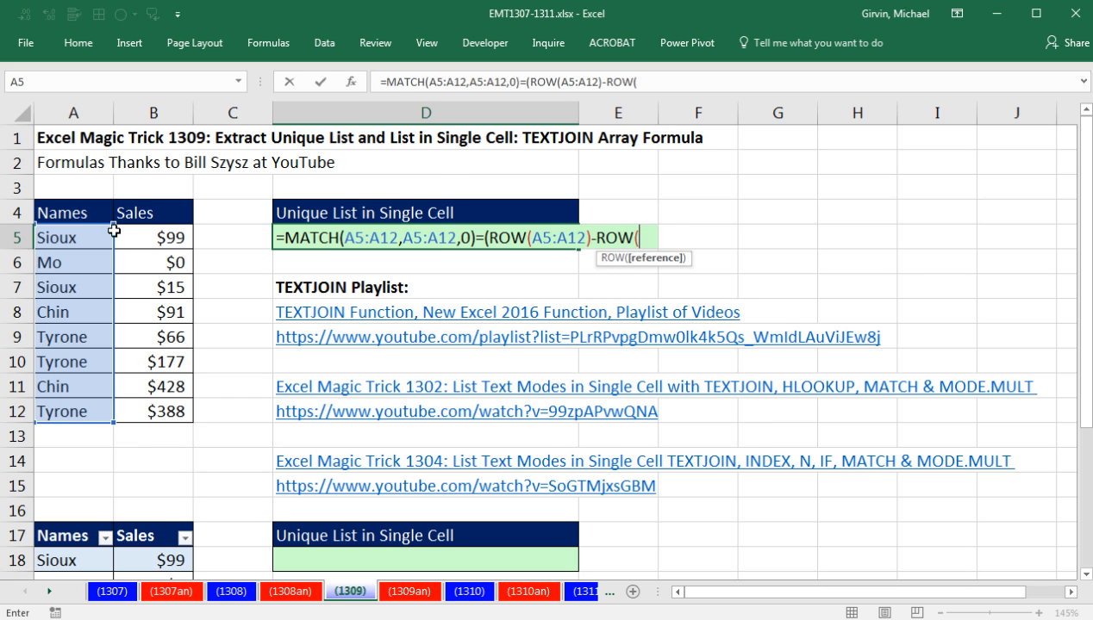
click(72, 238)
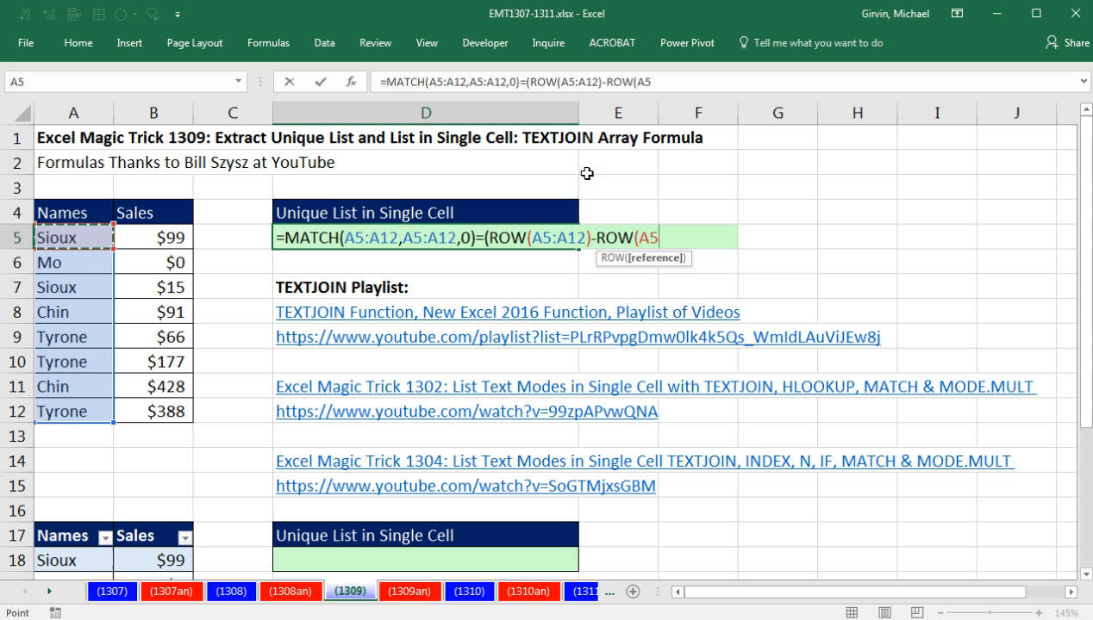
mouse_move(197, 262)
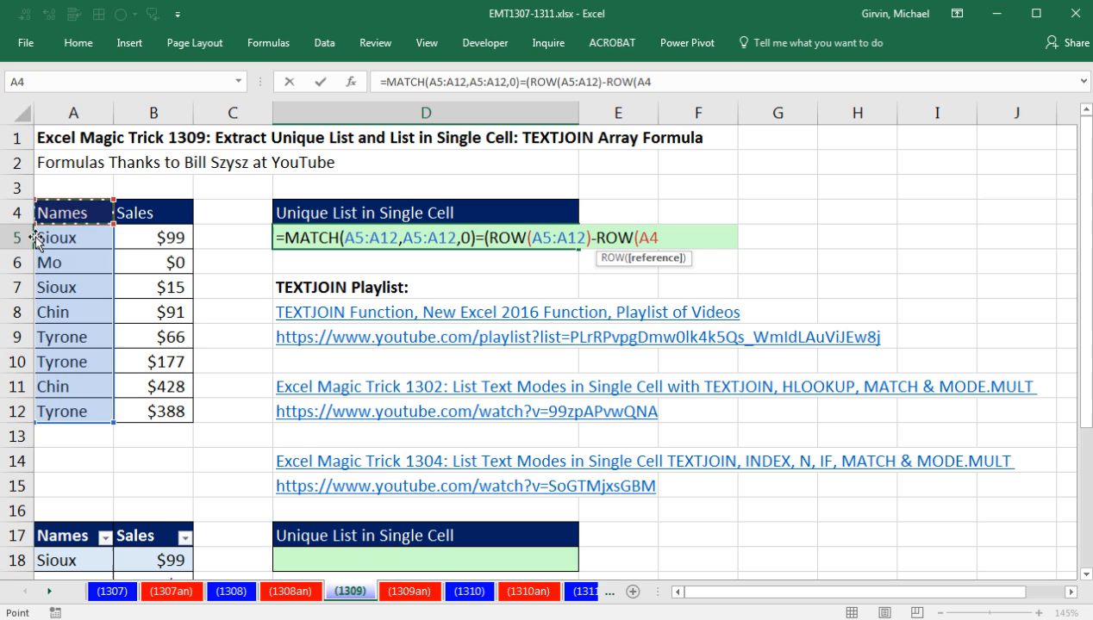
mouse_move(36, 213)
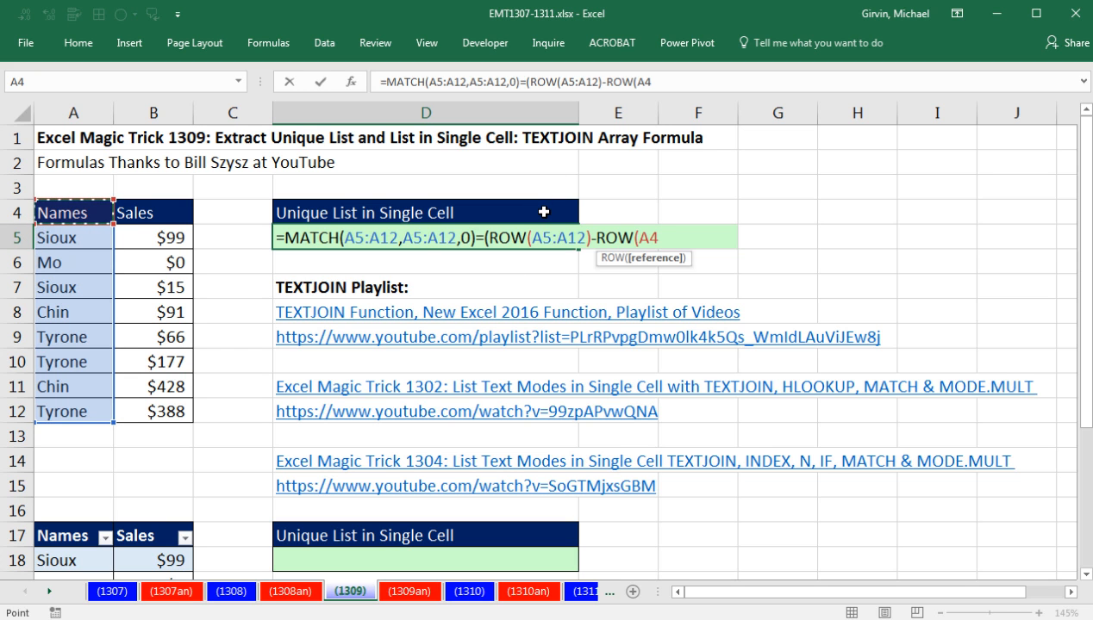
mouse_move(617, 184)
text())
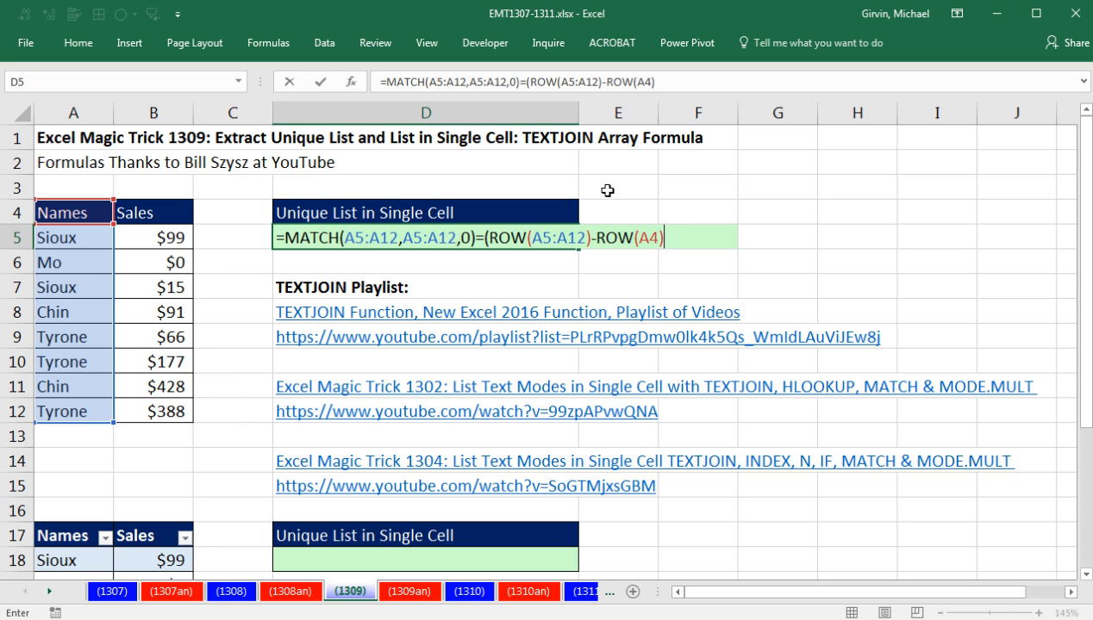
mouse_move(127, 241)
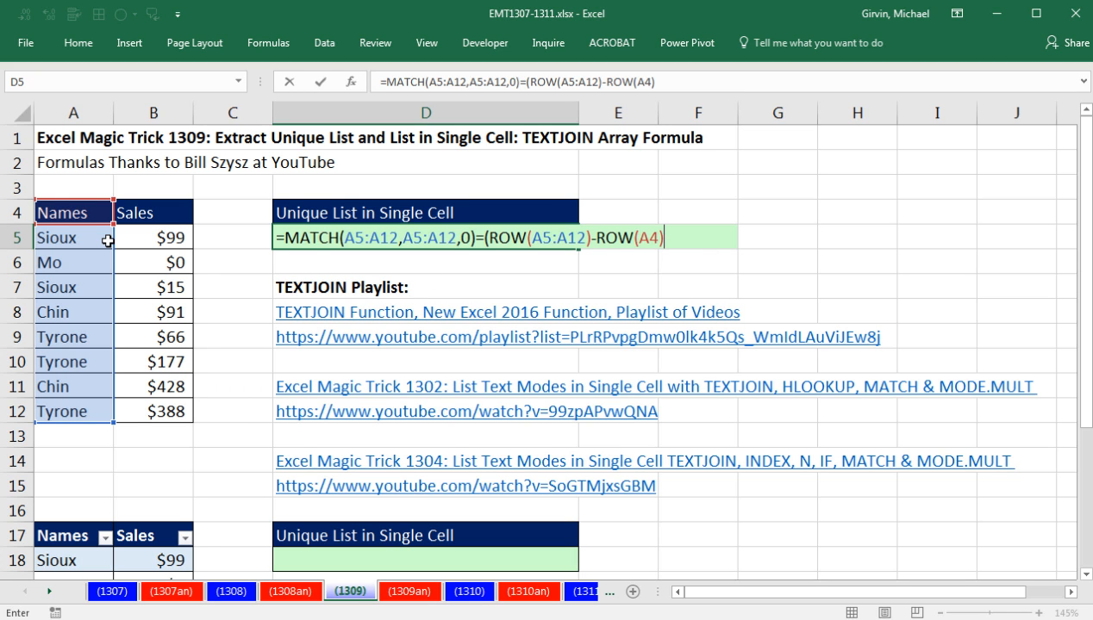
mouse_move(62, 188)
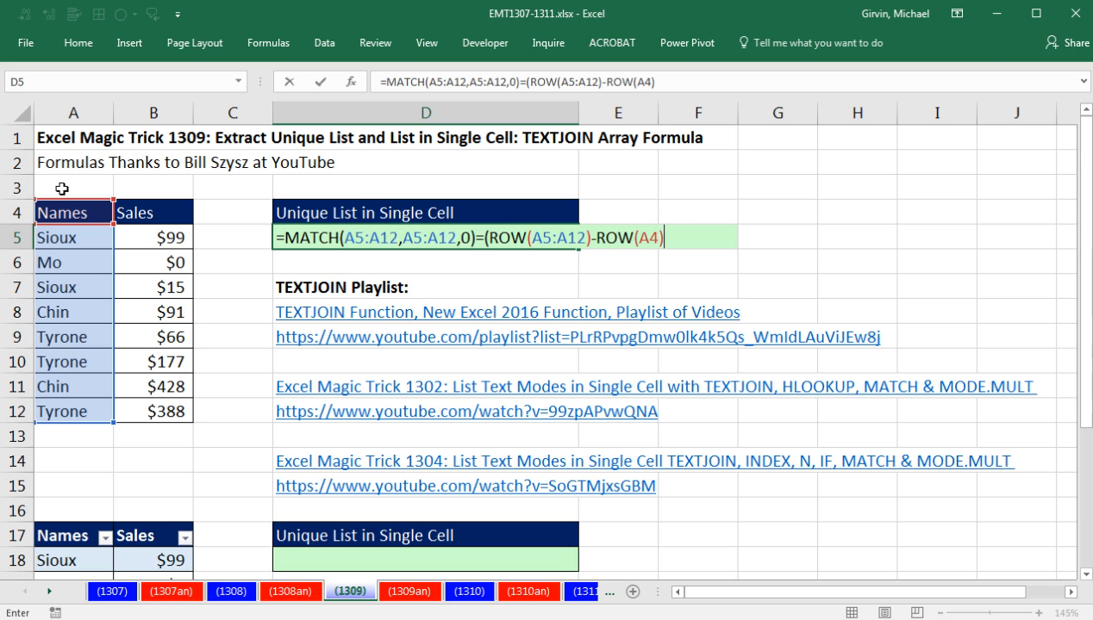
mouse_move(689, 212)
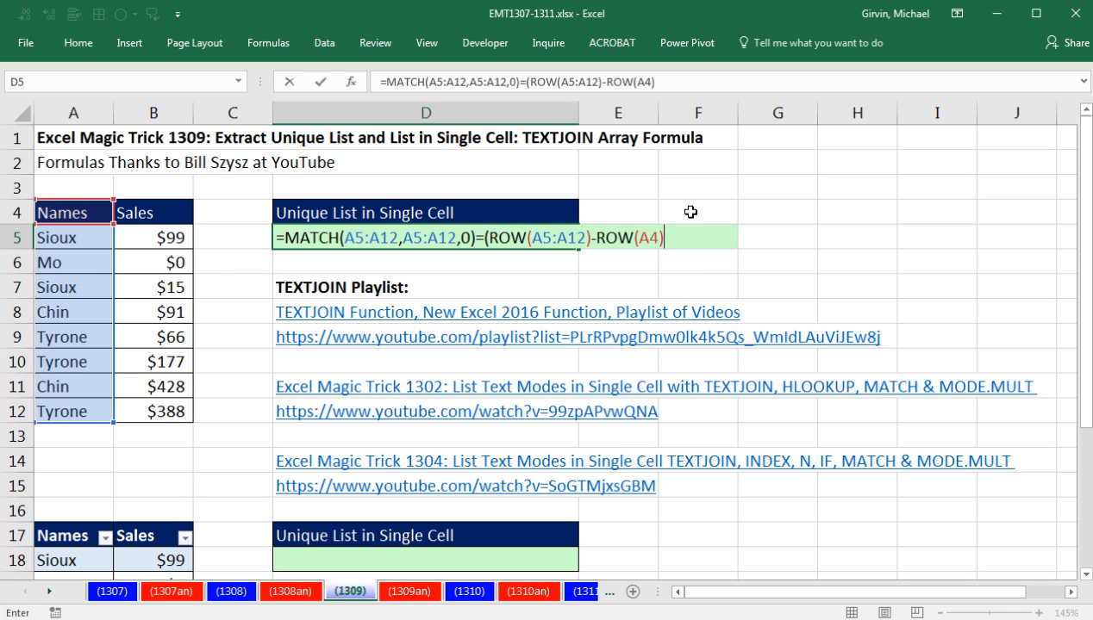
mouse_move(737, 322)
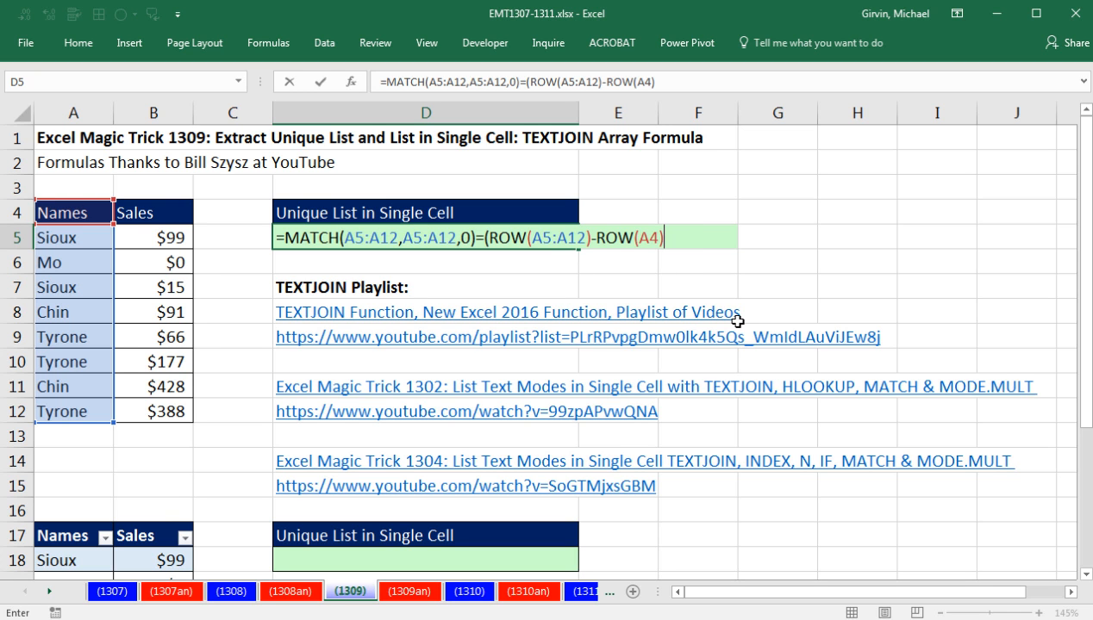
text())
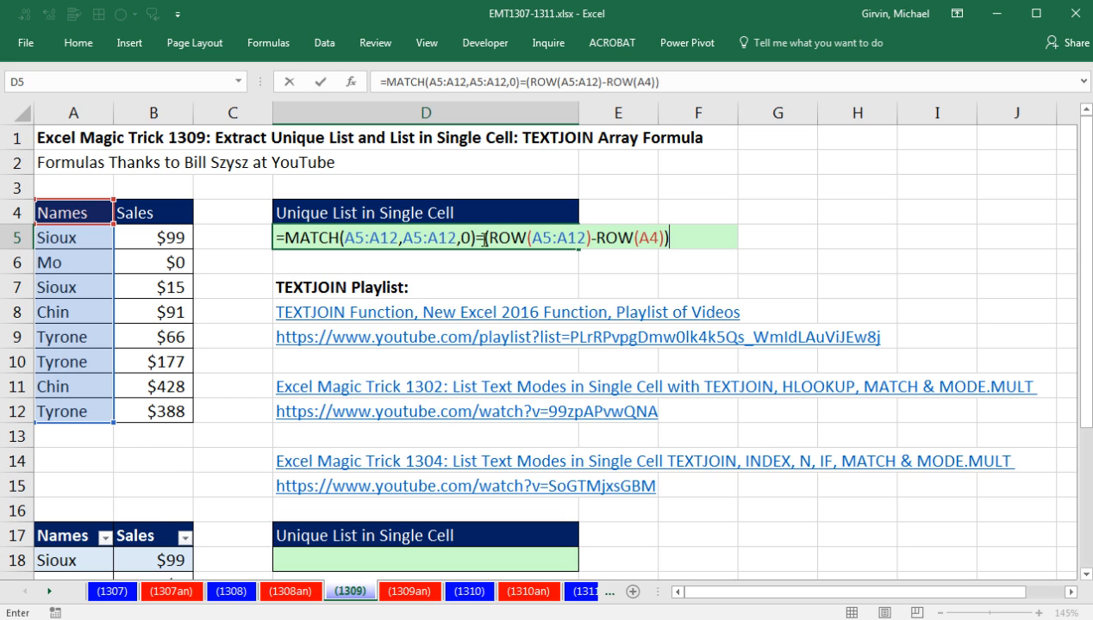
key(F9)
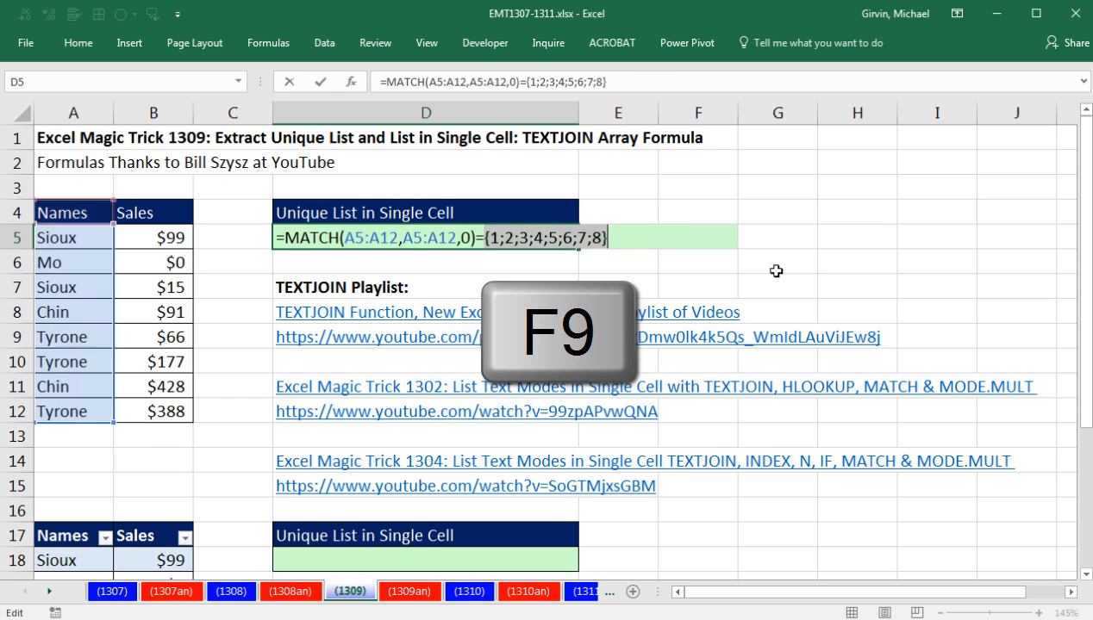
key(F9)
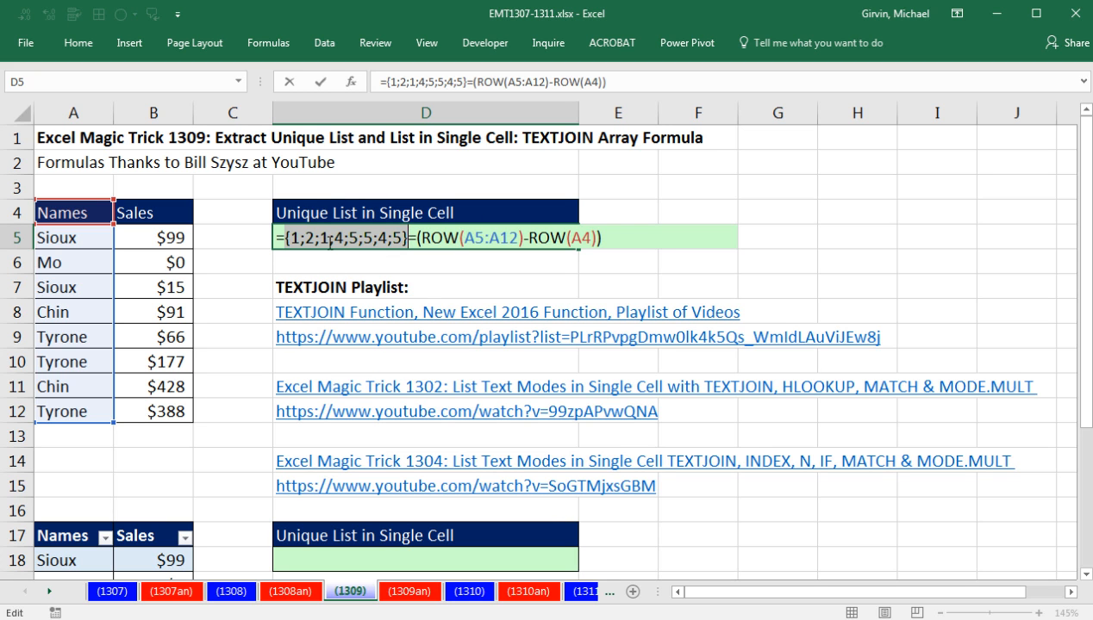
key(Ctrl+z)
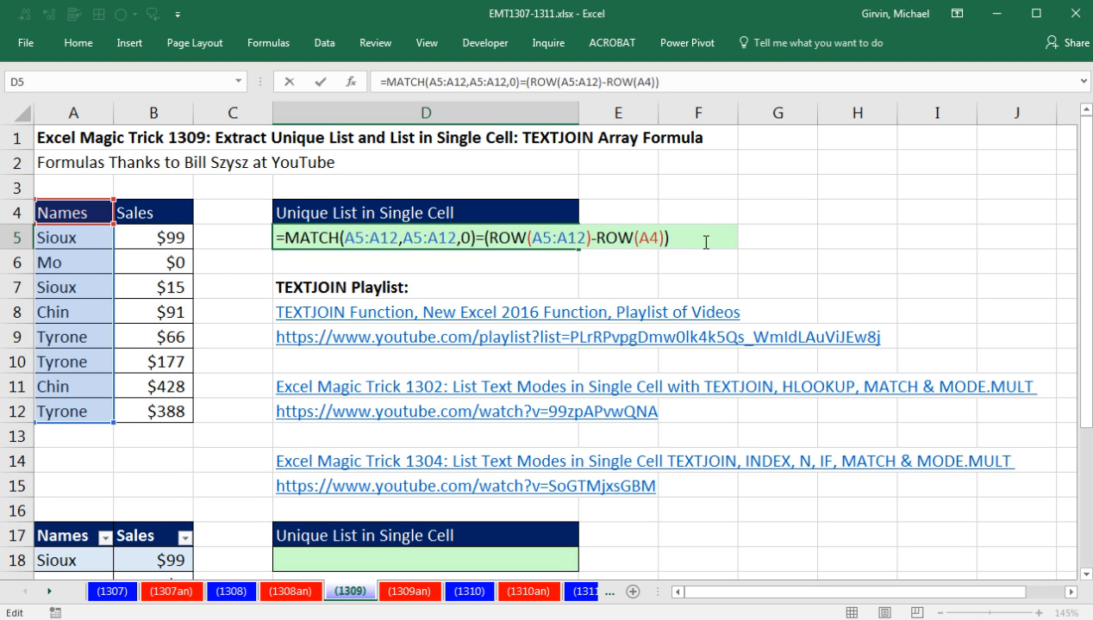
mouse_move(702, 244)
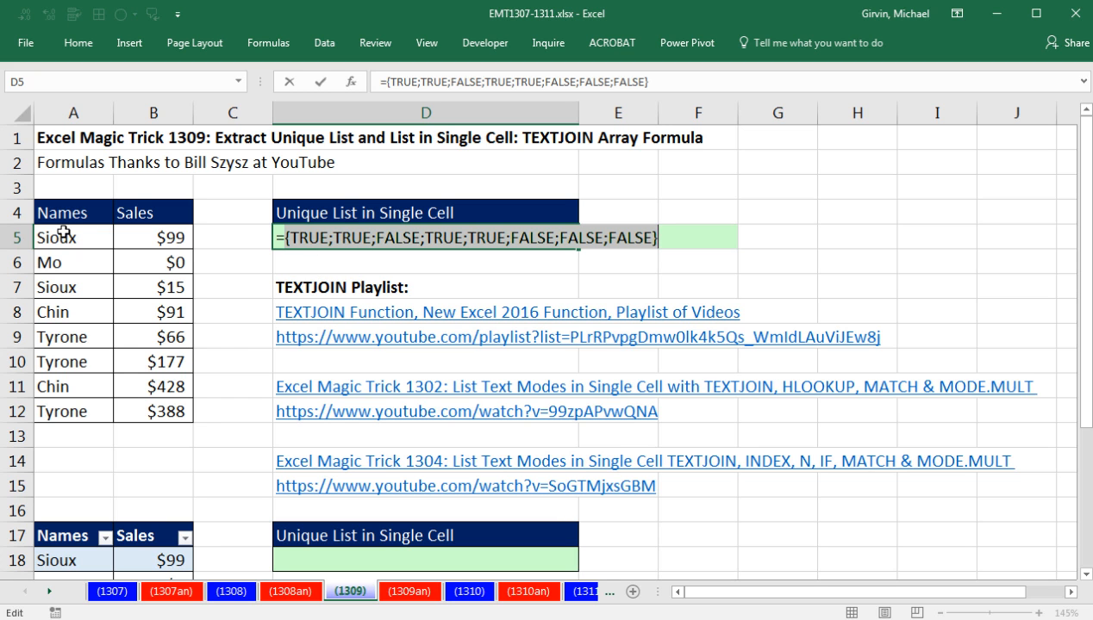
key(Ctrl+z)
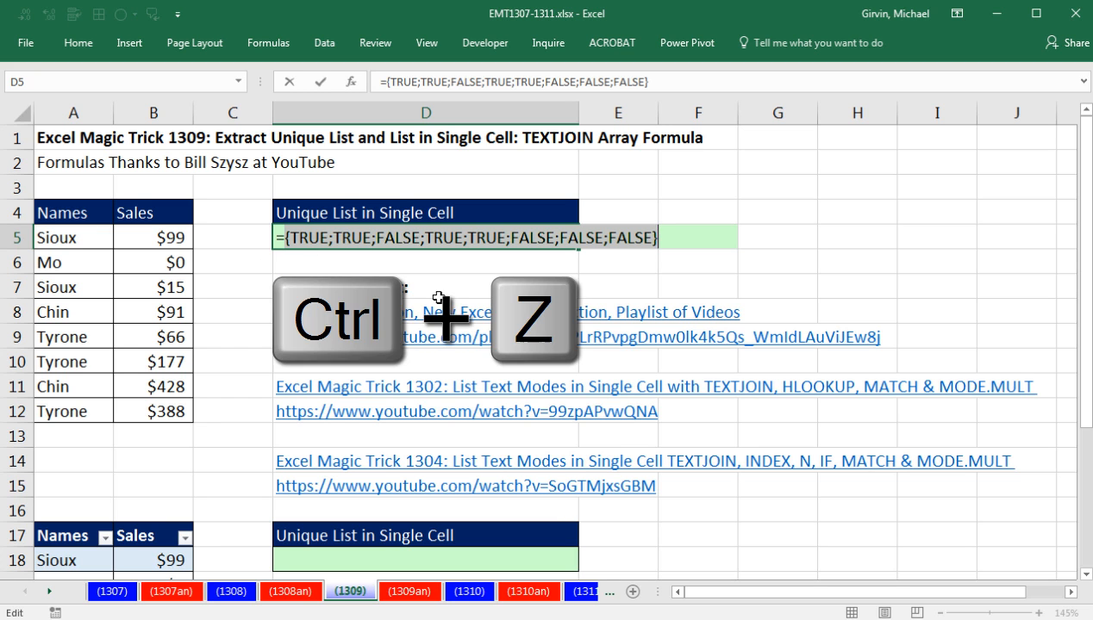
key(ctrl+z)
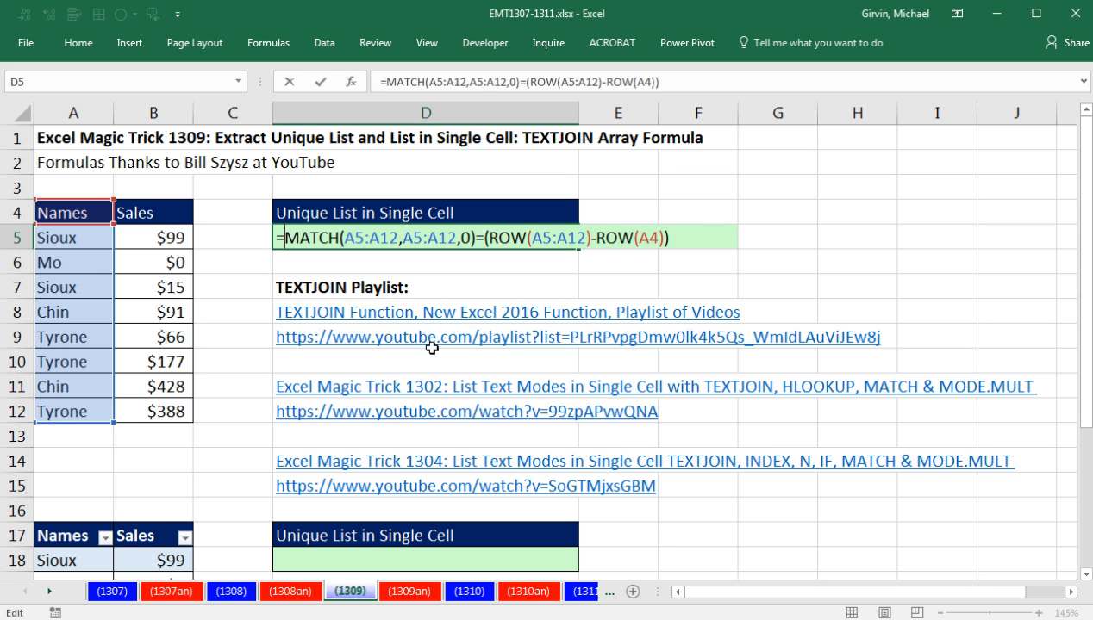
Wrap the comparison in IF returning A5:A12 when TRUE and "" otherwise
text(IF()
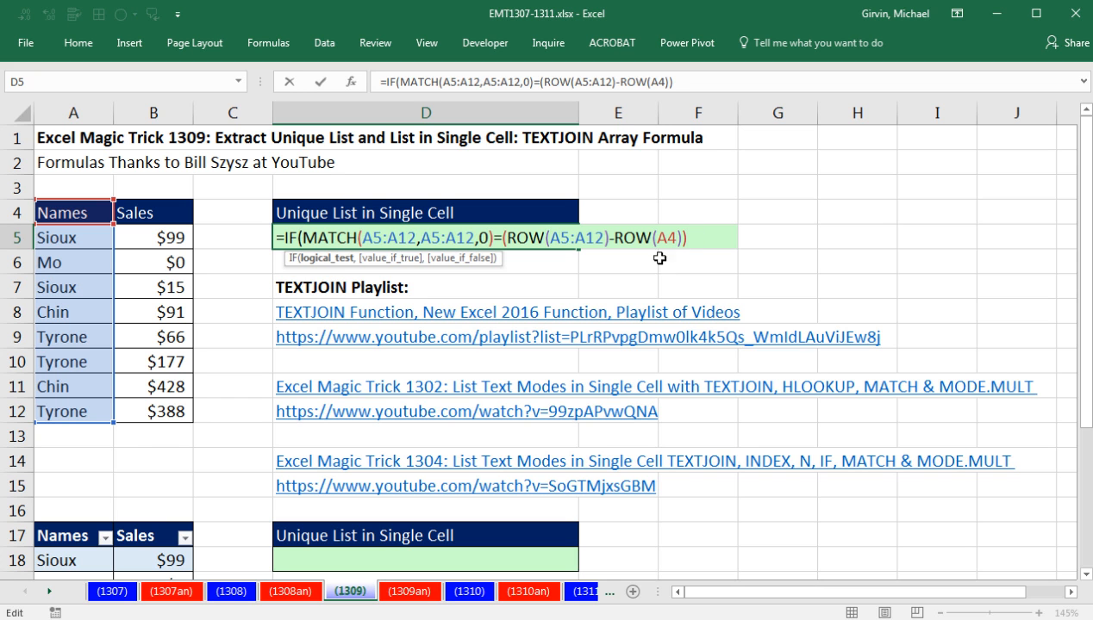
text(,A5:A12)
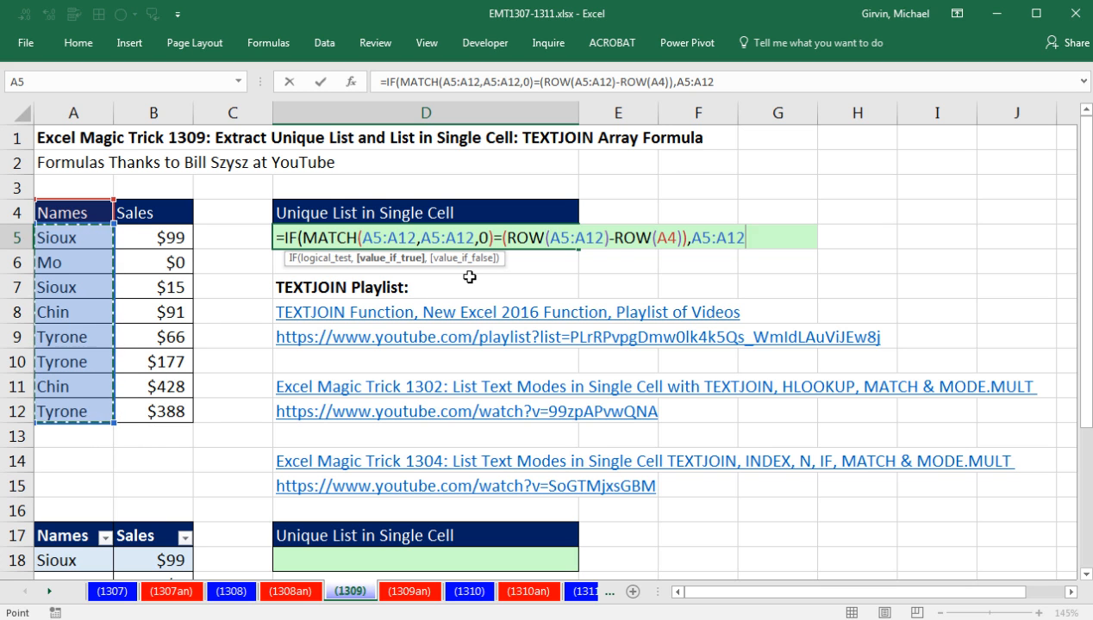
text(,)
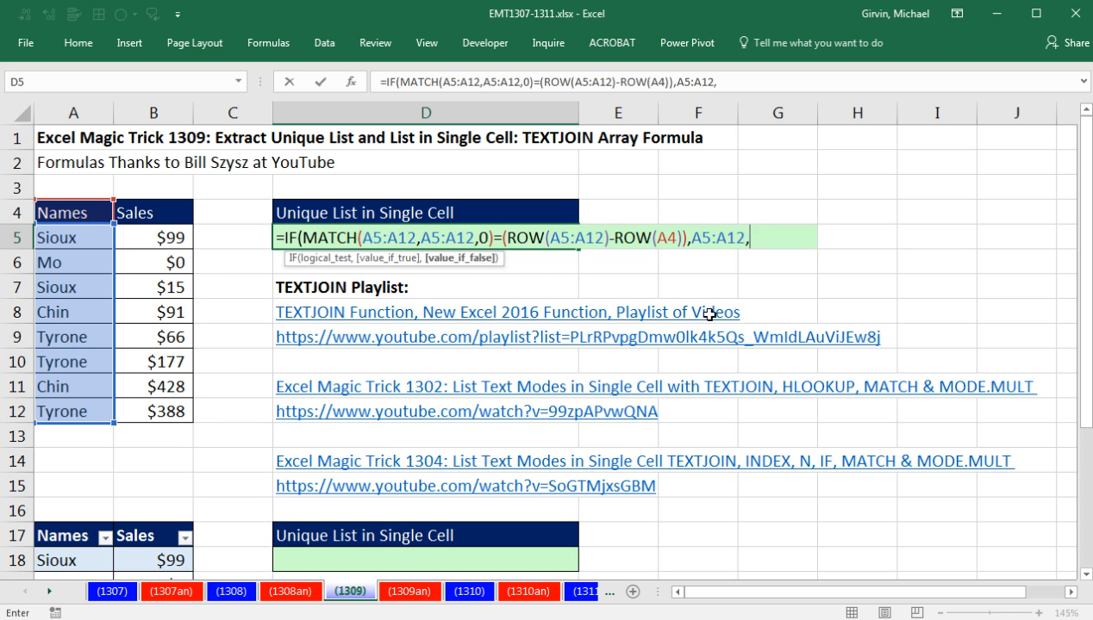
text("")
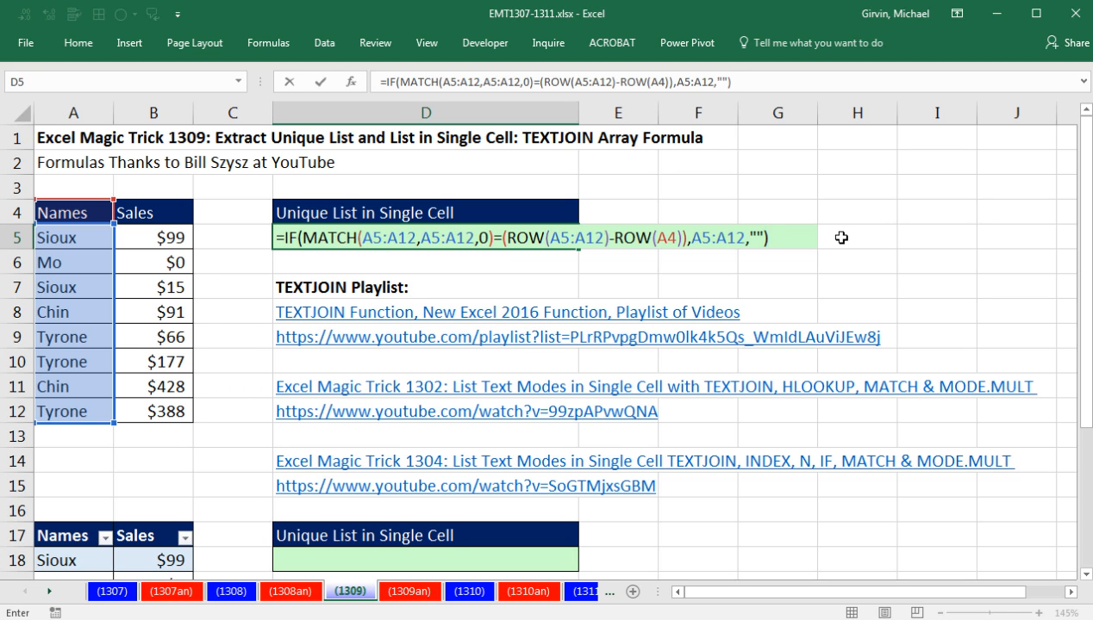
mouse_move(645, 338)
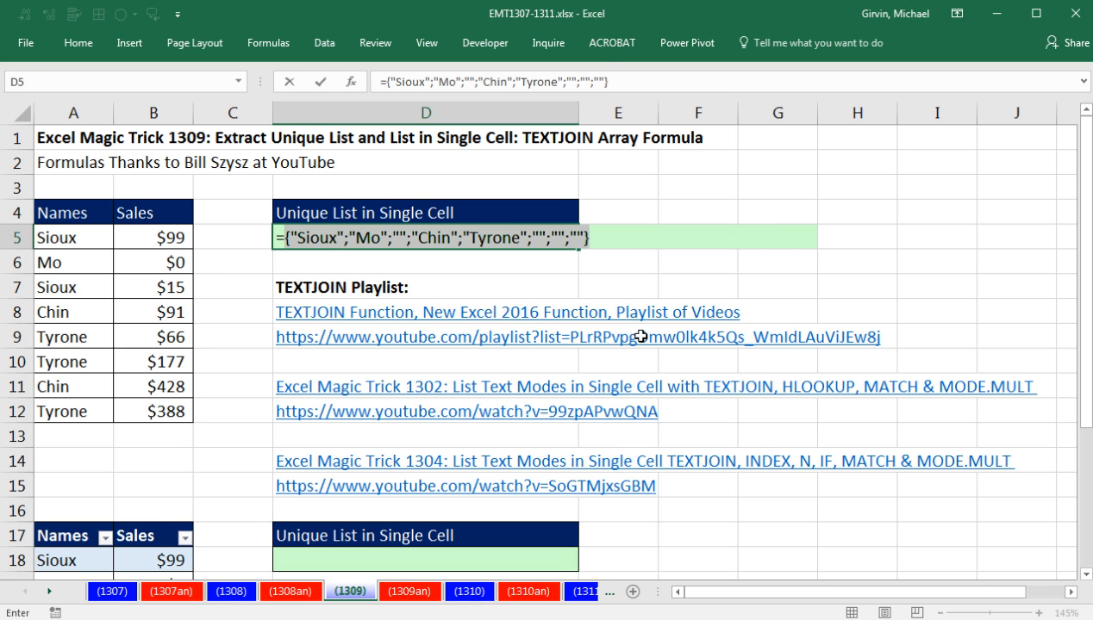
mouse_move(310, 258)
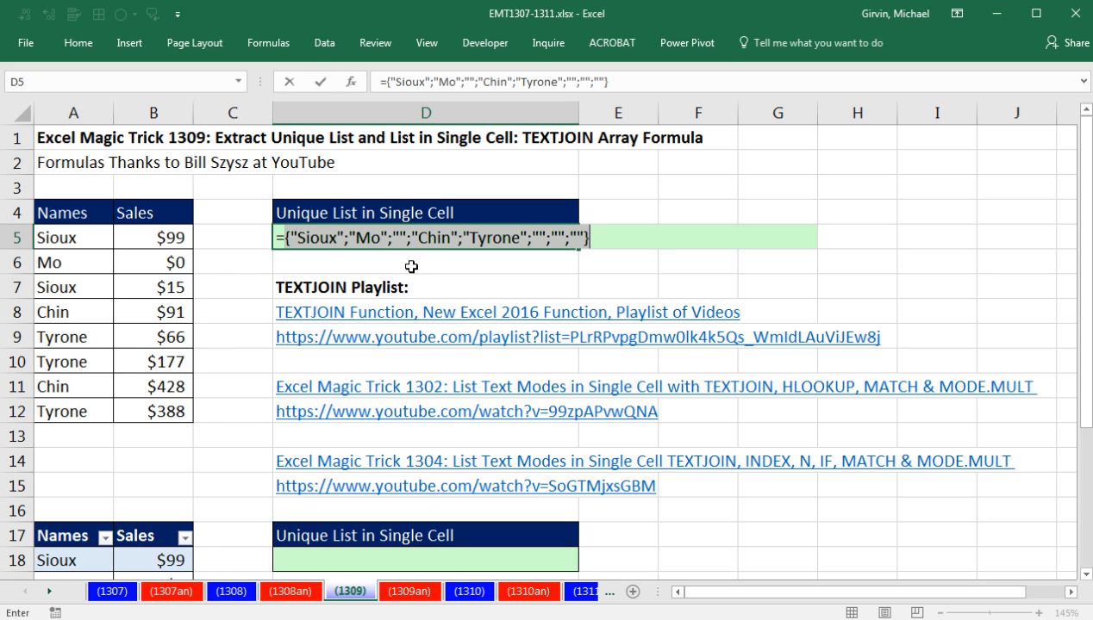
mouse_move(402, 248)
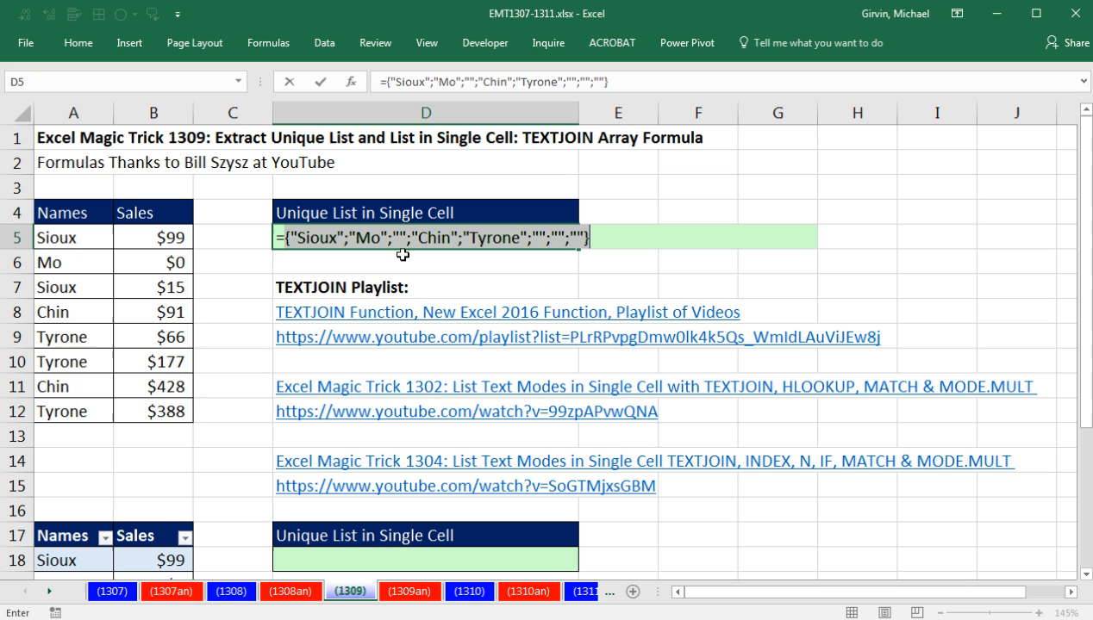
mouse_move(403, 259)
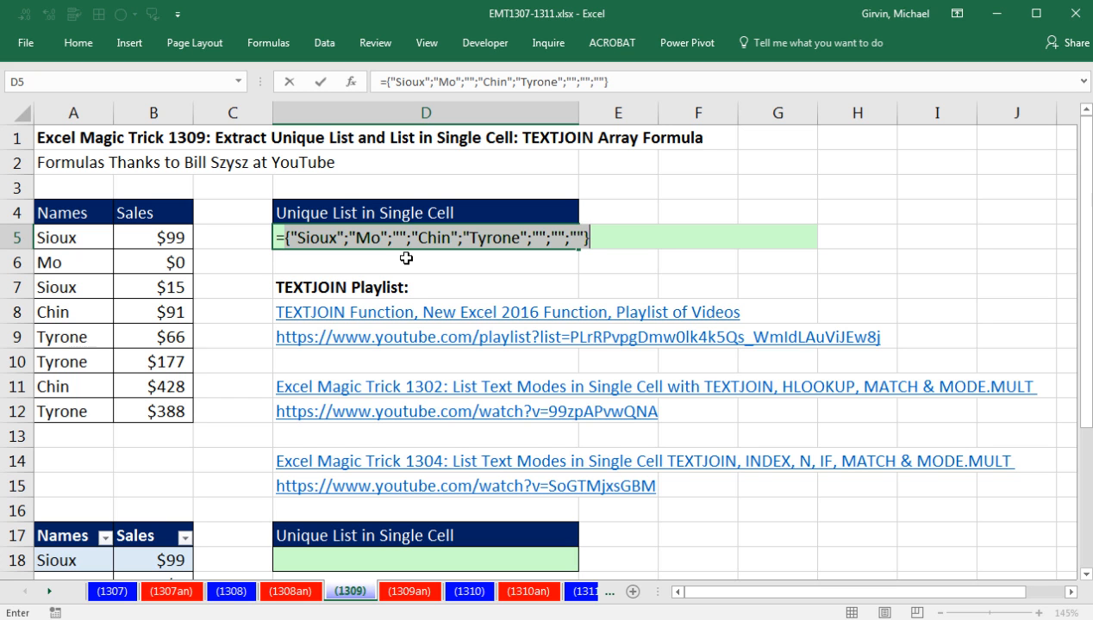
key(ctrl+z)
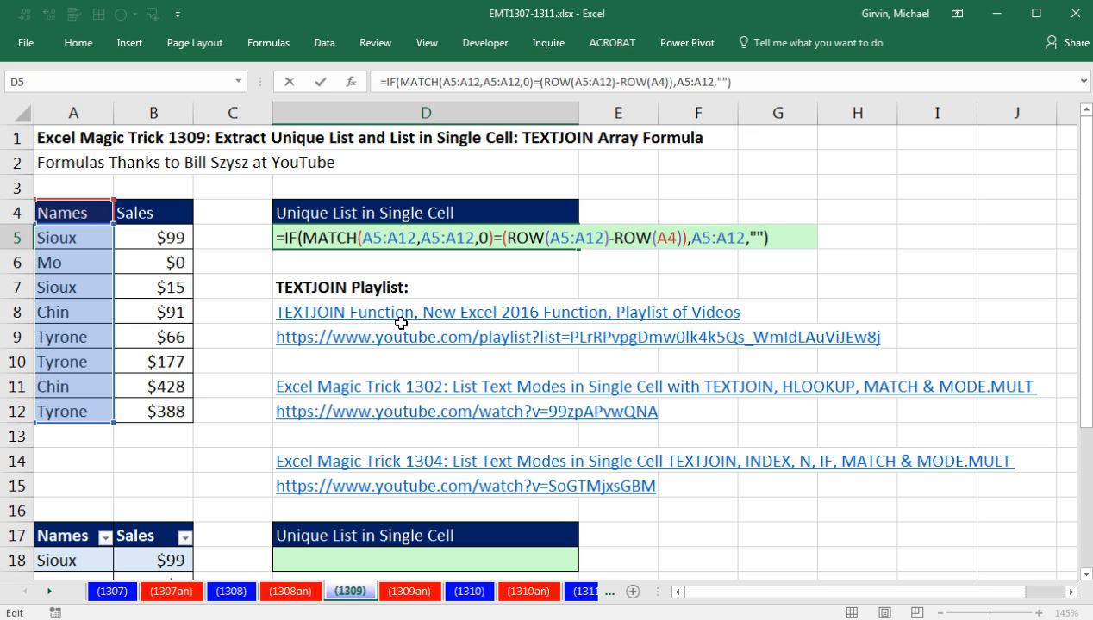
text(text)
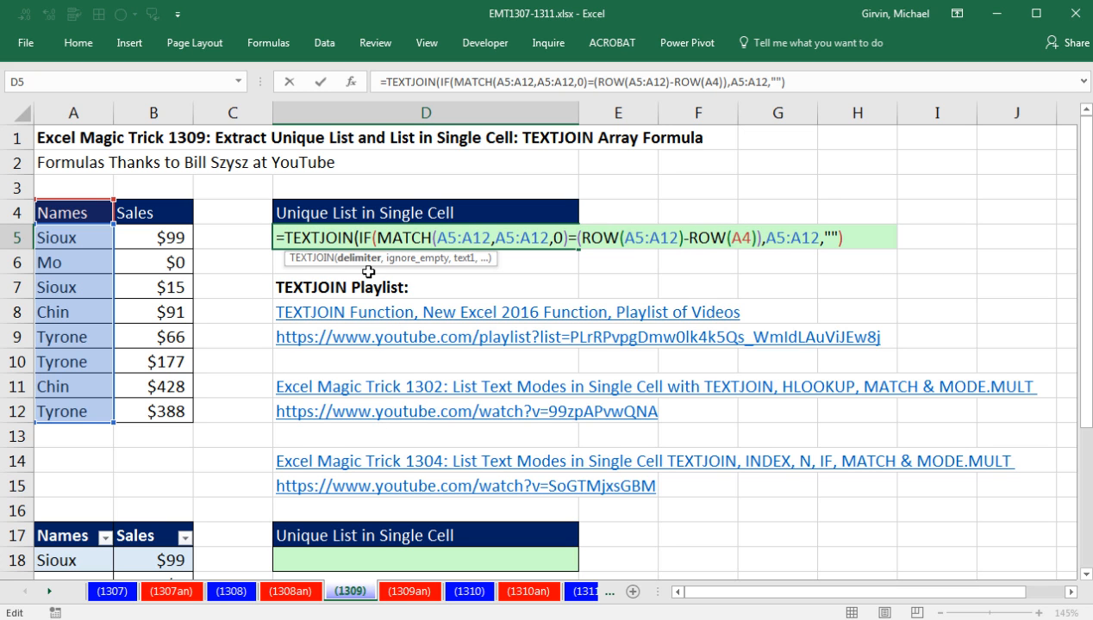
Wrap the IF array in TEXTJOIN with a ", " delimiter and close all parentheses
text(")
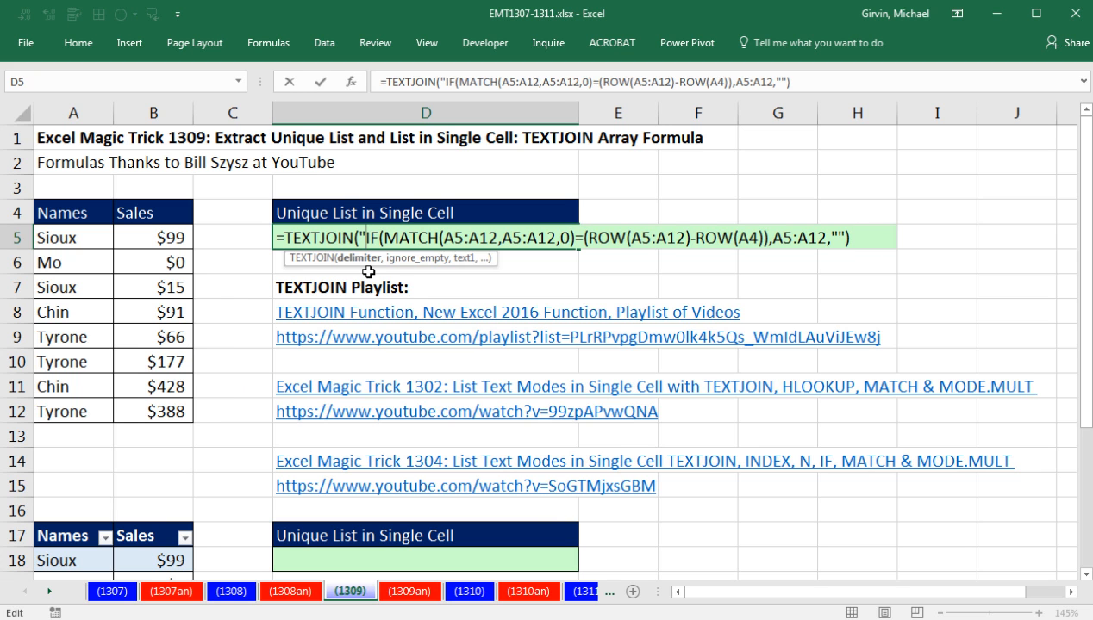
text(", ",)
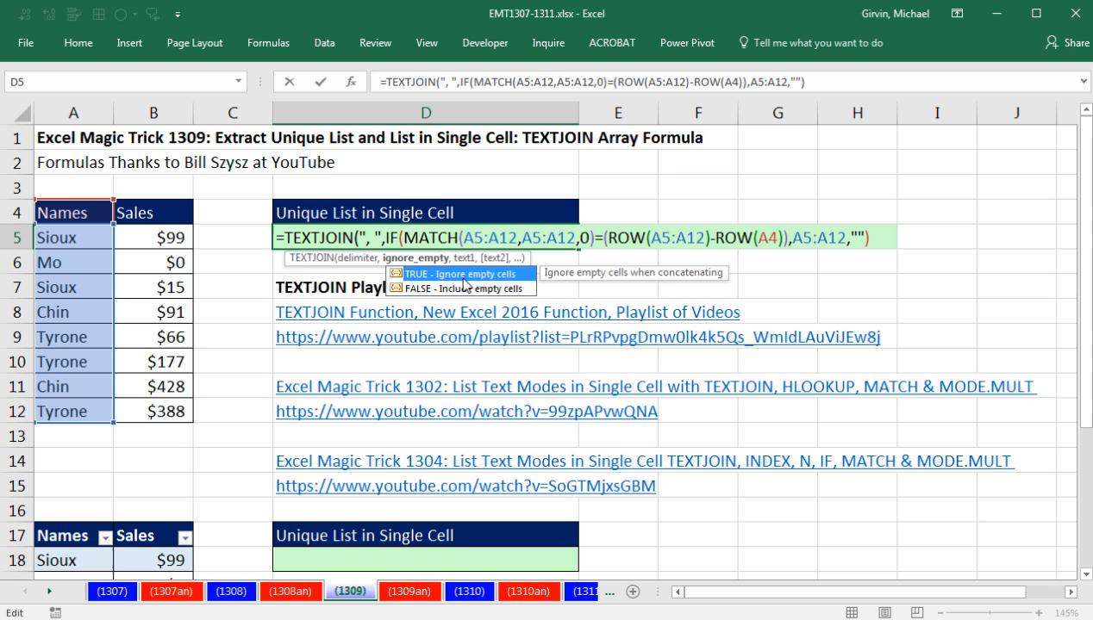
mouse_move(507, 281)
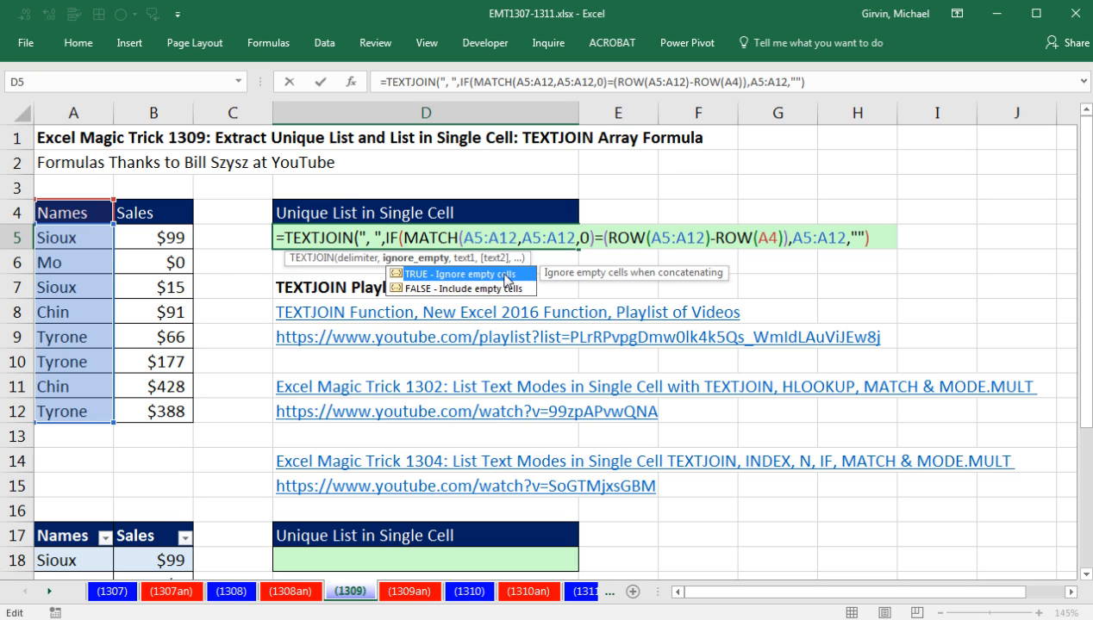
mouse_move(417, 289)
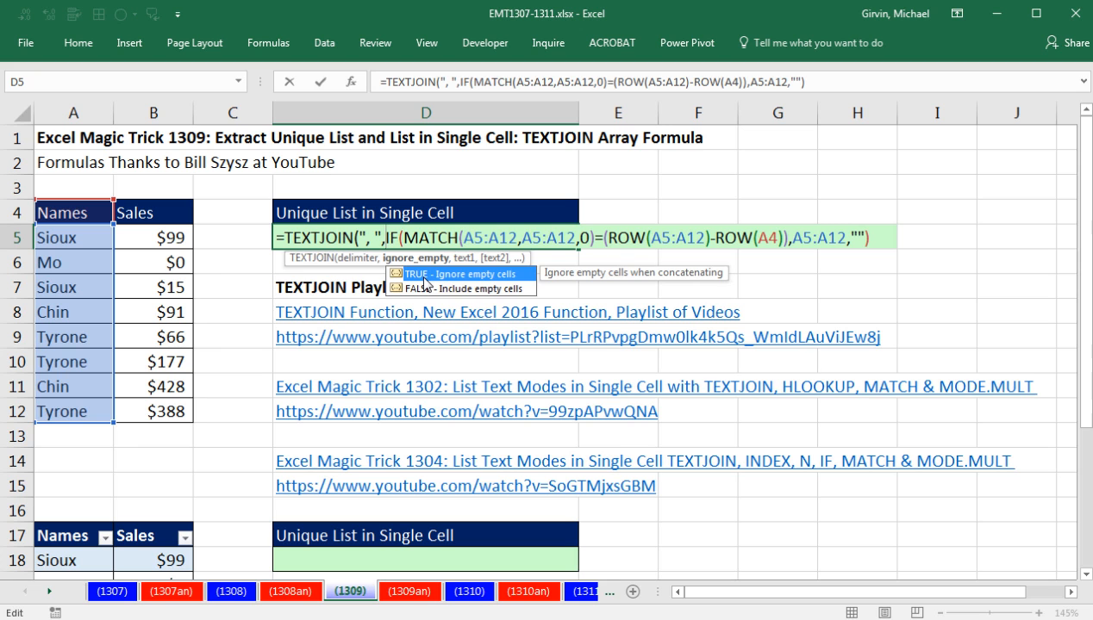
text())
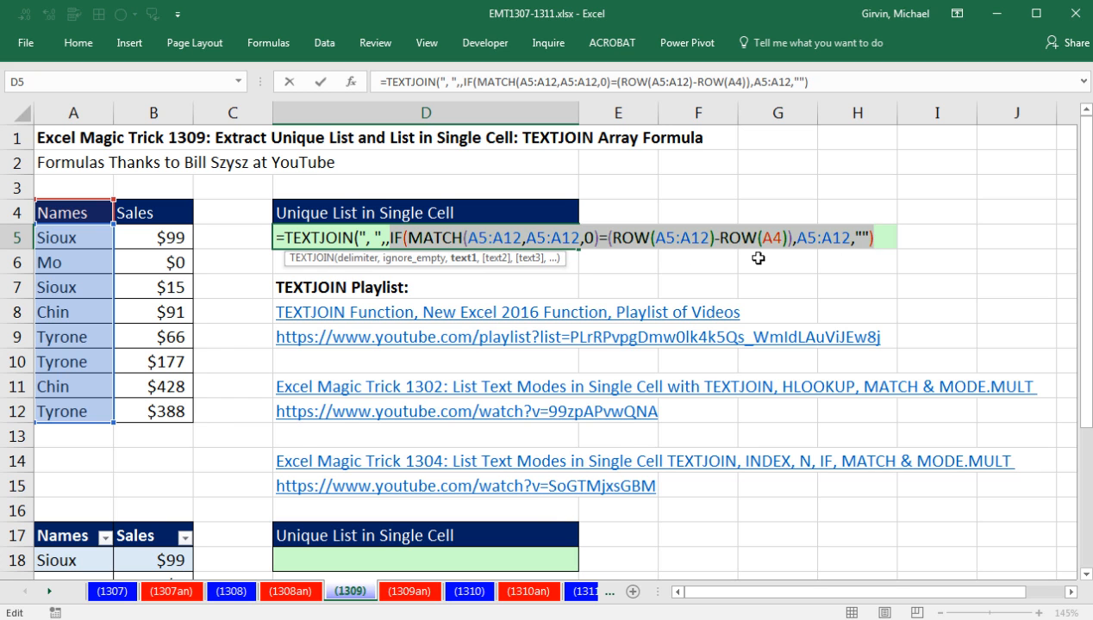
text())
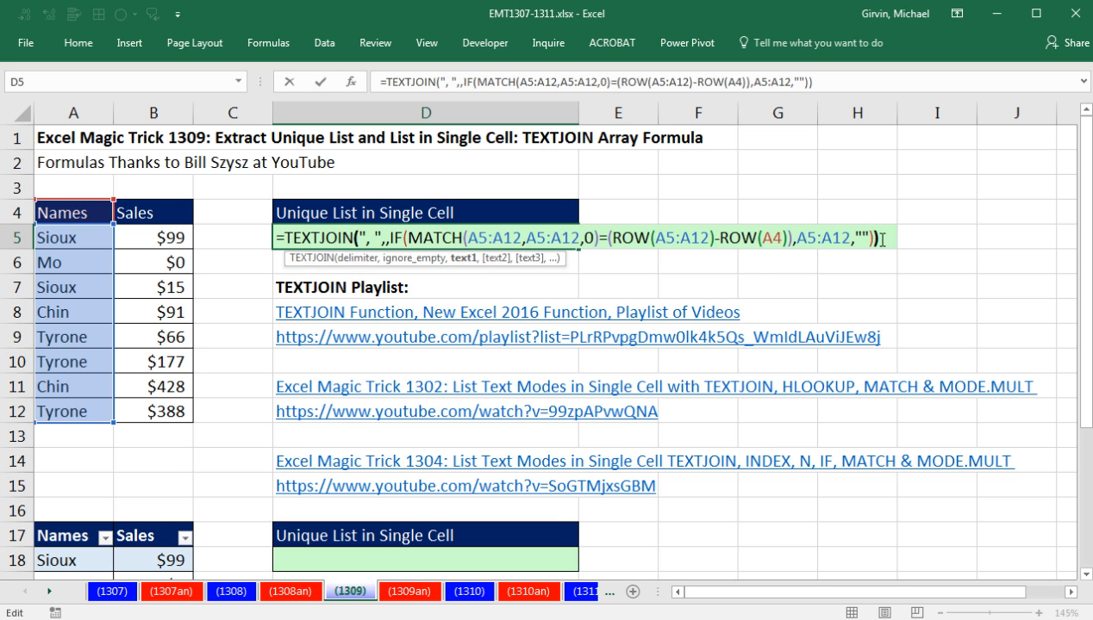
key(F9)
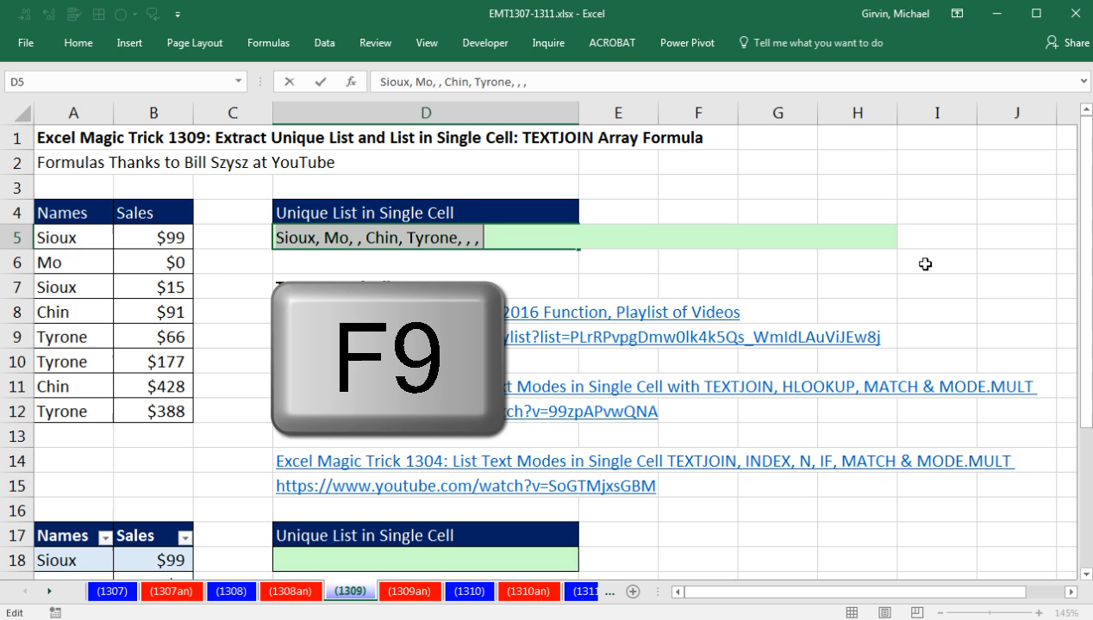
key(F9)
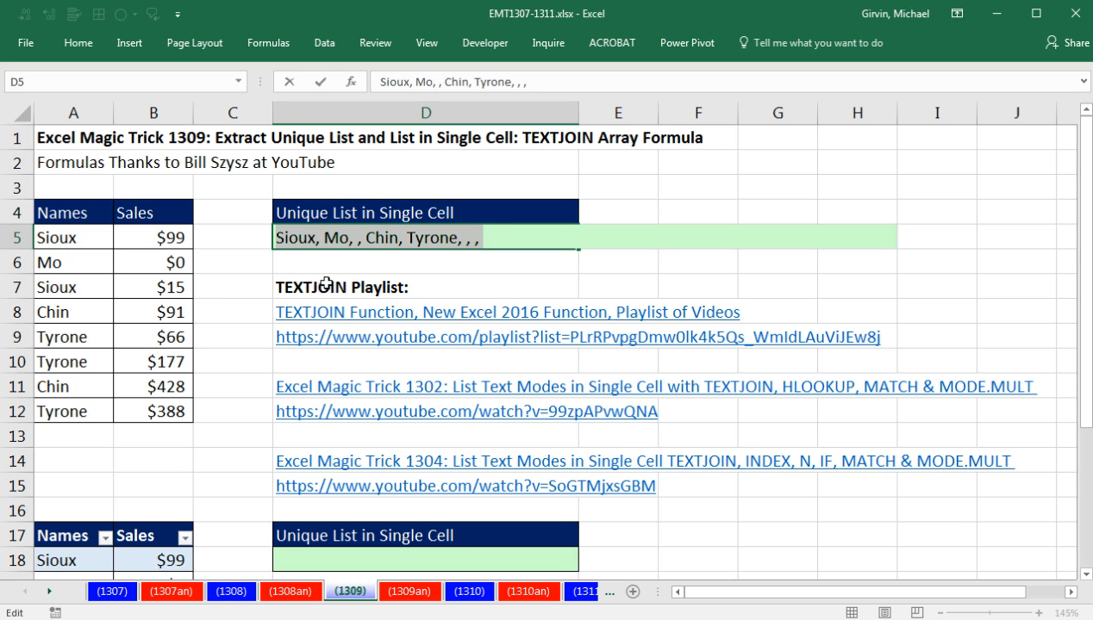
mouse_move(501, 272)
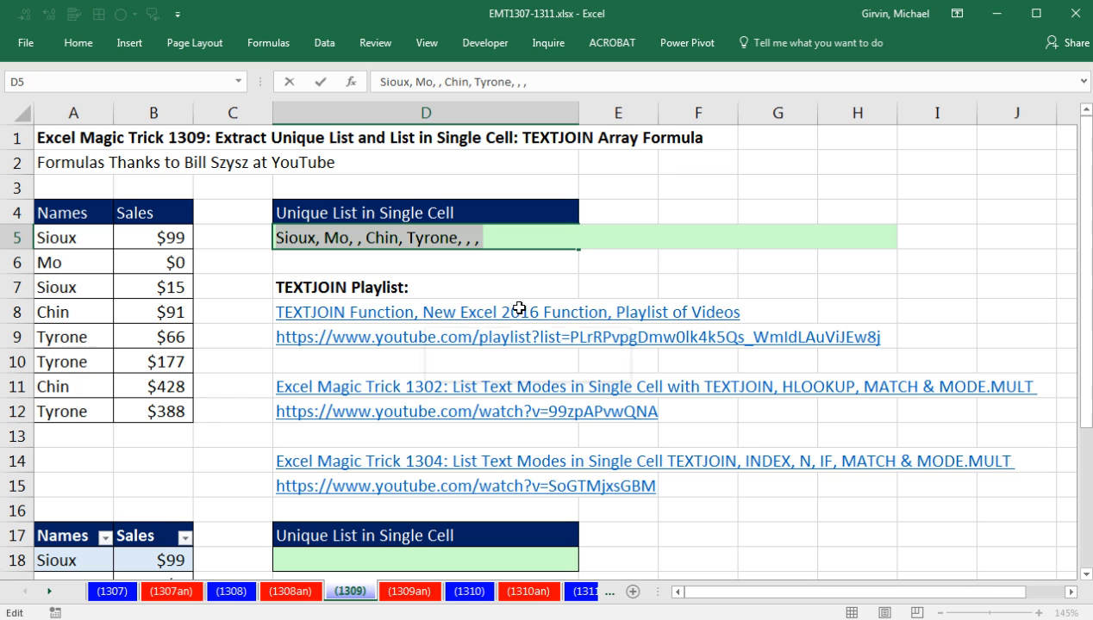
key(Ctrl+z)
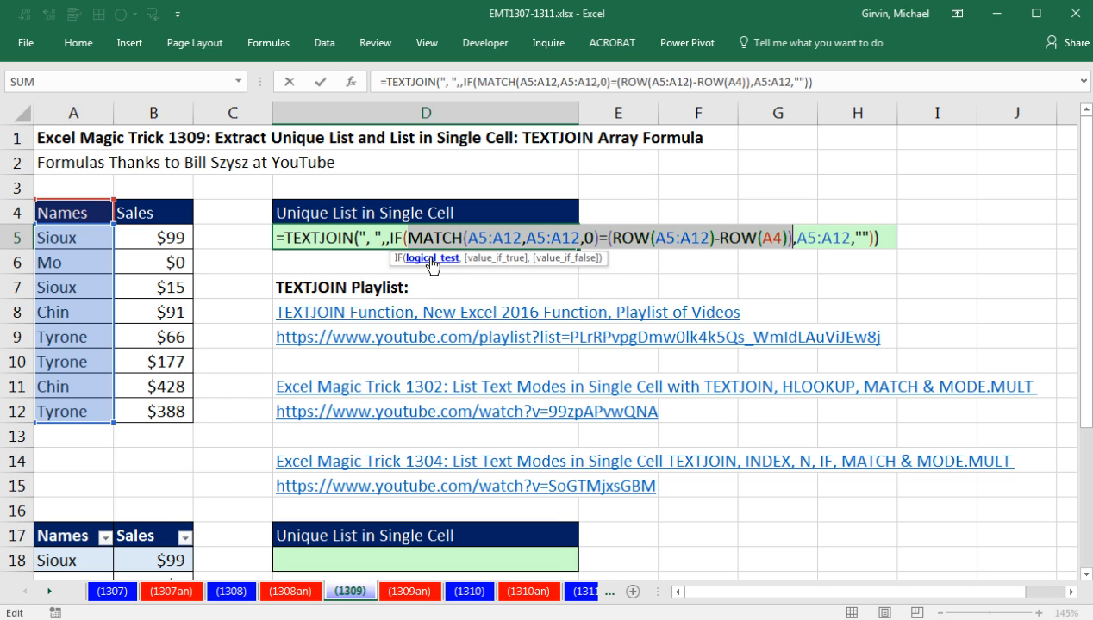
mouse_move(558, 262)
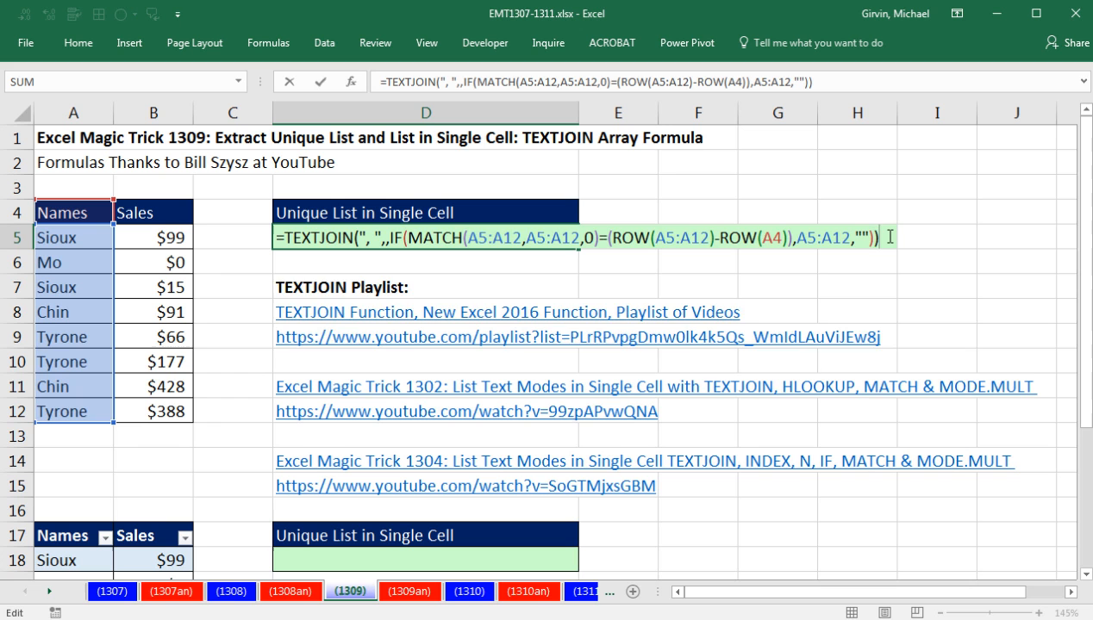
Array-enter the D5 formula with Ctrl+Shift+Enter so it shows Sioux, Mo, Chin, Tyrone
key(Ctrl+Shift+Enter)
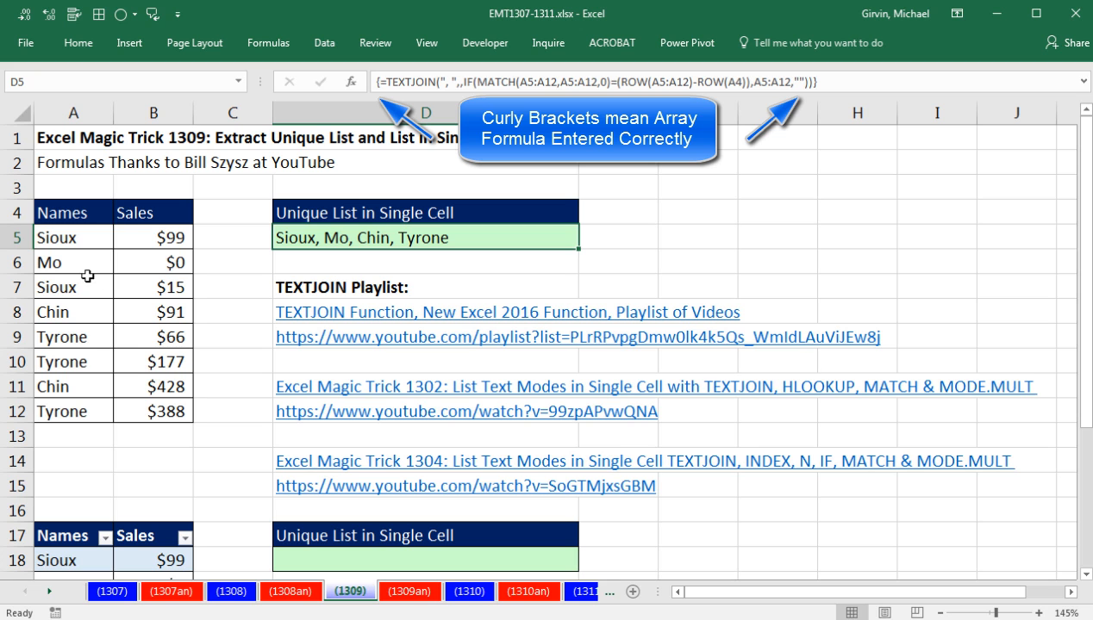
mouse_move(262, 217)
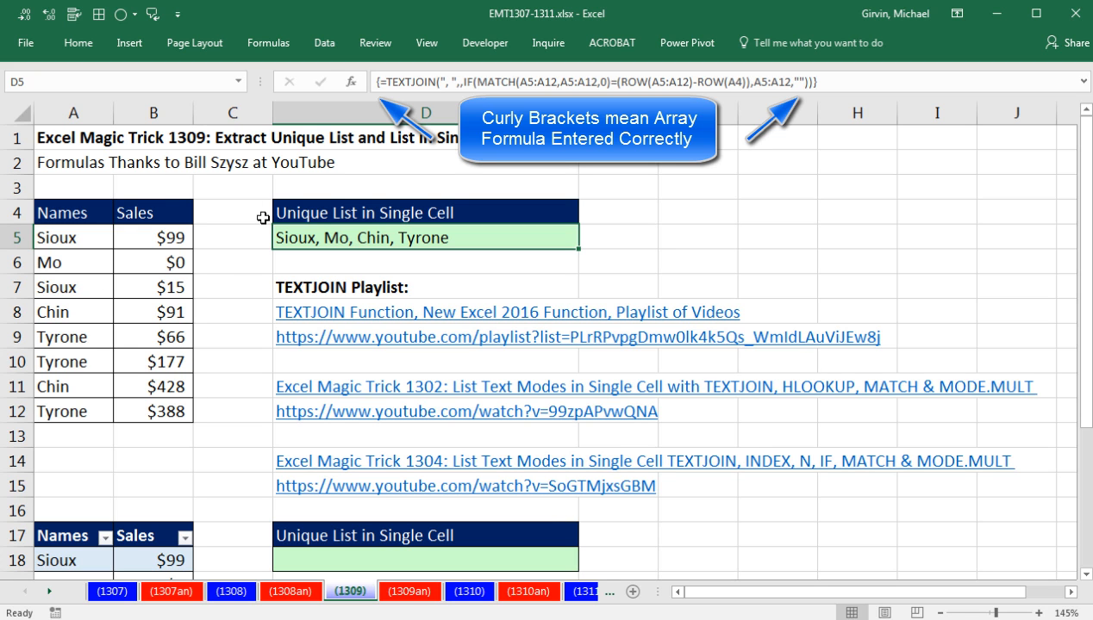
click(73, 286)
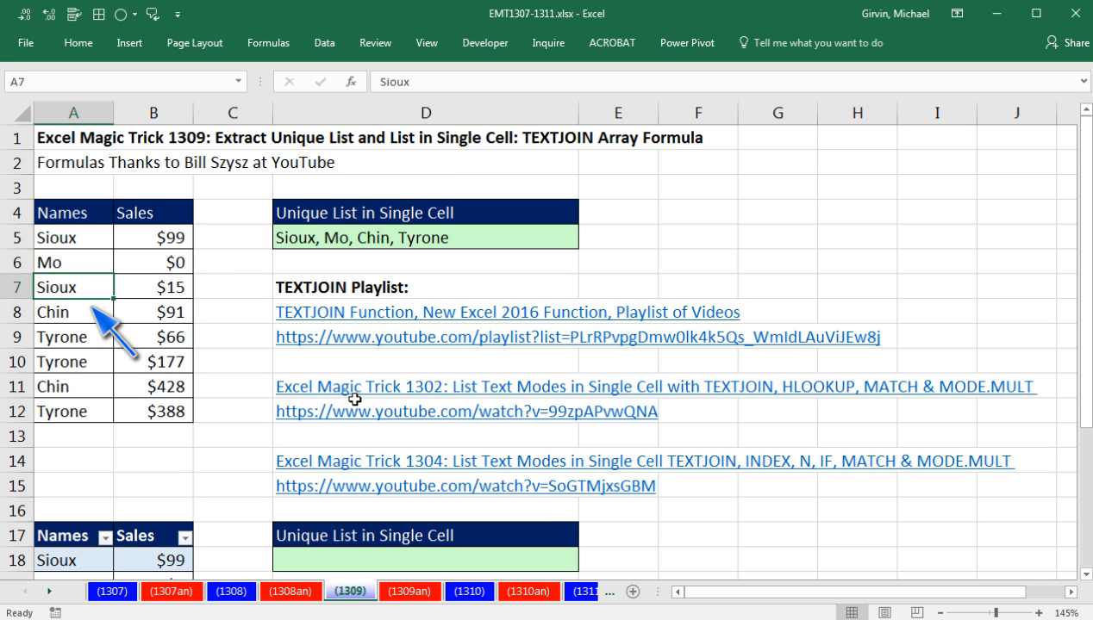
Change A7 to Min to see the list update, then undo so A7 reads Sioux again
text(Min)
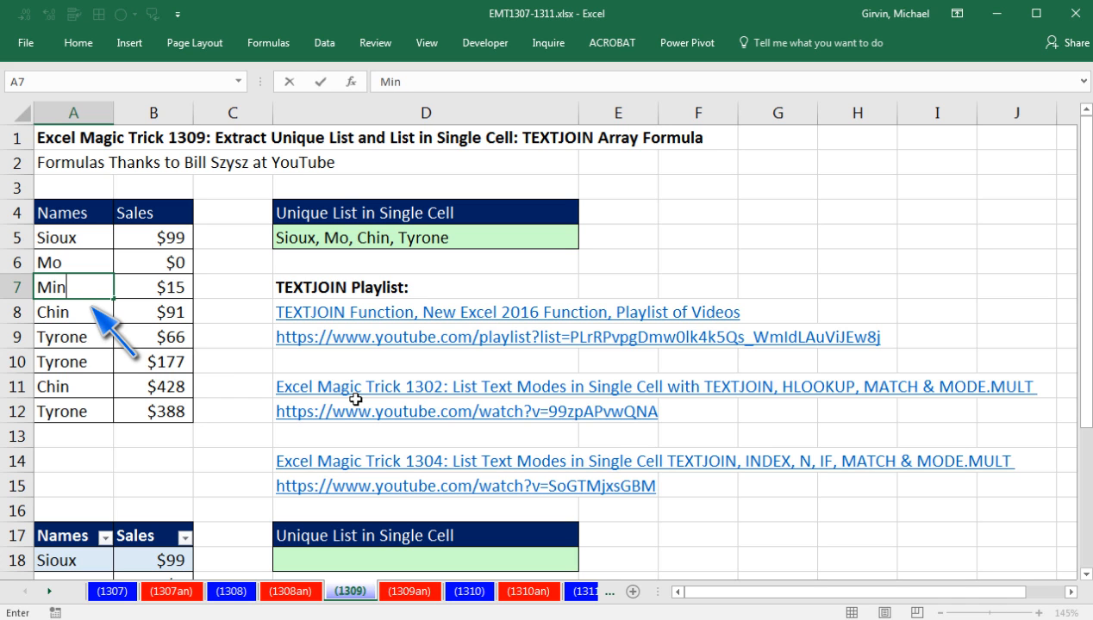
key(Enter)
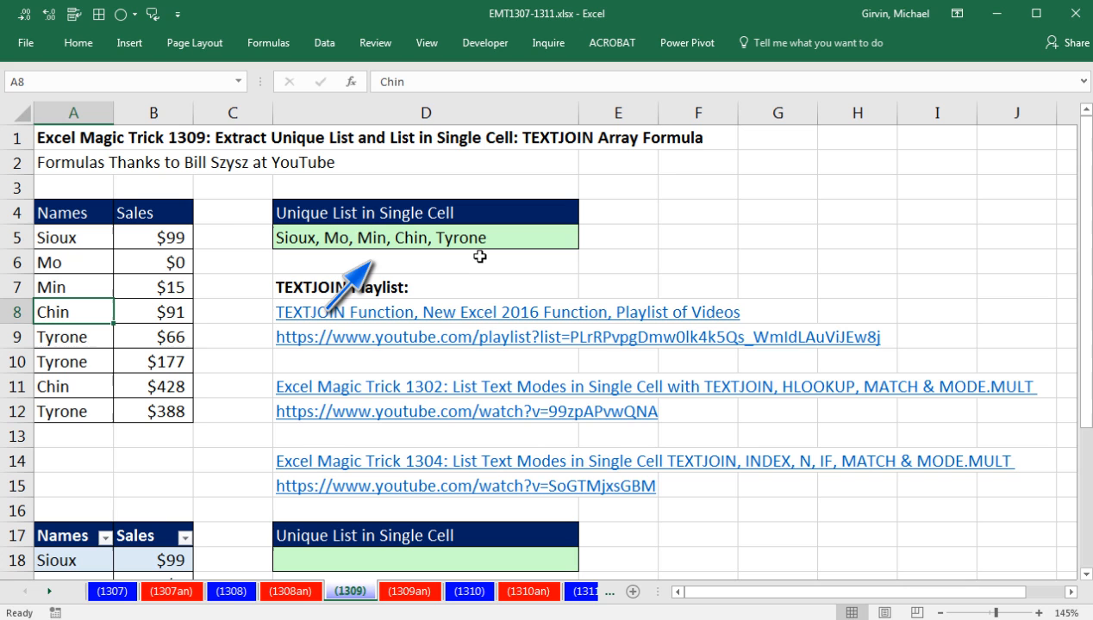
key(ctrl+z)
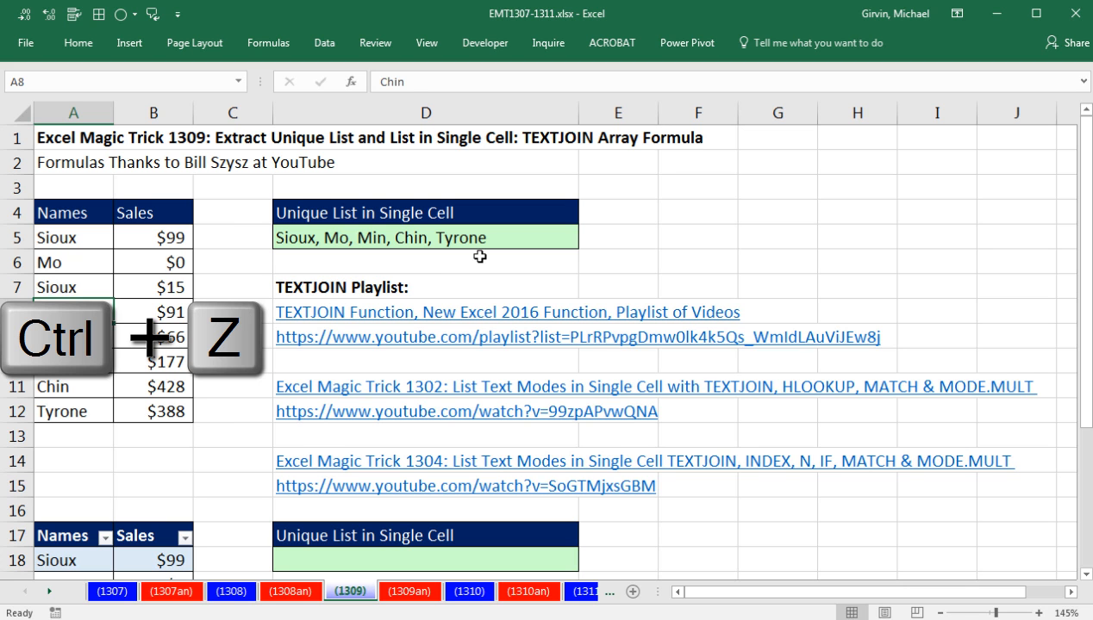
key(ctrl+z)
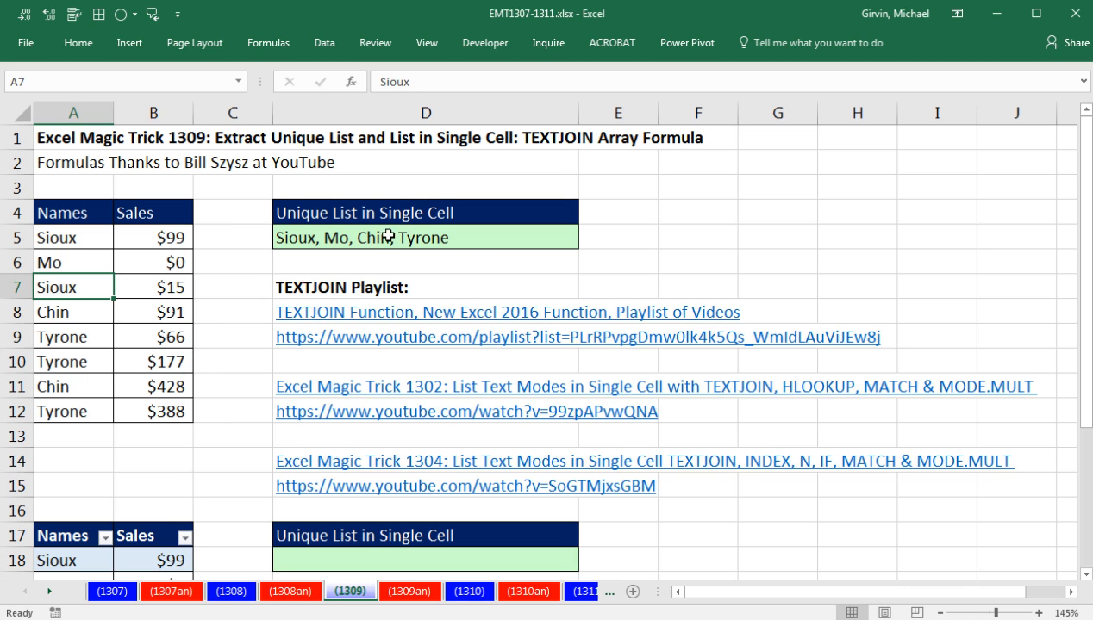
Scroll to the fSales table and select the empty unique-list cell D18
scroll(down, 3)
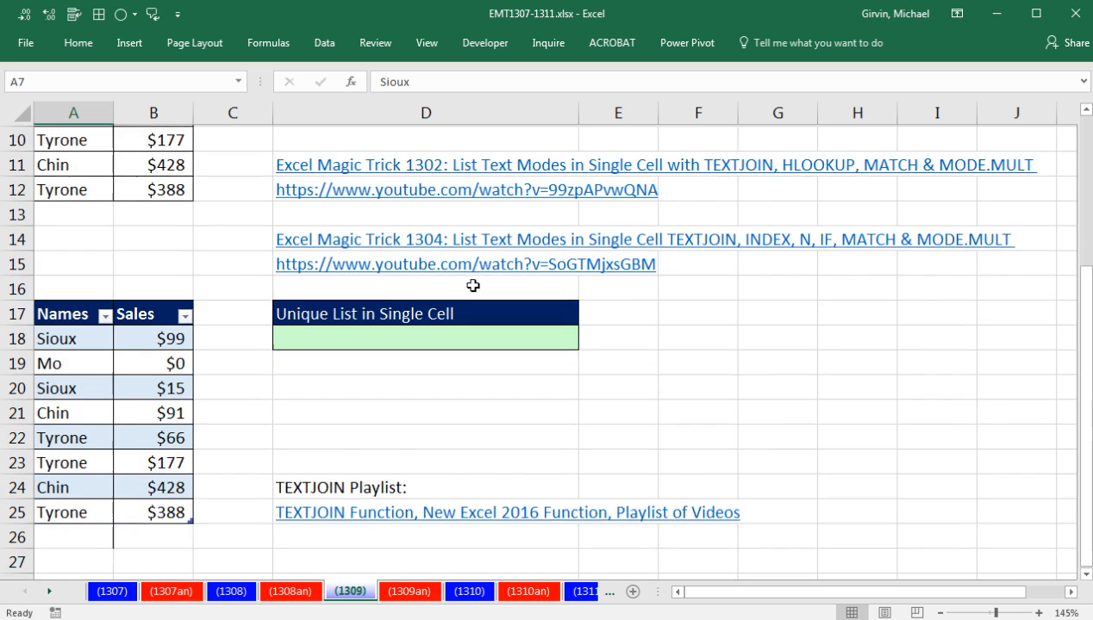
scroll(down, 3)
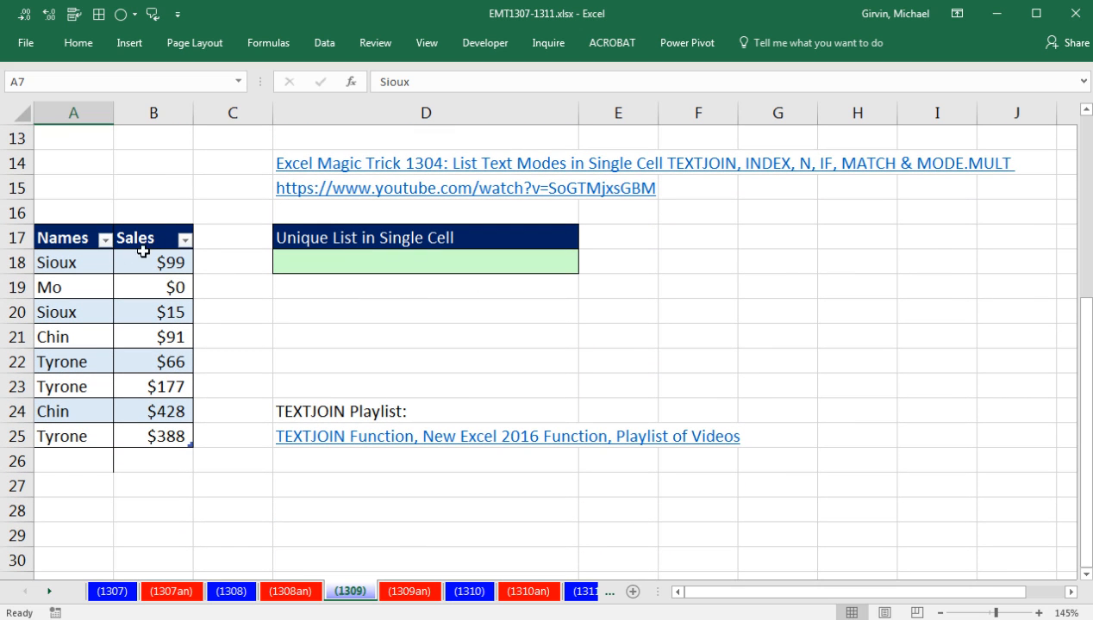
mouse_move(79, 437)
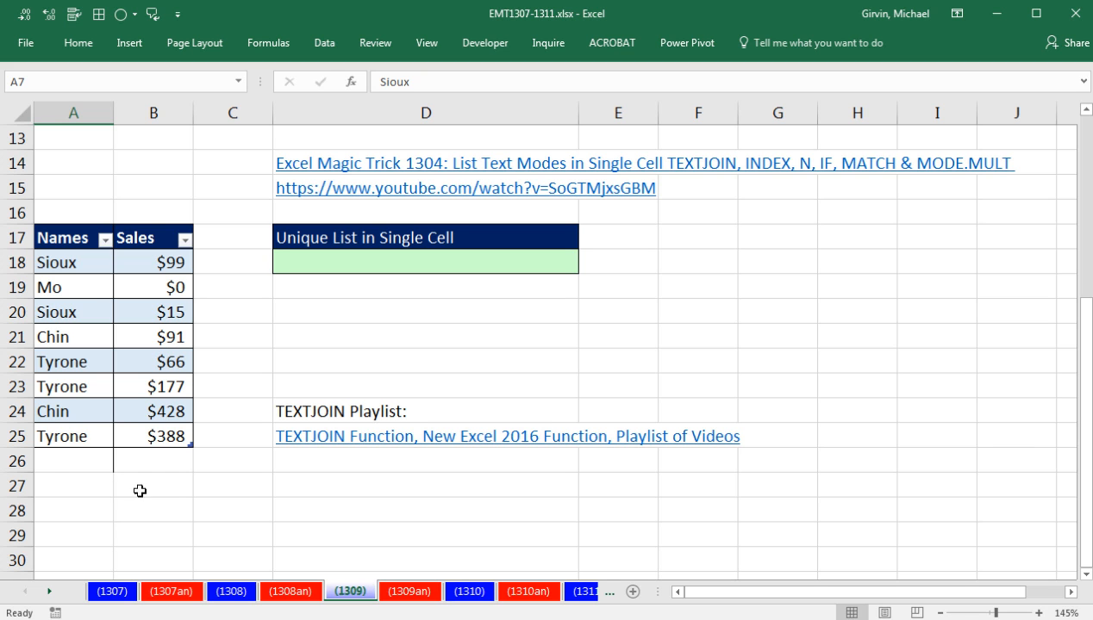
mouse_move(93, 336)
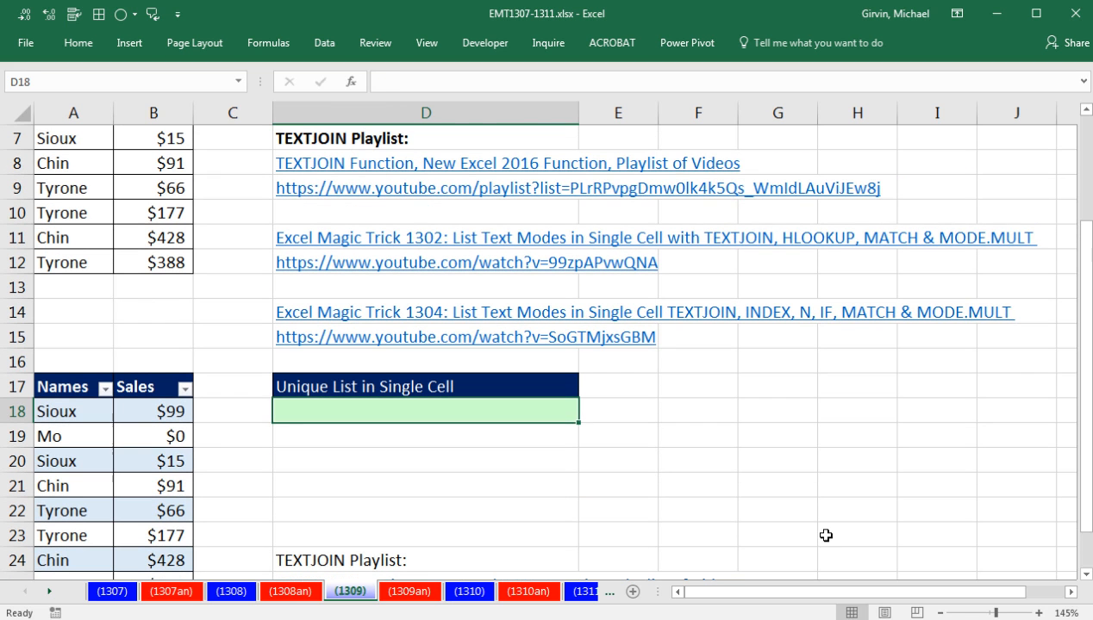
click(72, 436)
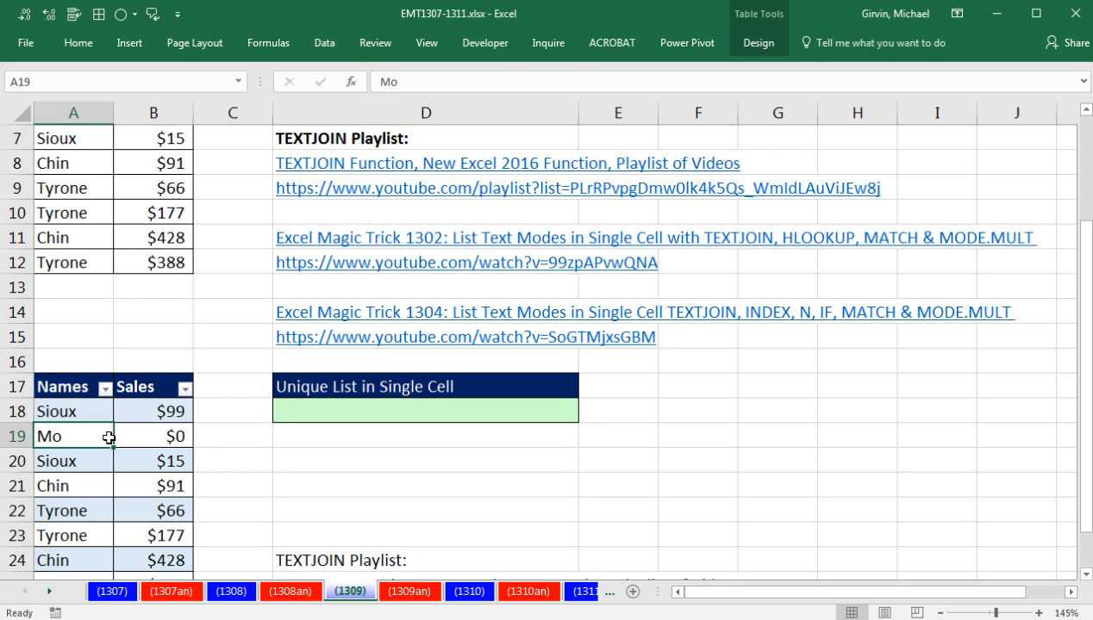
click(758, 41)
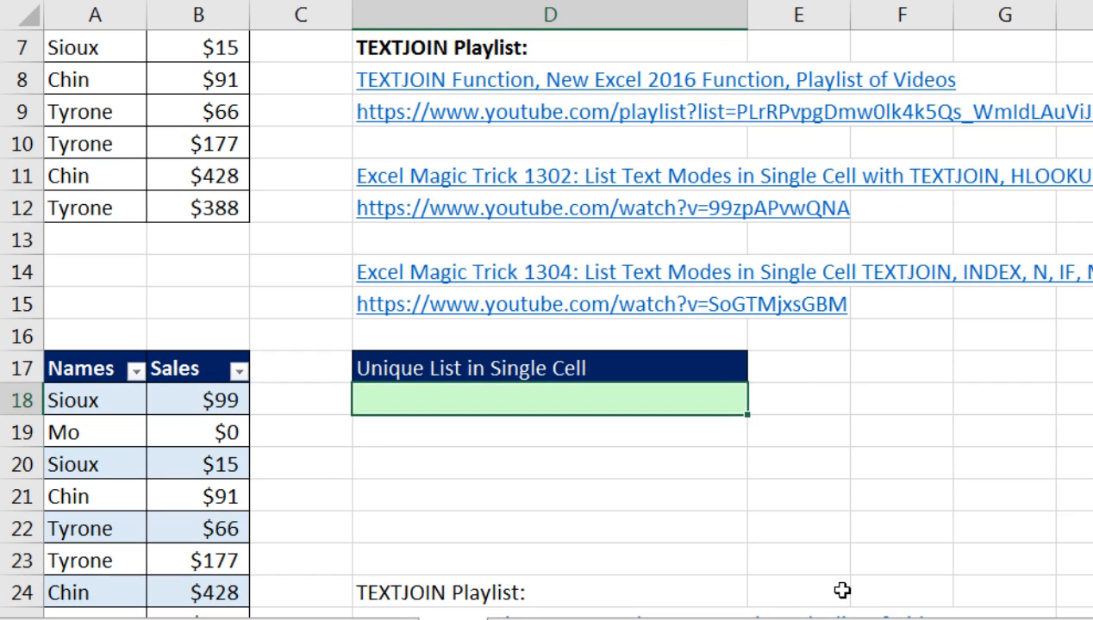
Start =IF(MATCH(fSales[Names],fSales[Names],0) in D18 using the table's Names column
text(=IF()
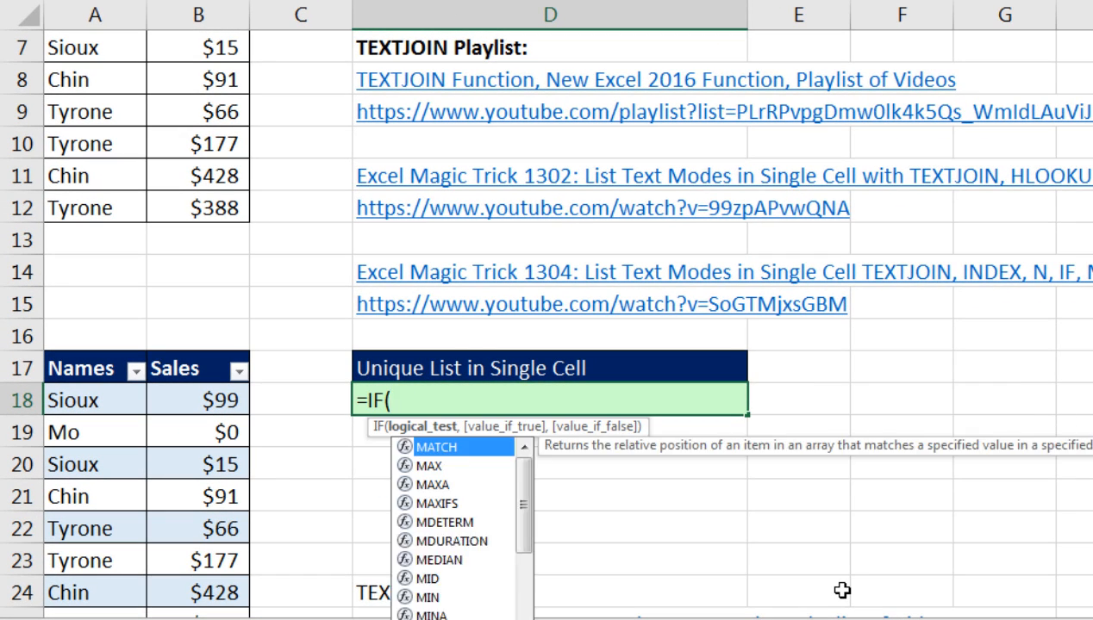
double_click(434, 448)
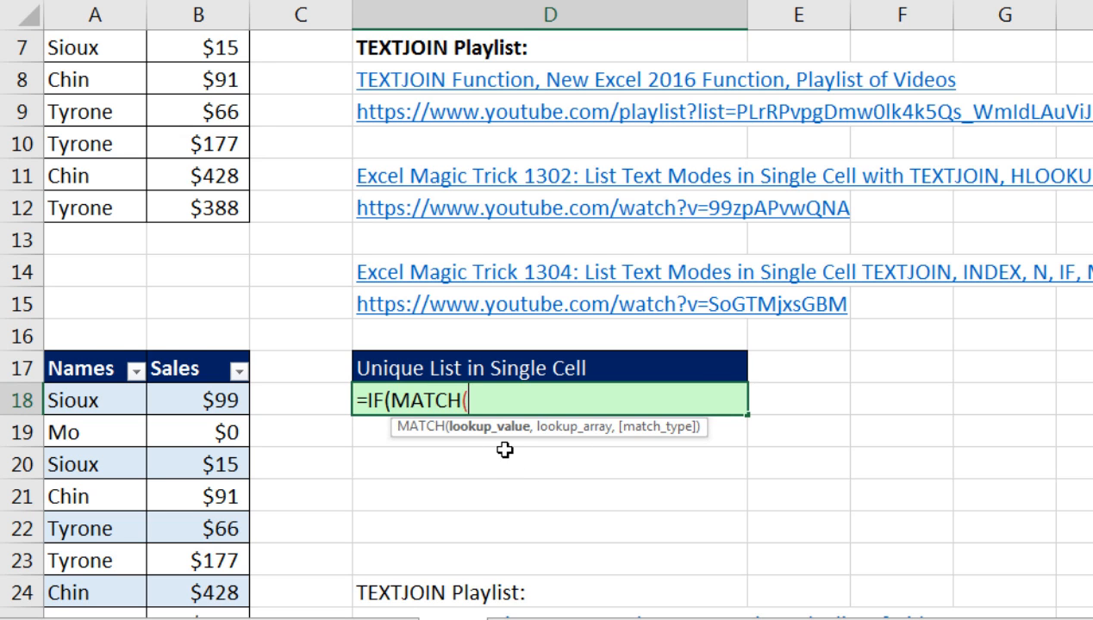
scroll(down, 3)
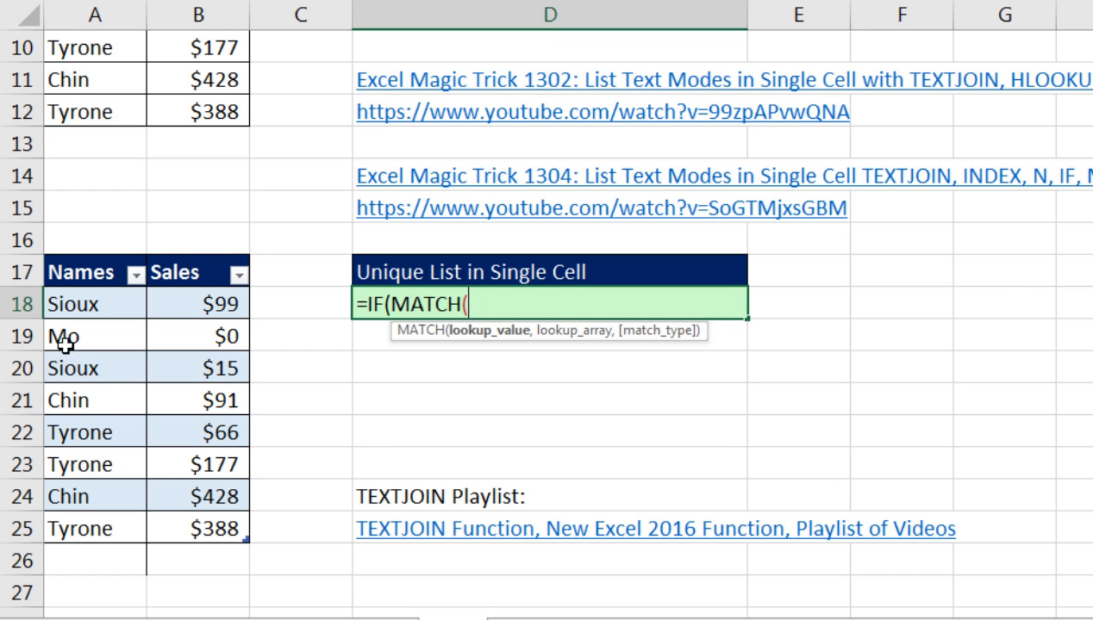
drag(95, 304, 94, 527)
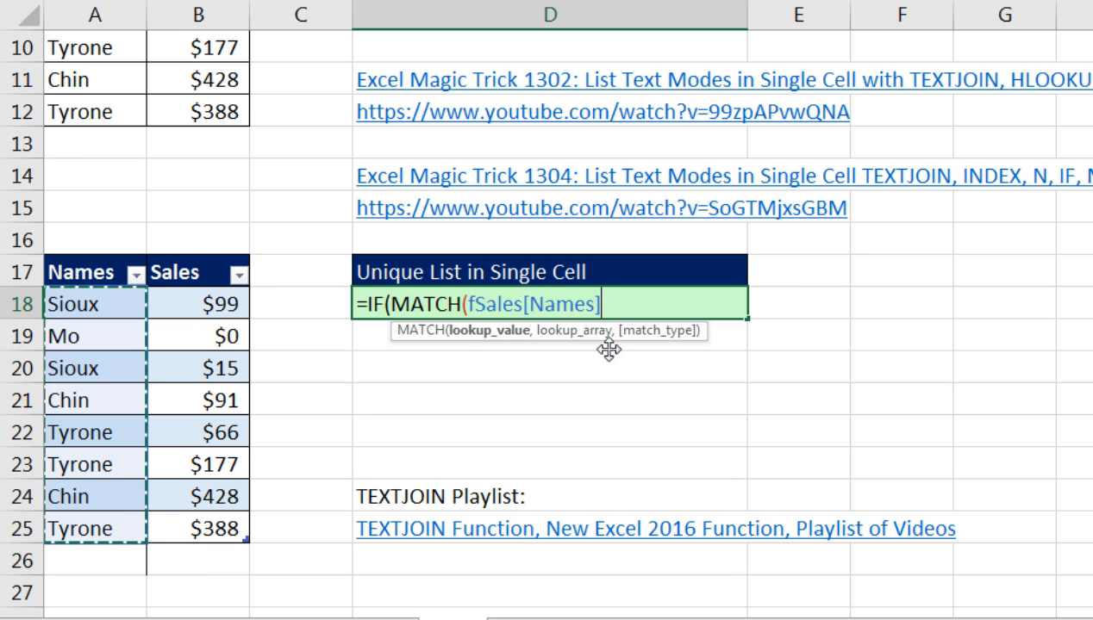
mouse_move(557, 331)
text(,)
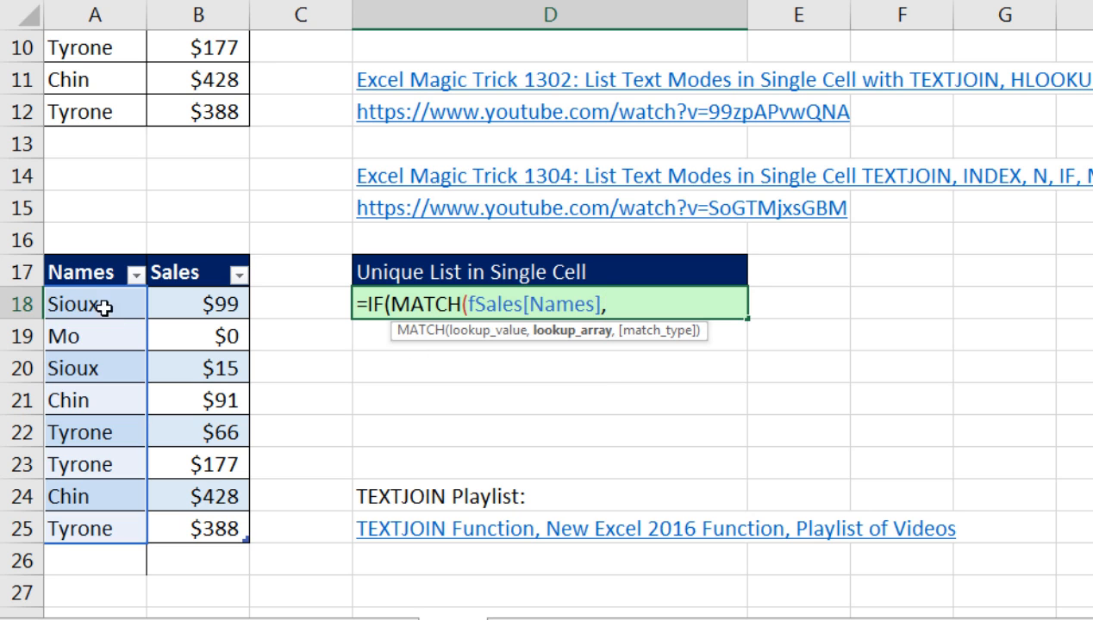
text(fSales[Names])
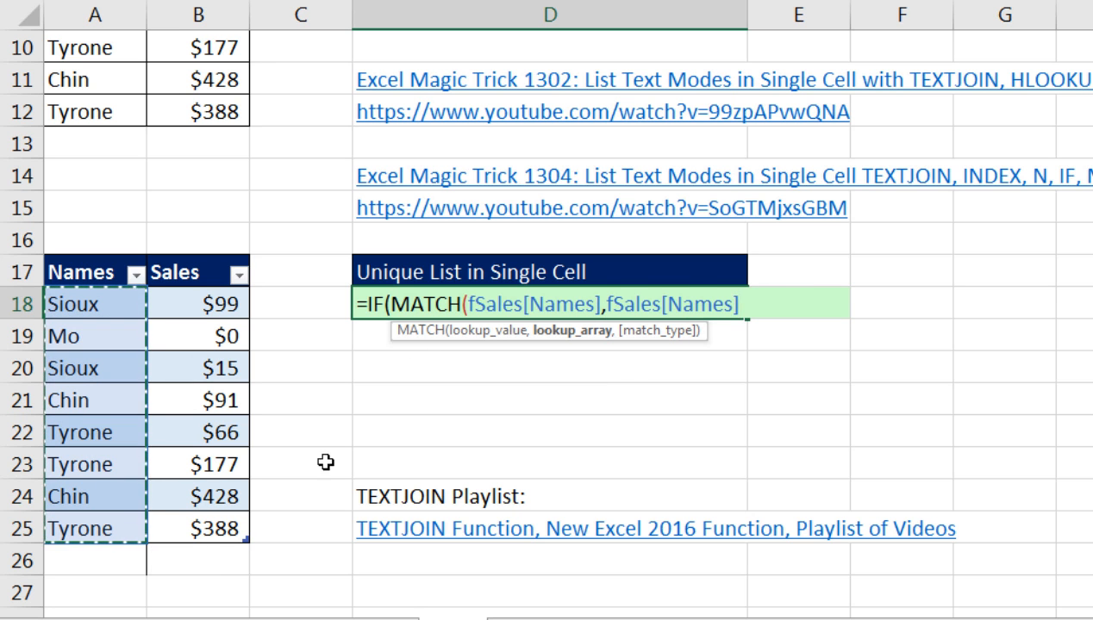
text(,)
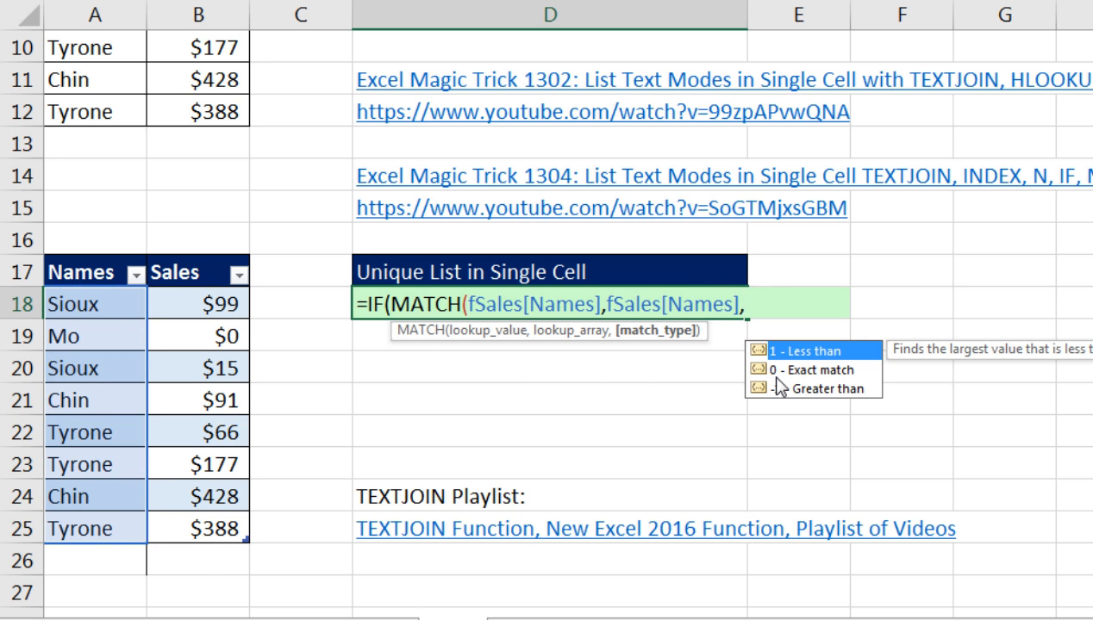
text(0))
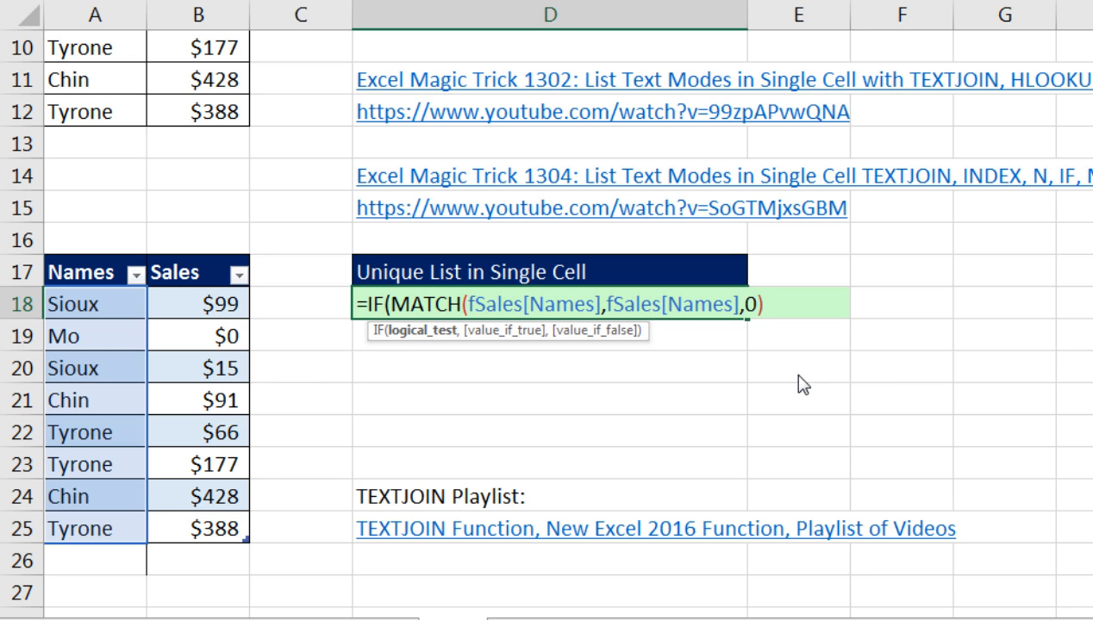
Compare the MATCH positions to (ROW(fSales[Names])-ROW(...)), preview with F9 and revert
text(=)
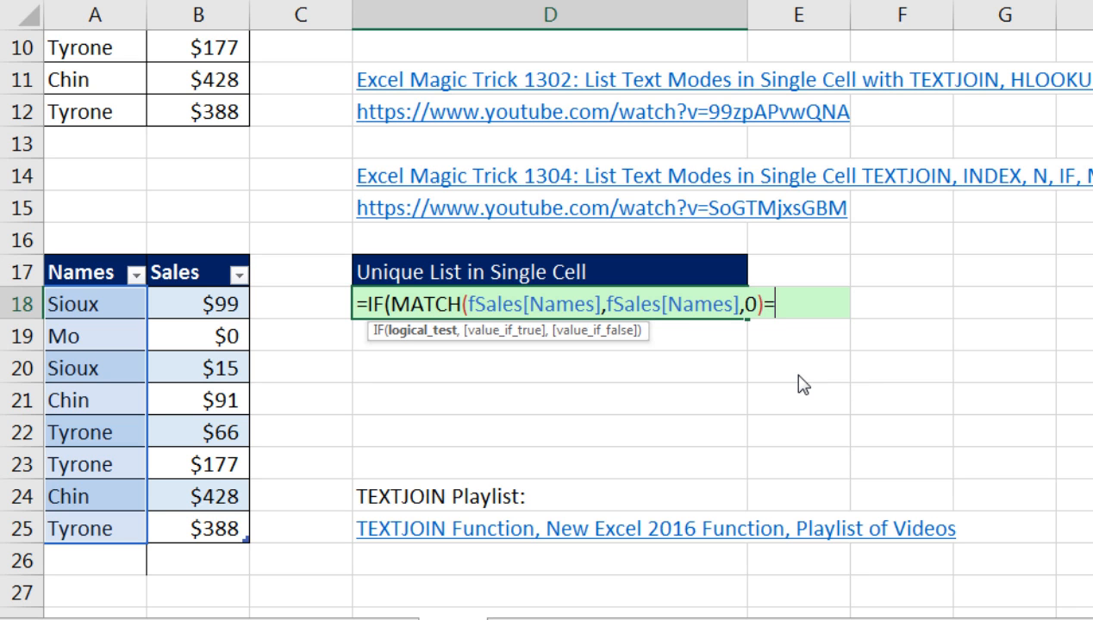
text(()
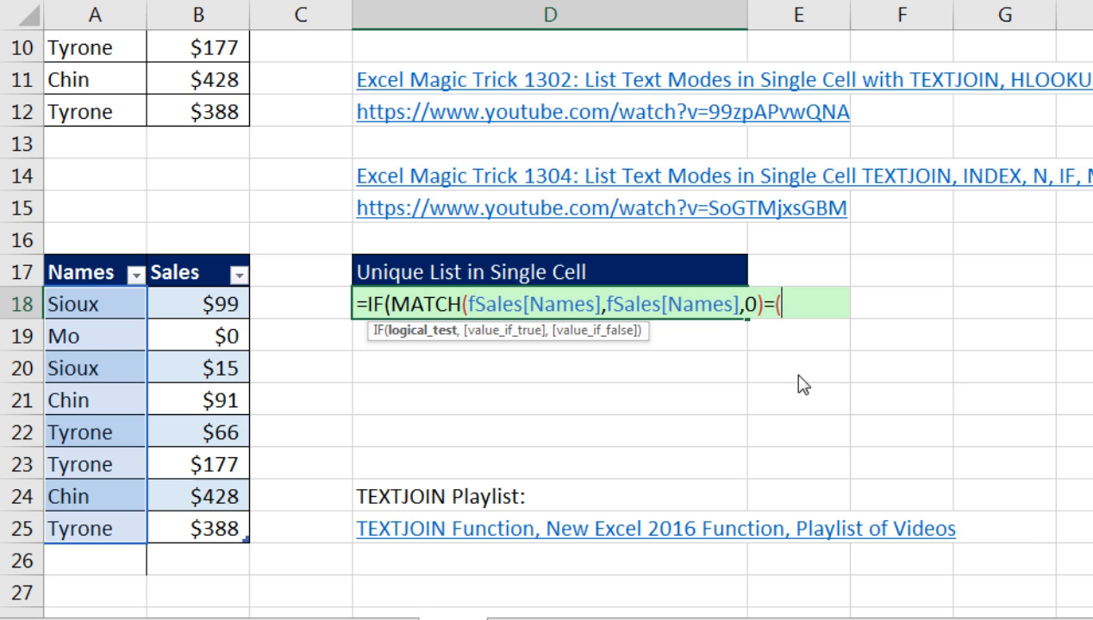
text(ROW(fSales[Names)
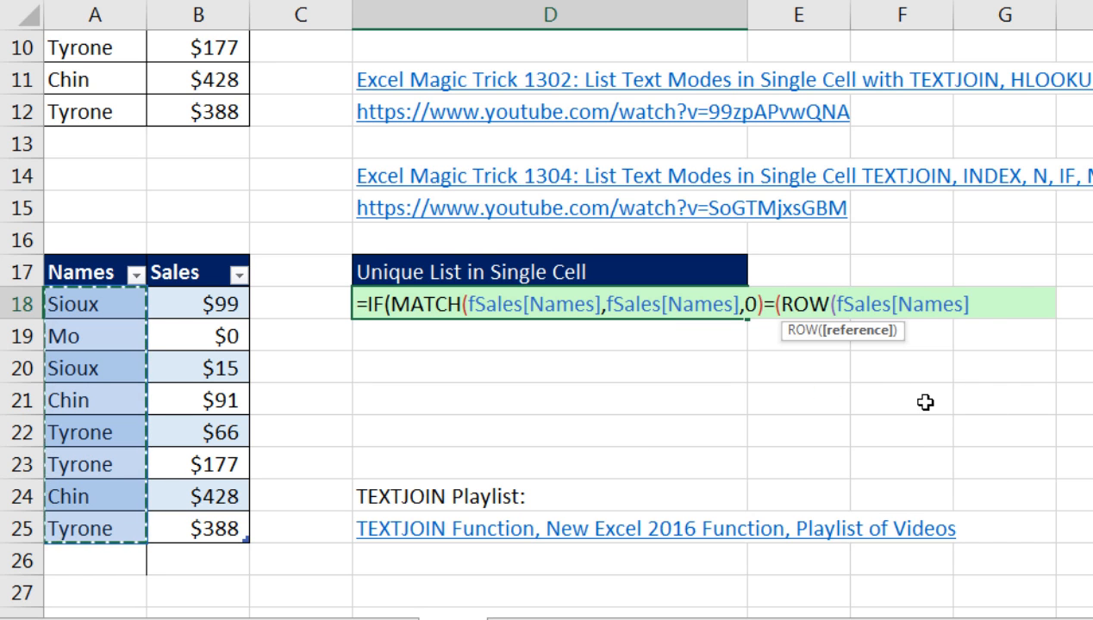
text())
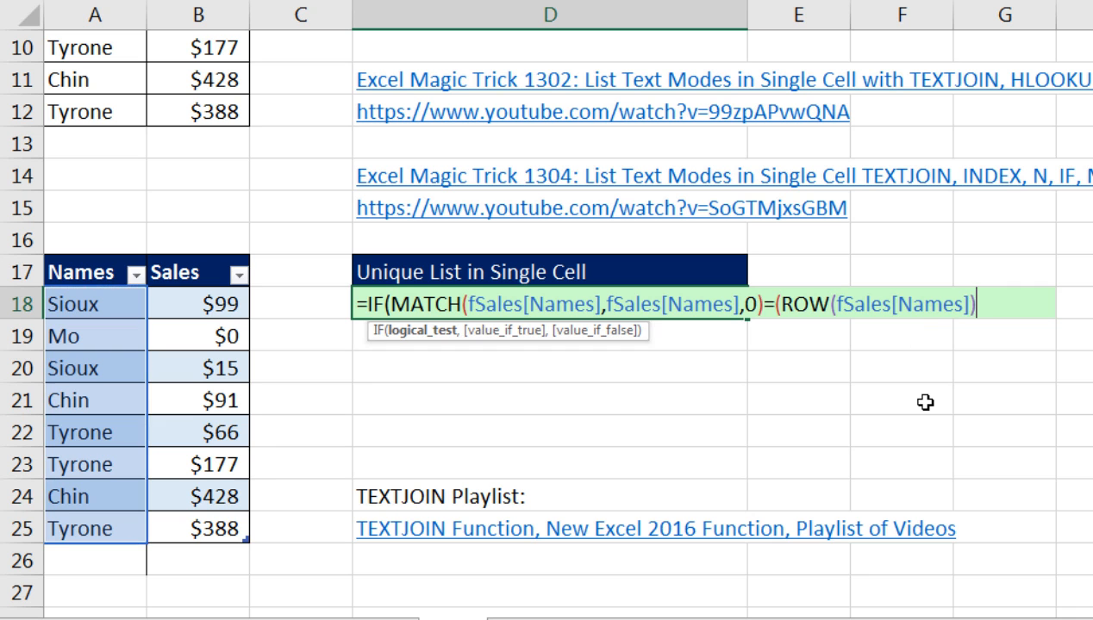
text(-ROW(fSales)
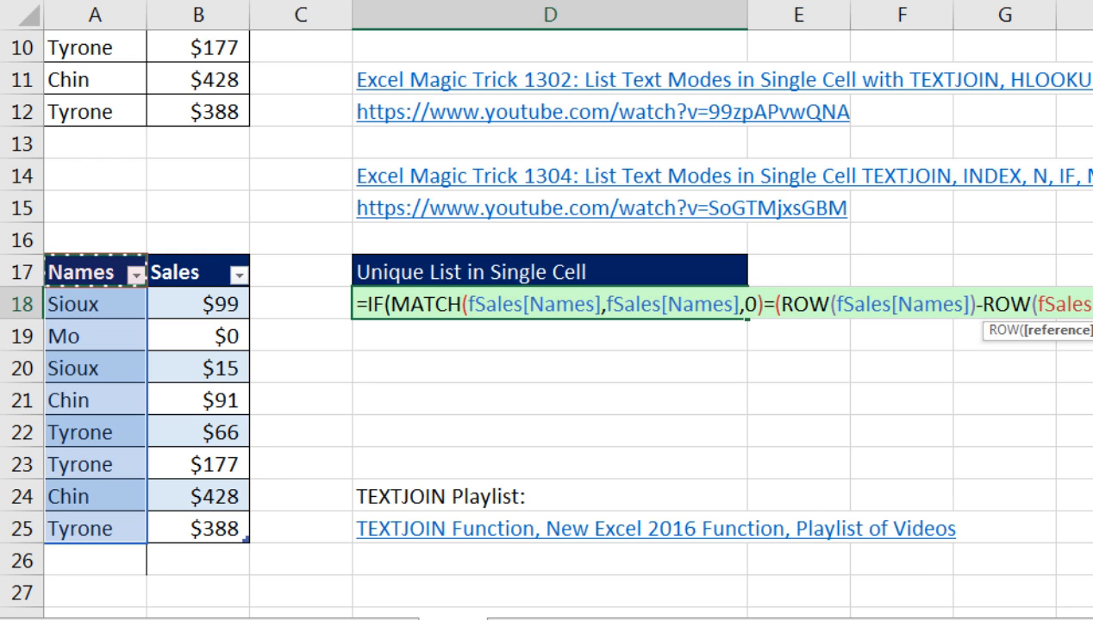
mouse_move(83, 303)
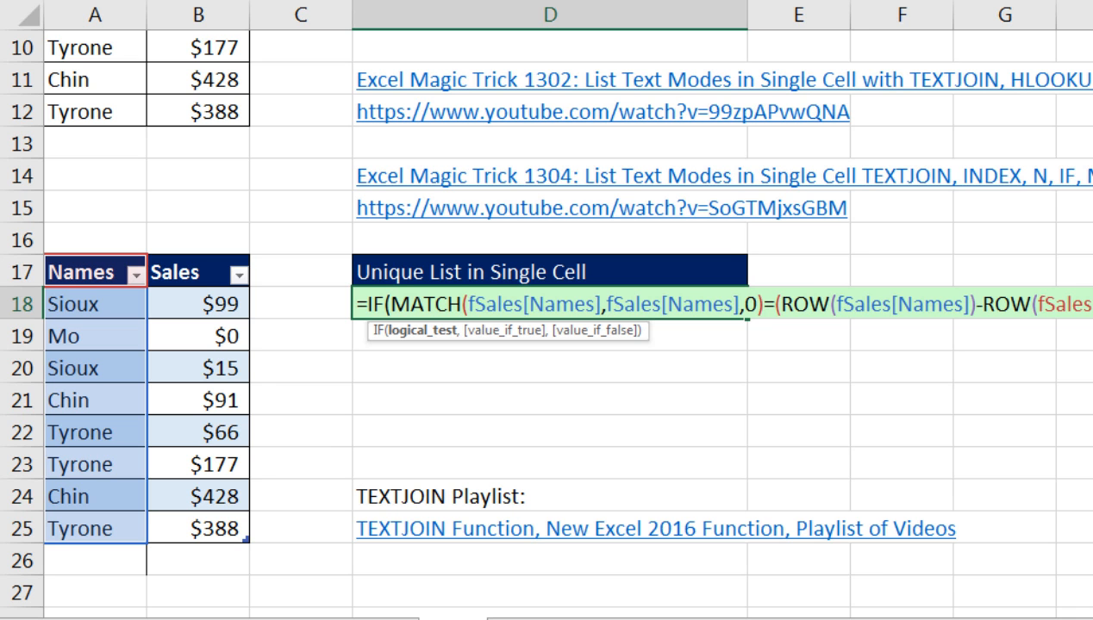
mouse_move(360, 358)
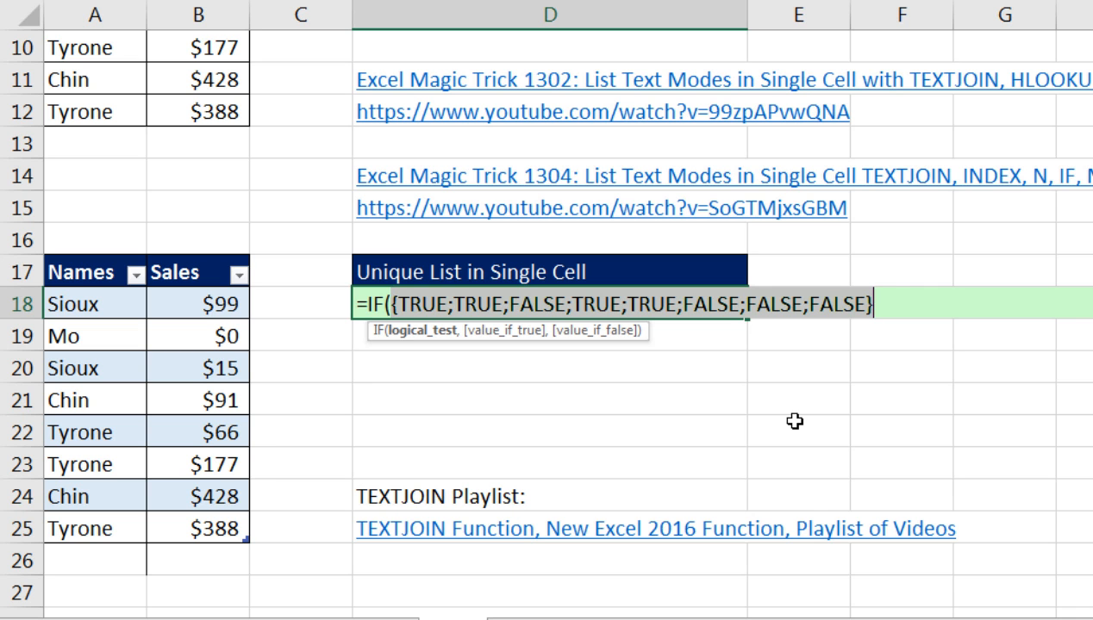
key(Ctrl+z)
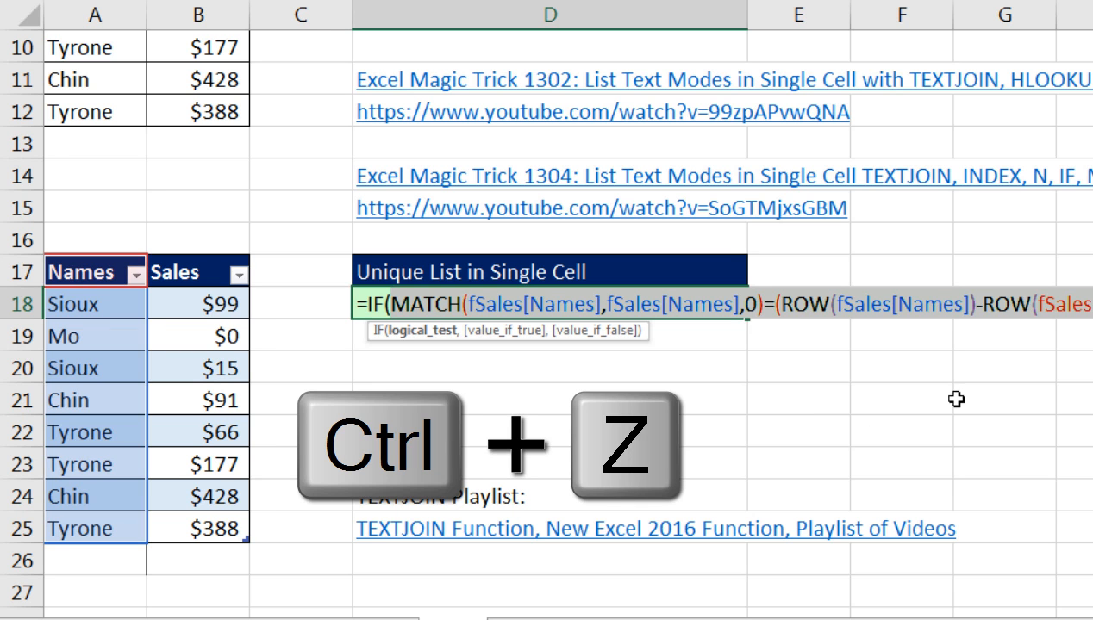
key(Ctrl+z)
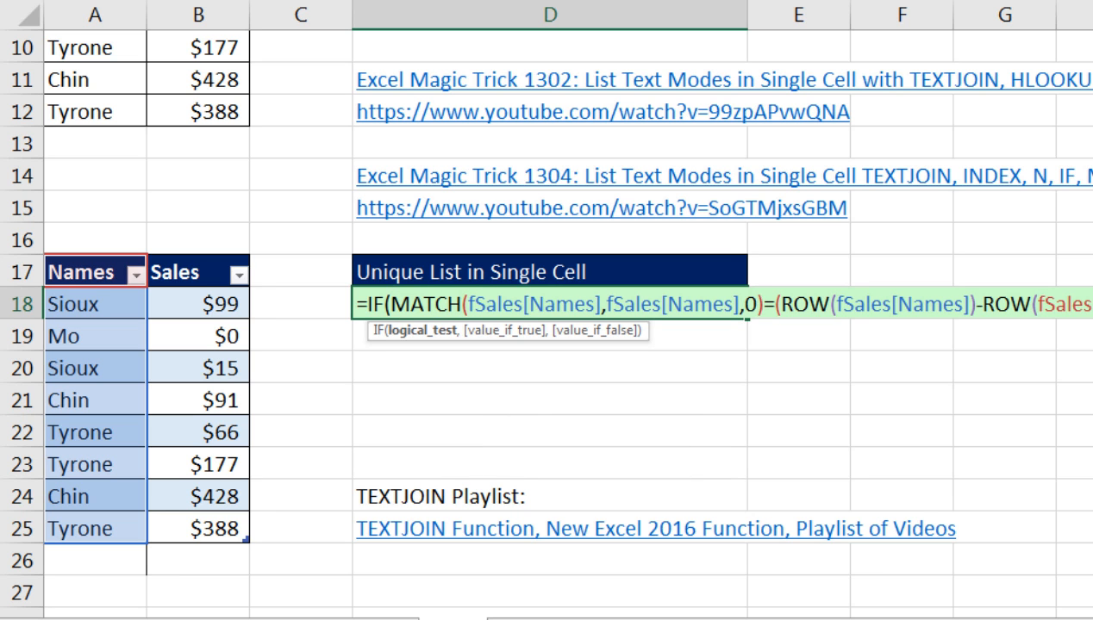
mouse_move(521, 352)
text(fSales[Names],)
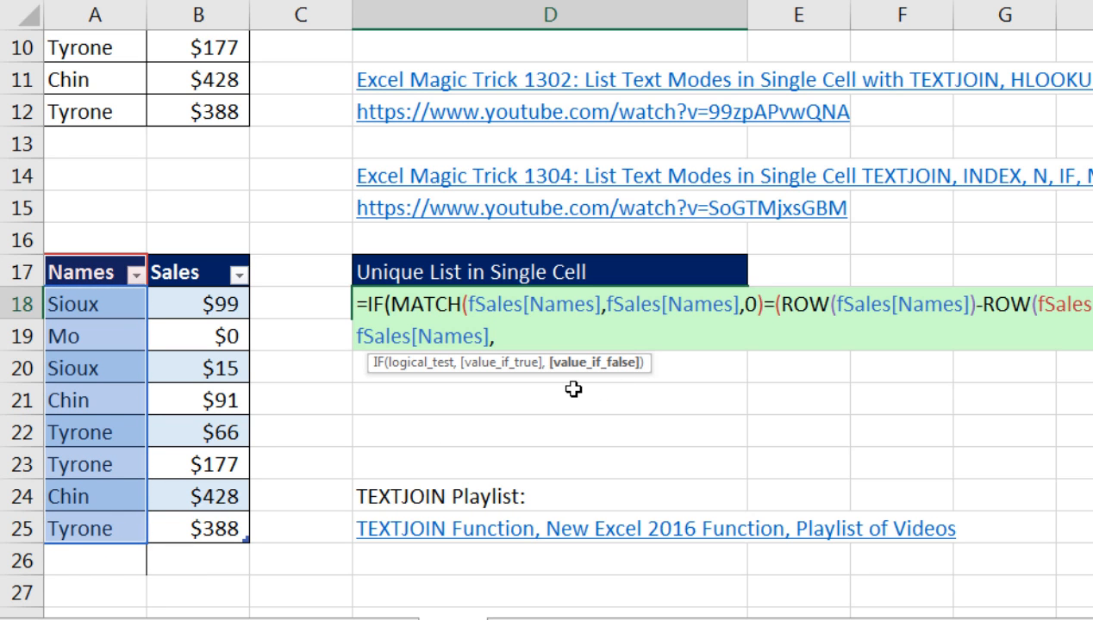
text("")
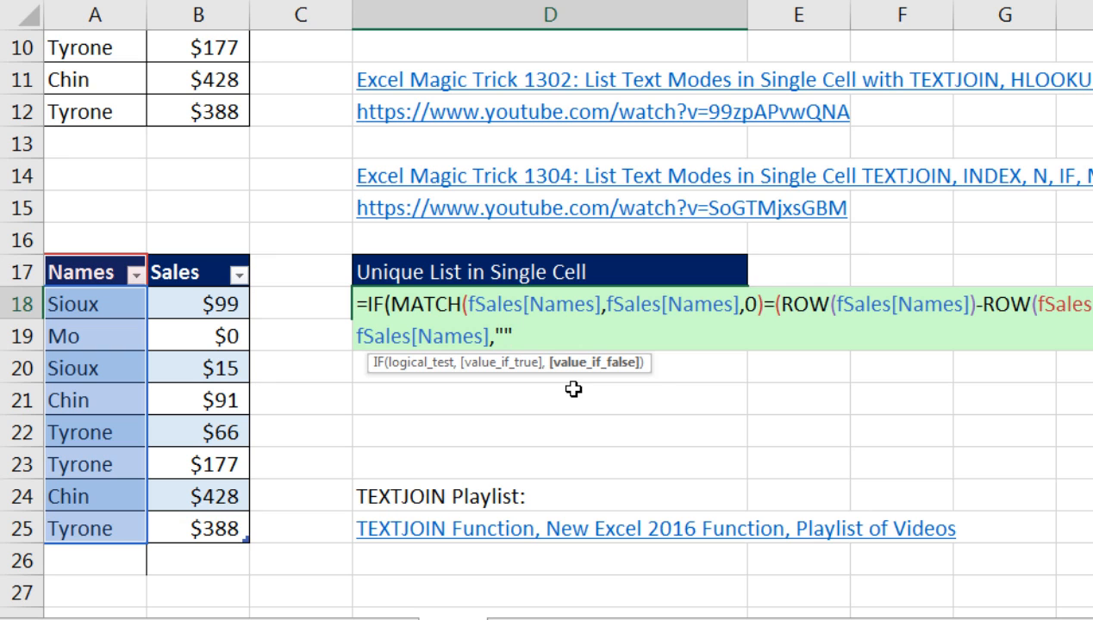
text())
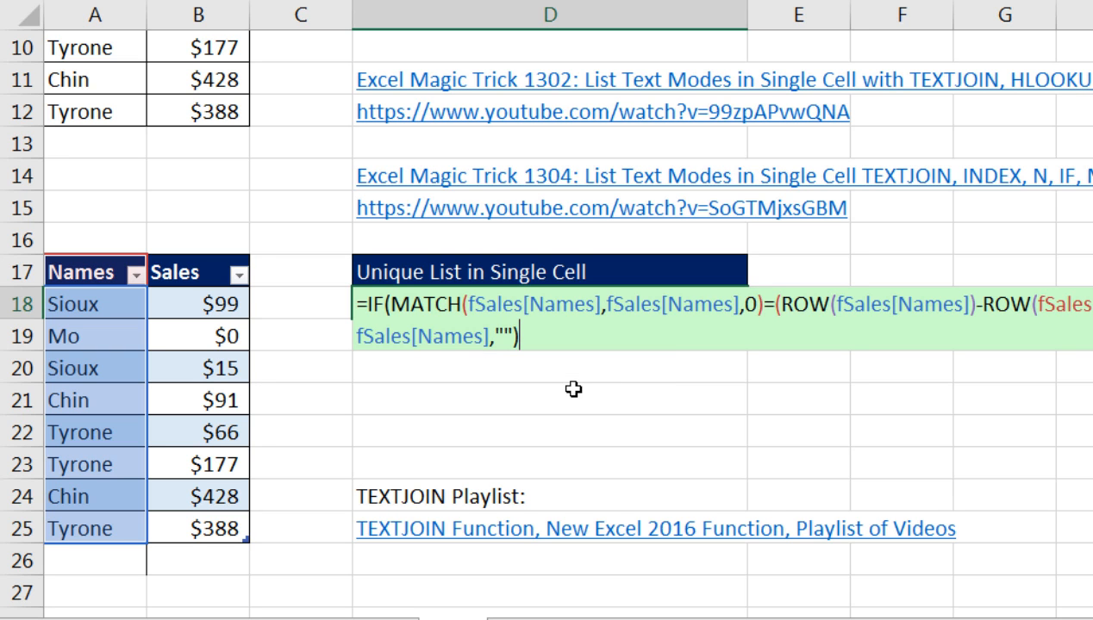
mouse_move(569, 393)
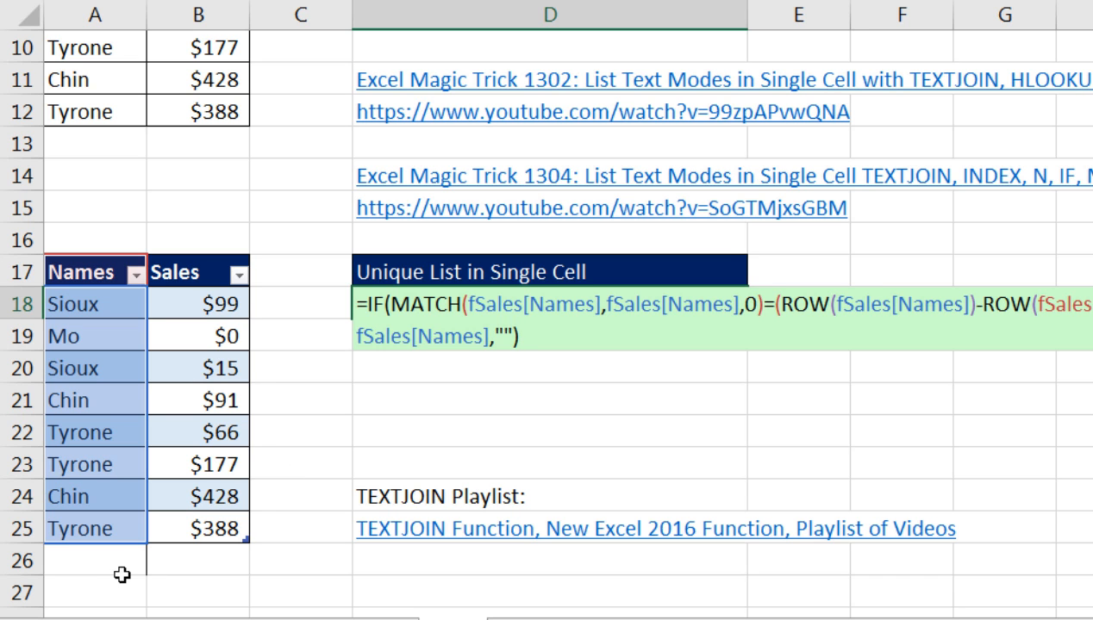
mouse_move(103, 562)
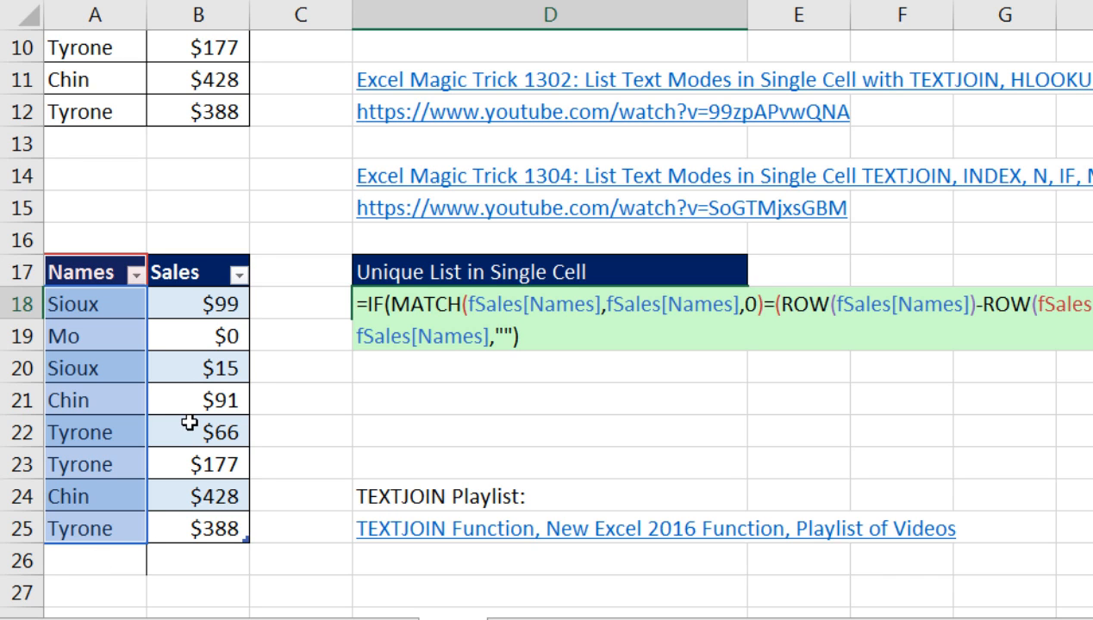
mouse_move(324, 303)
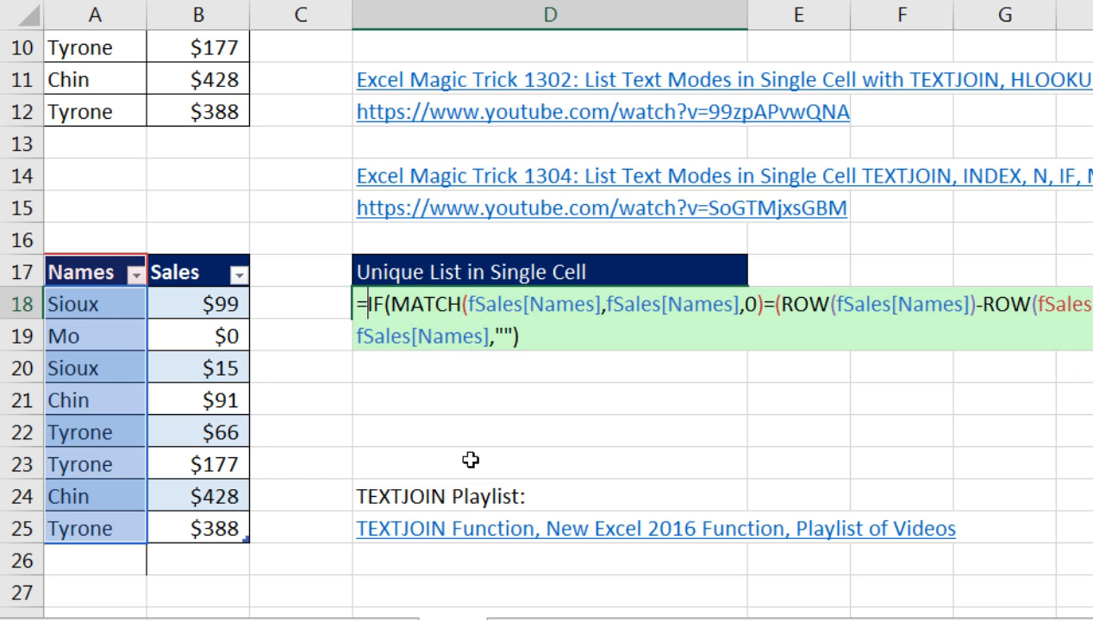
Wrap D18's formula in an outer IF(fSales[Names]<>"", ..., "") to skip blank names
text(IF()
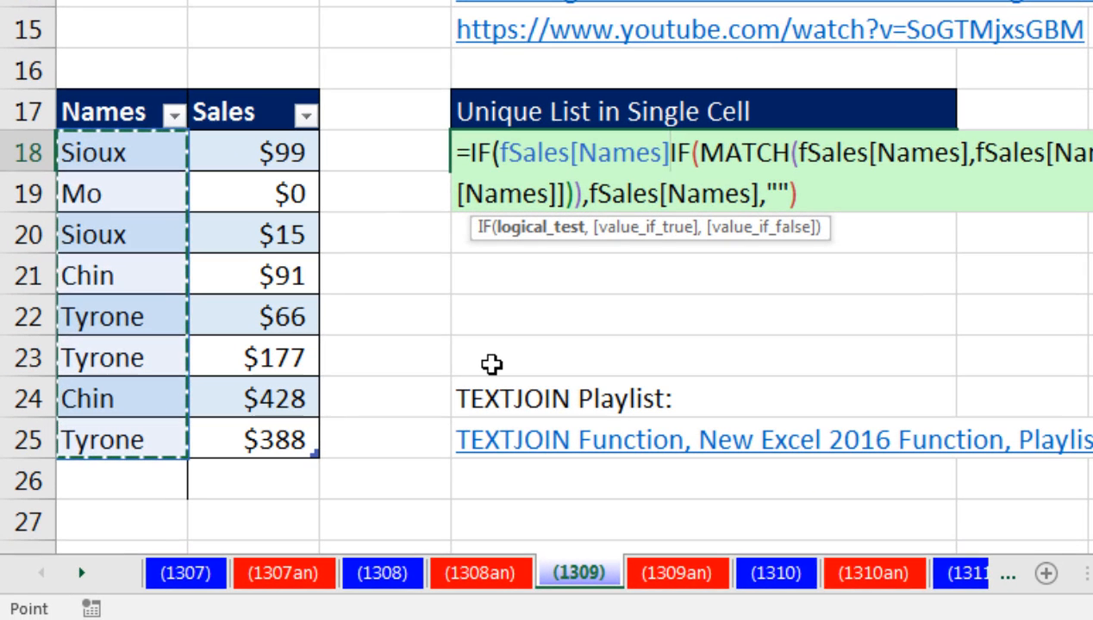
text(<)
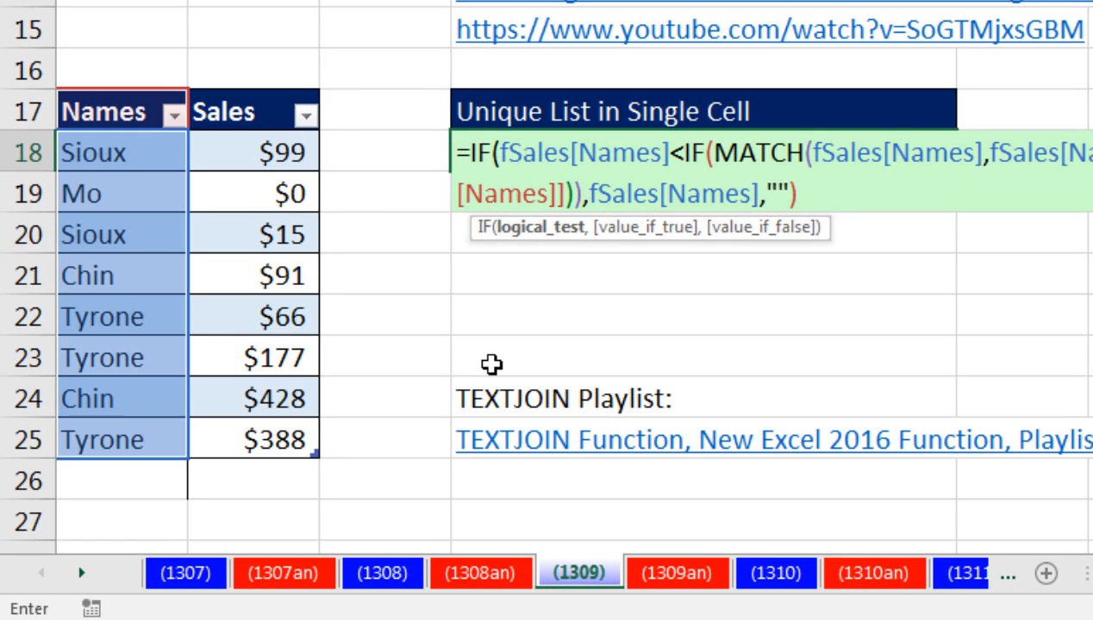
text(>)
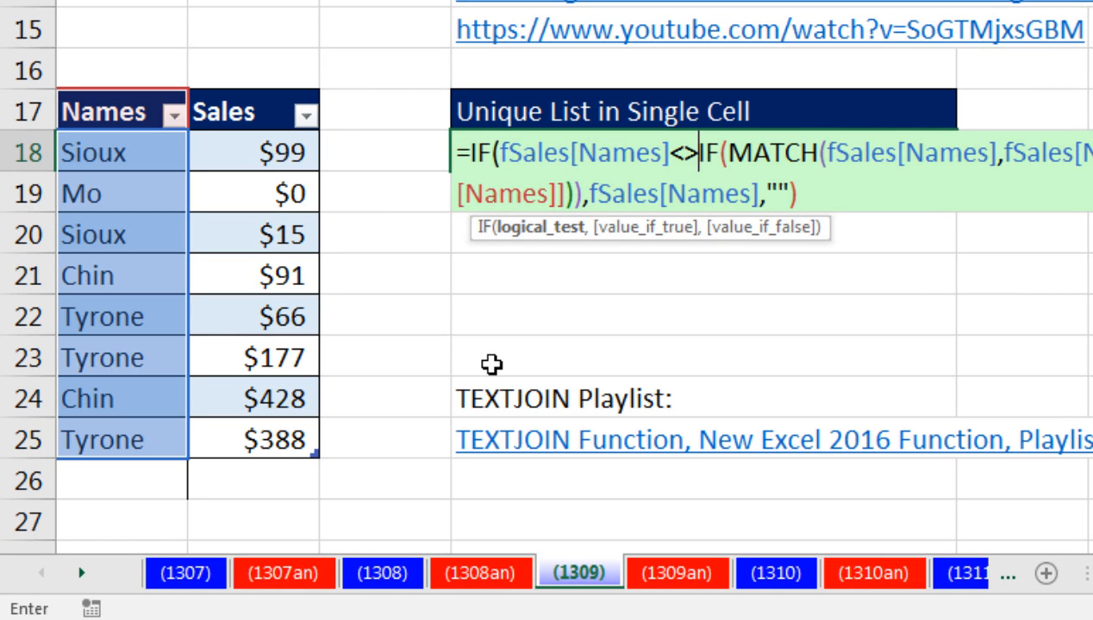
text("")
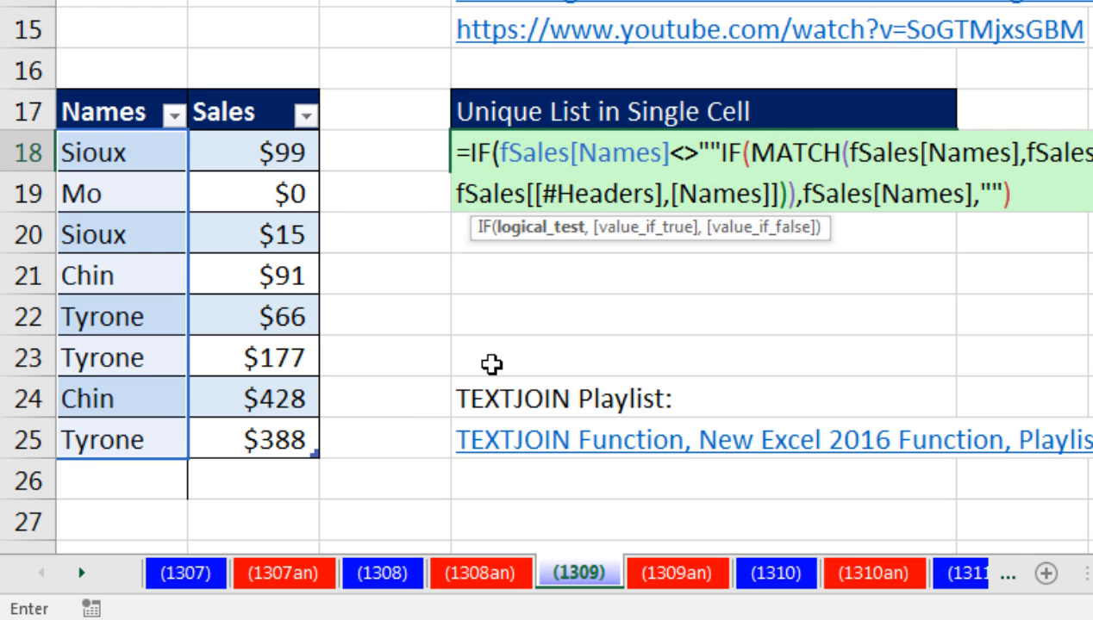
mouse_move(443, 222)
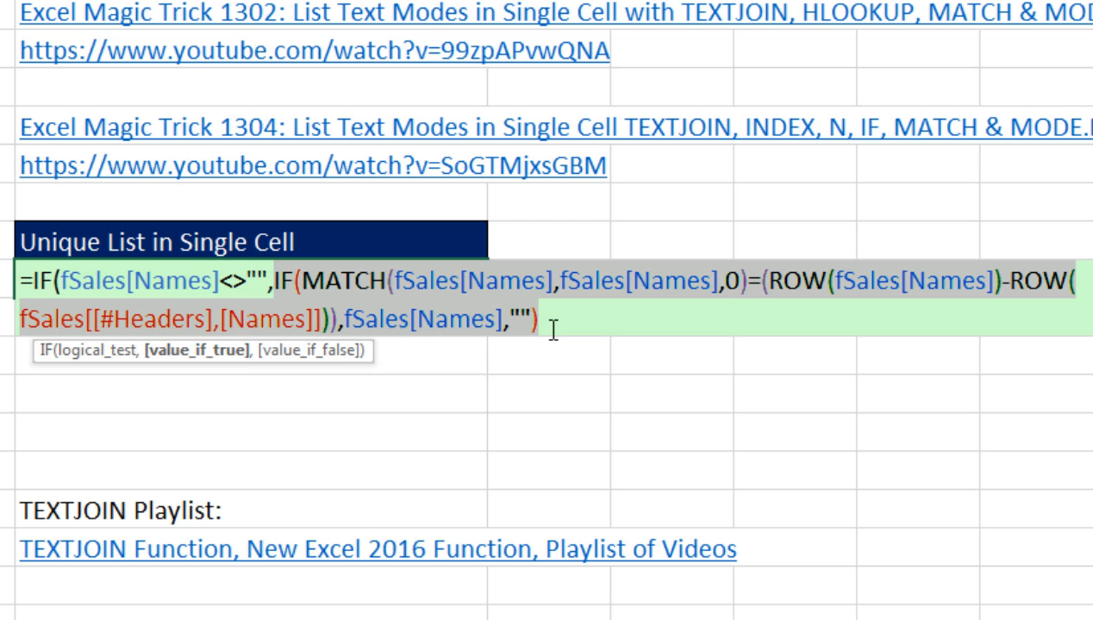
text(,)
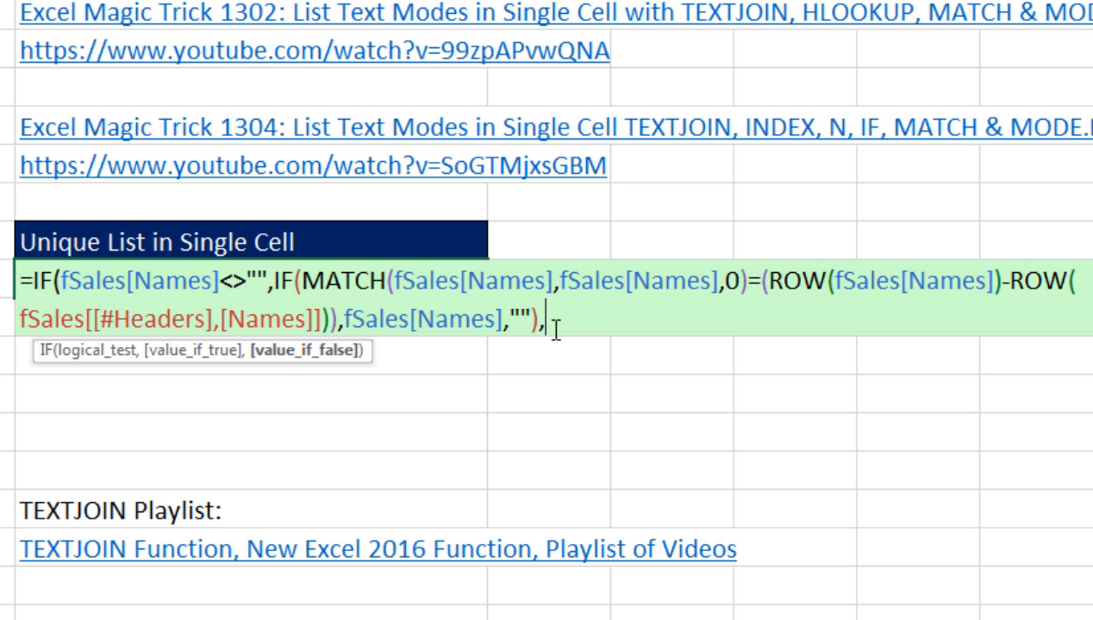
text(""))
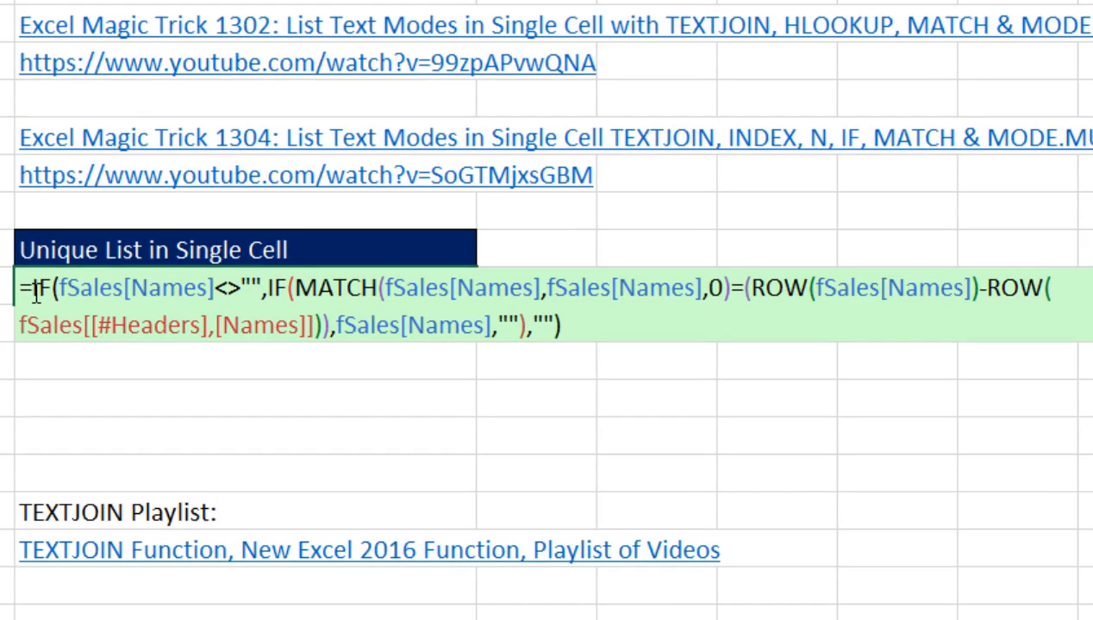
Wrap D18 in TEXTJOIN(", ",...) and array-enter it to list Sioux, Mo, Chin, Tyrone
text(text)
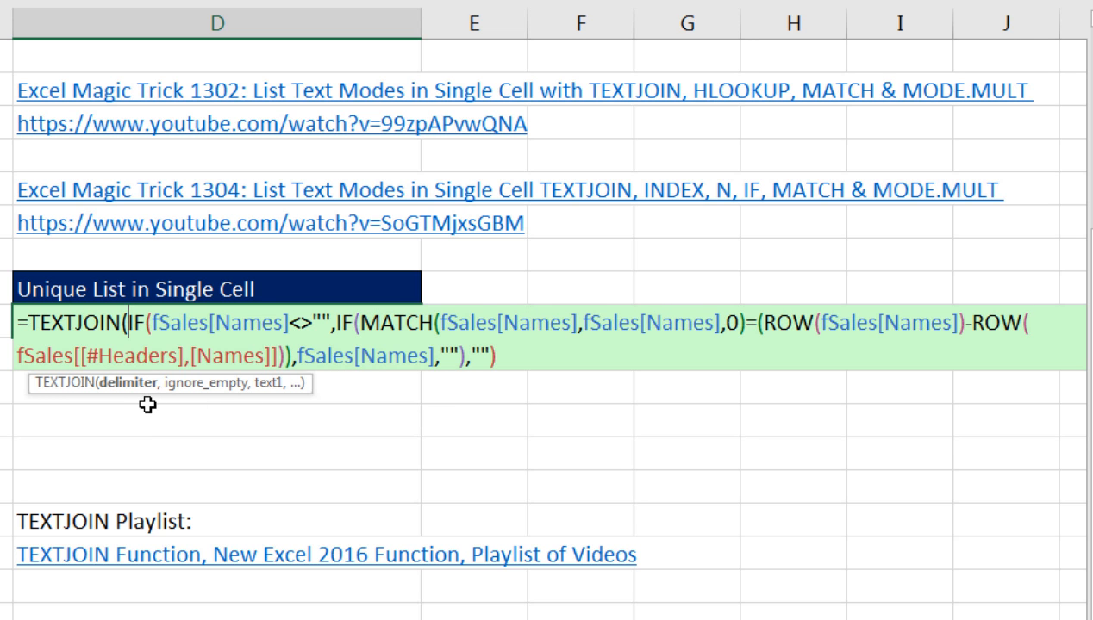
text(",")
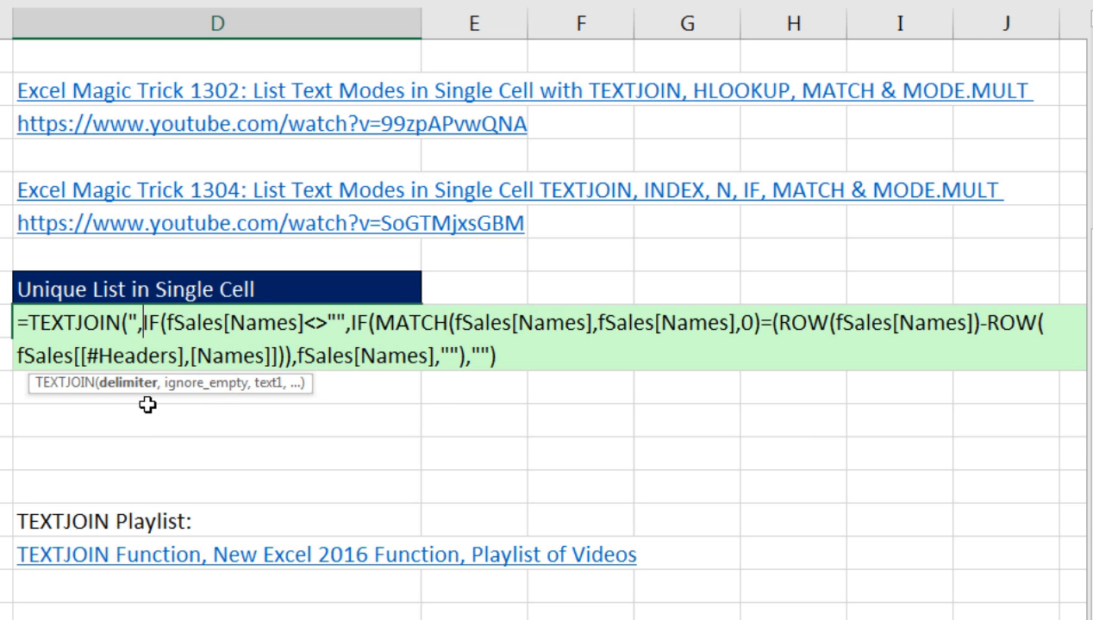
text(" ")
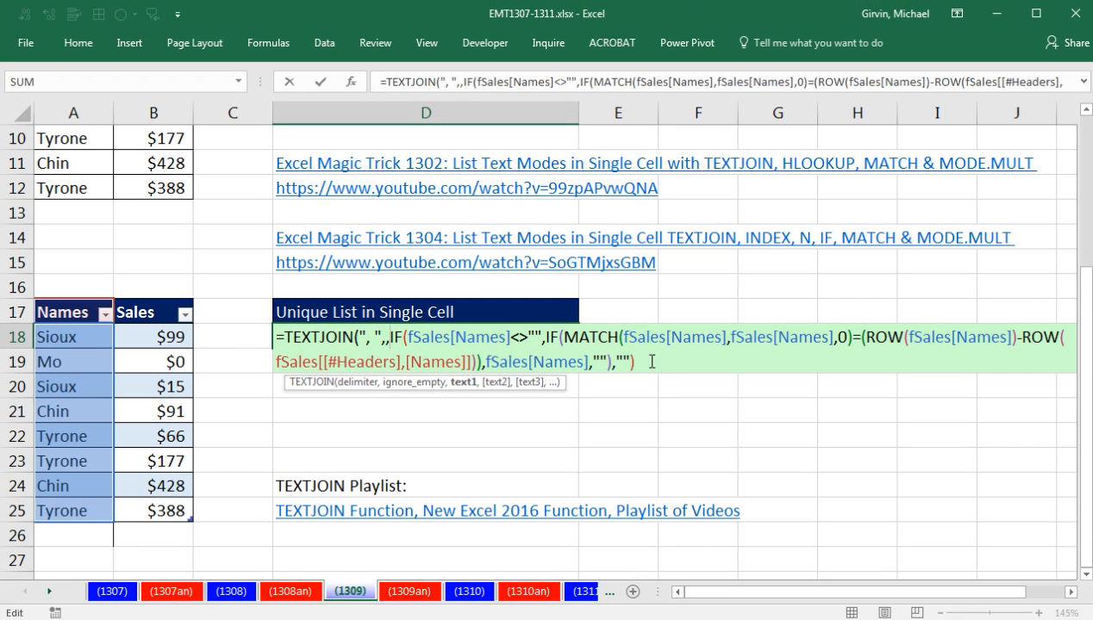
text())
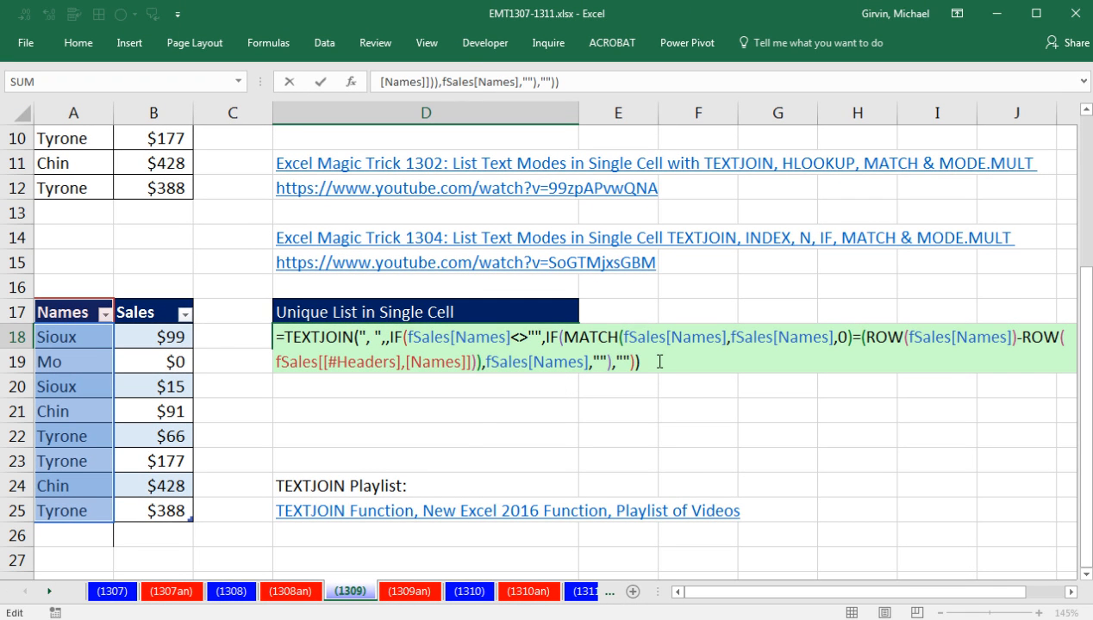
key(Ctrl+Shift+Enter)
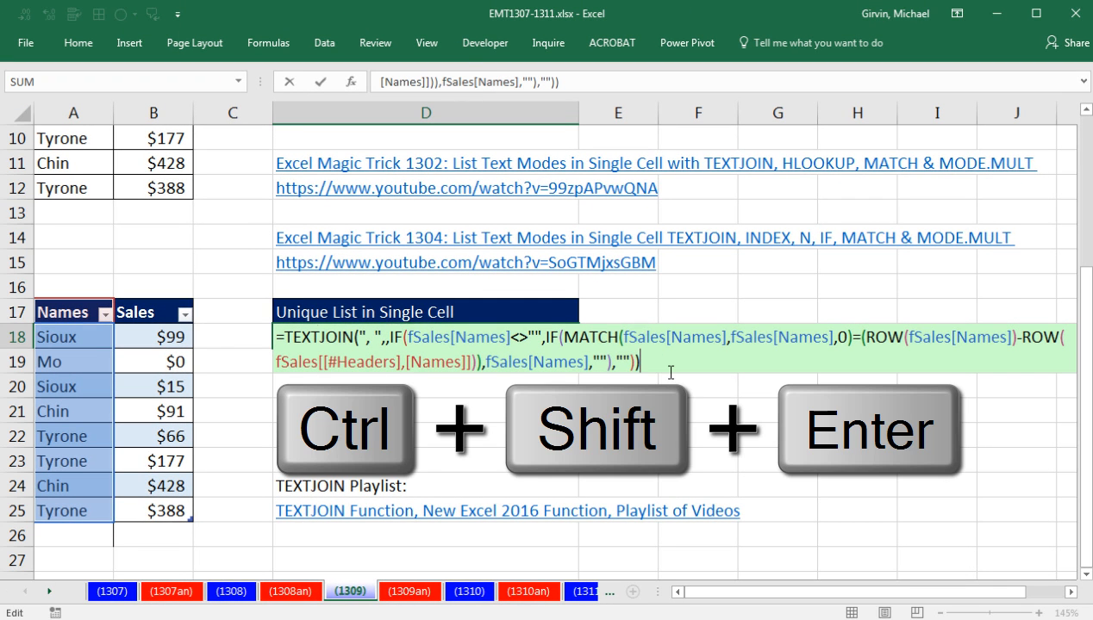
key(Ctrl+Shift+Enter)
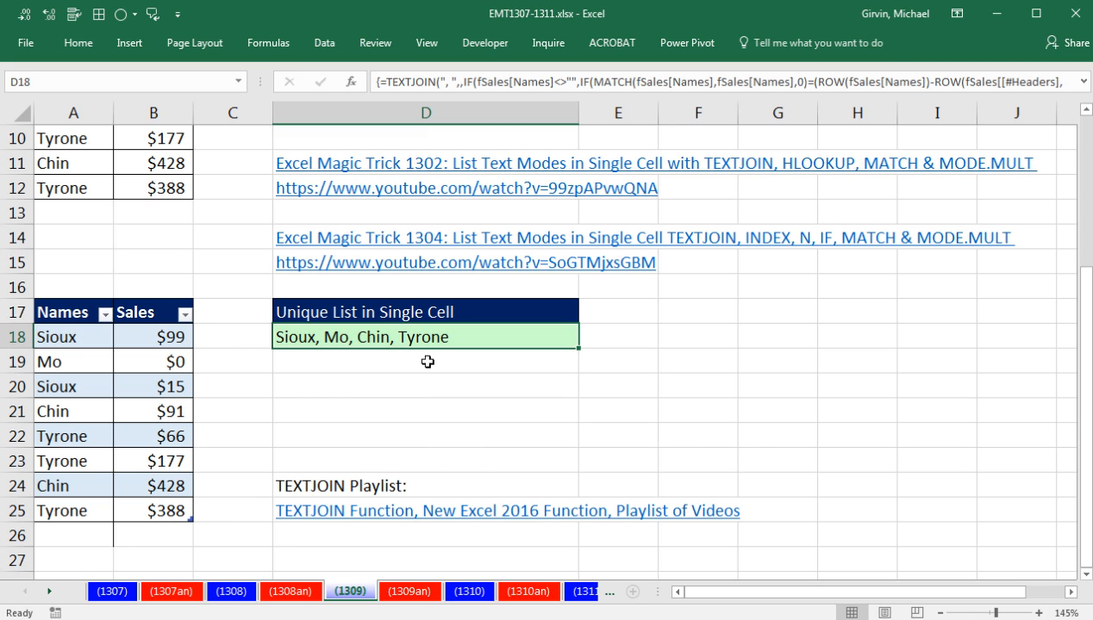
Add a new fSales record 'Gigi' with sales of 430 at the bottom of the table
click(164, 511)
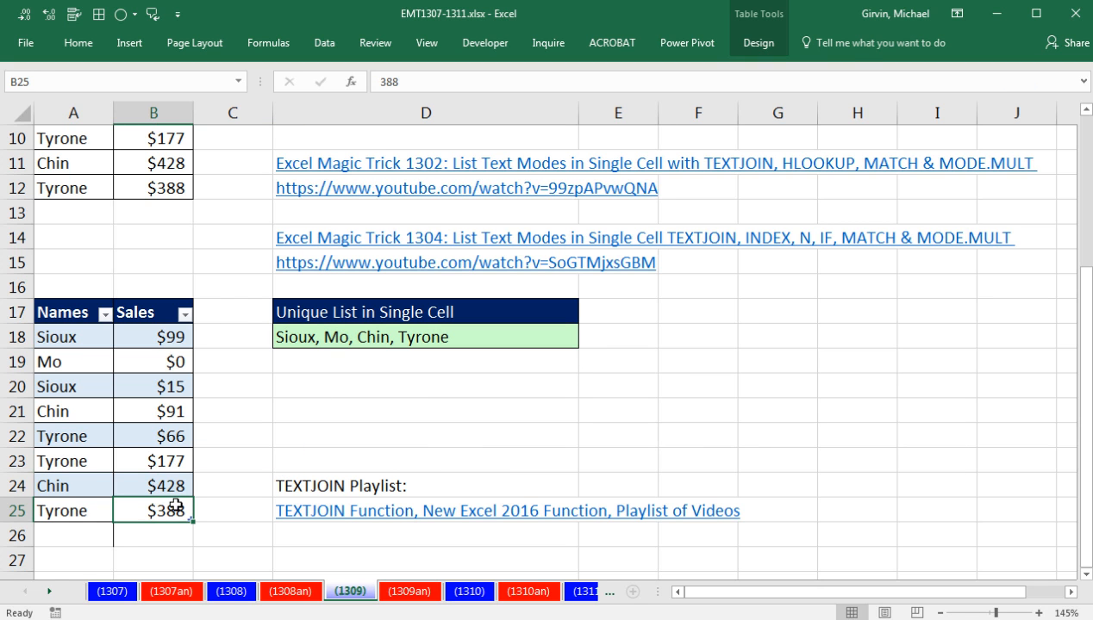
mouse_move(224, 534)
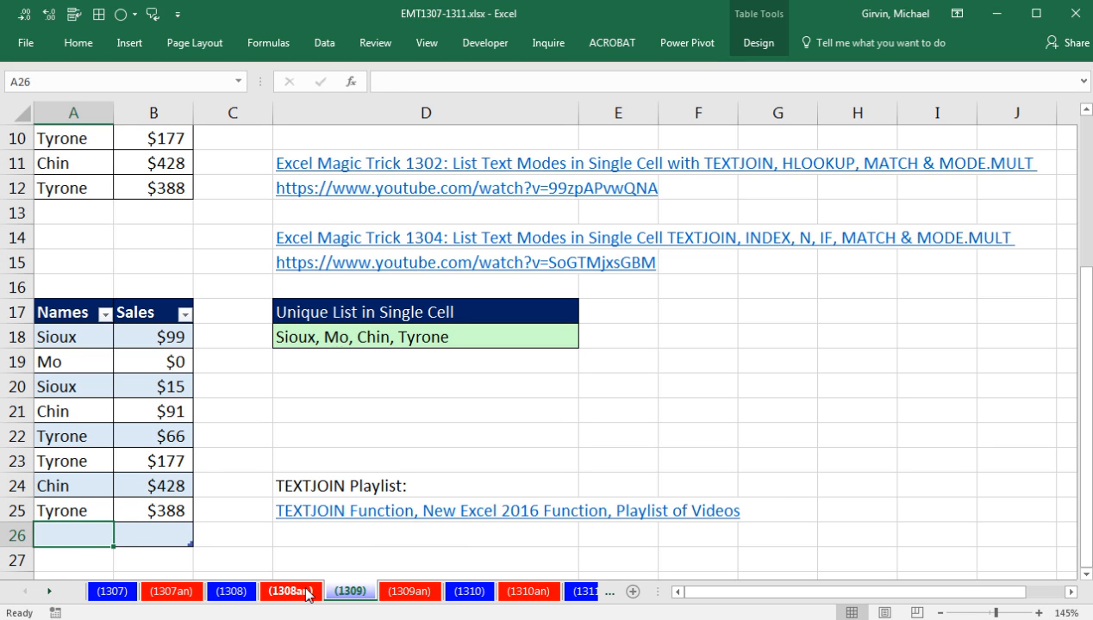
text(Gigi)
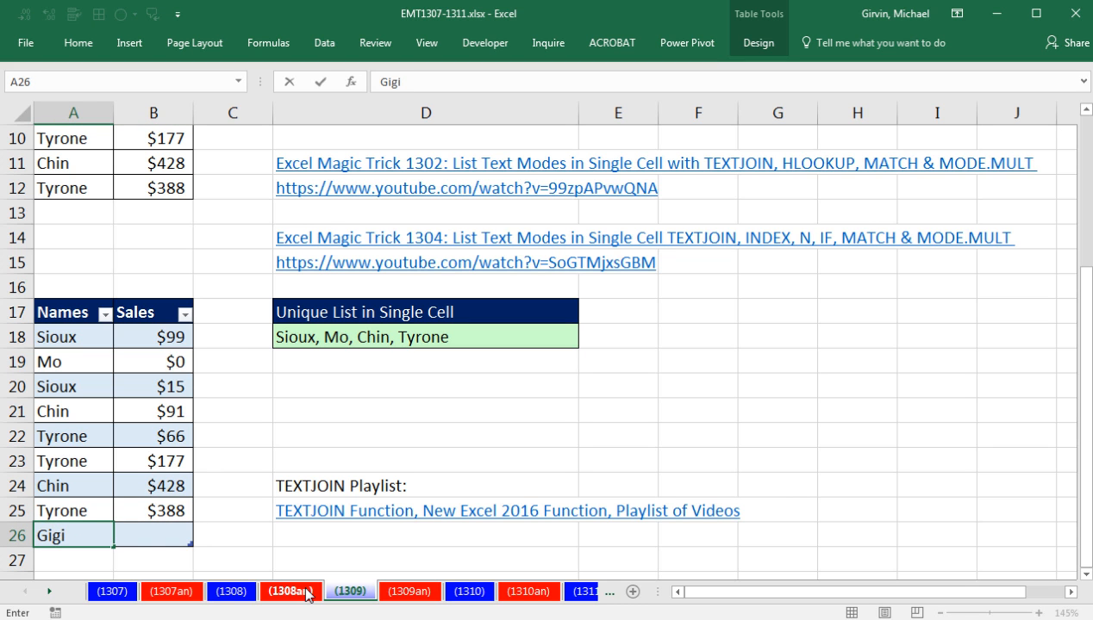
text(430)
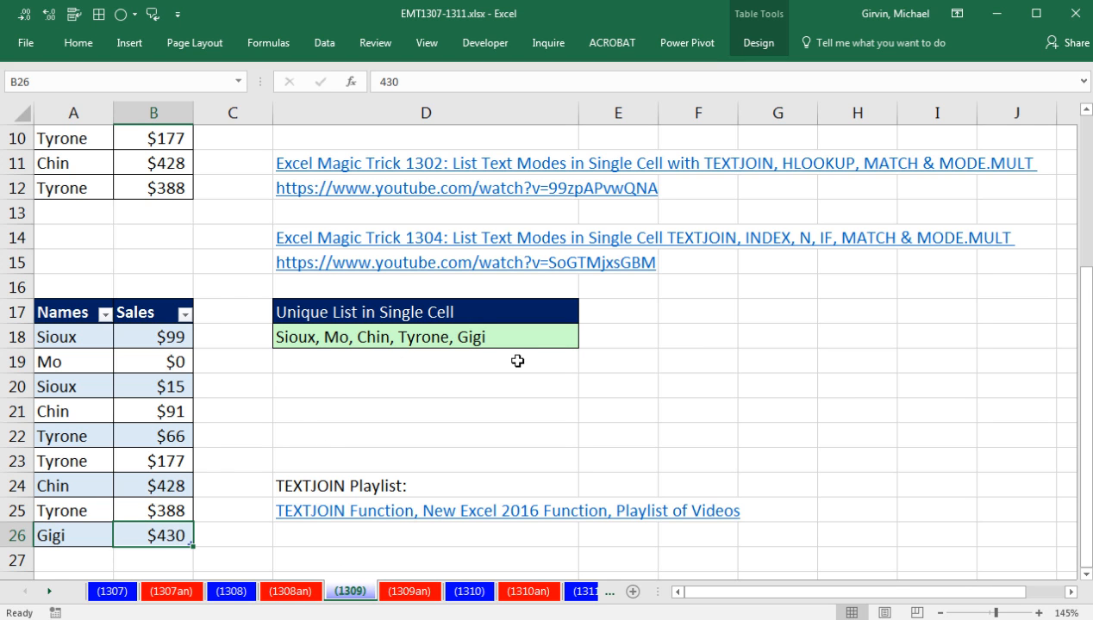
mouse_move(391, 412)
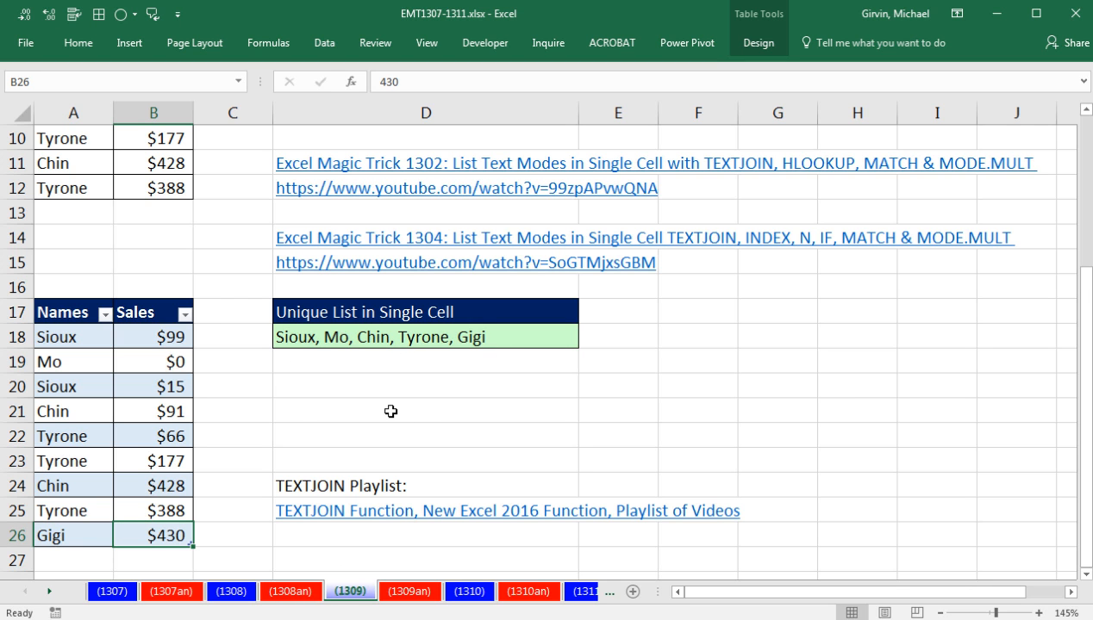
Review D18's TEXTJOIN array formula showing Gigi, then move to the empty row below her record
double_click(426, 336)
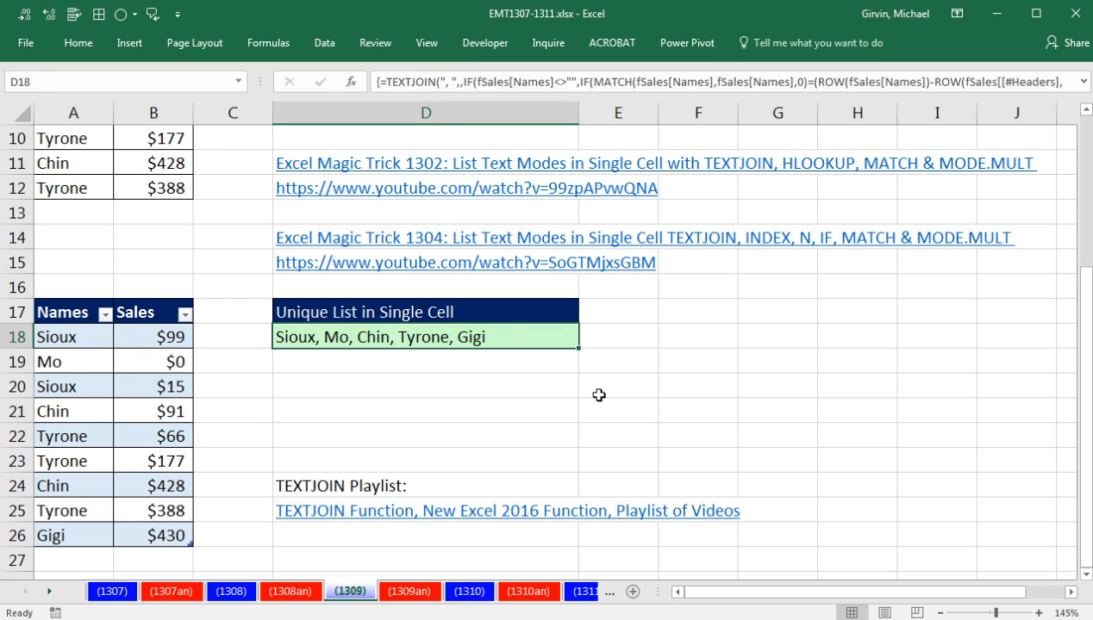
double_click(425, 336)
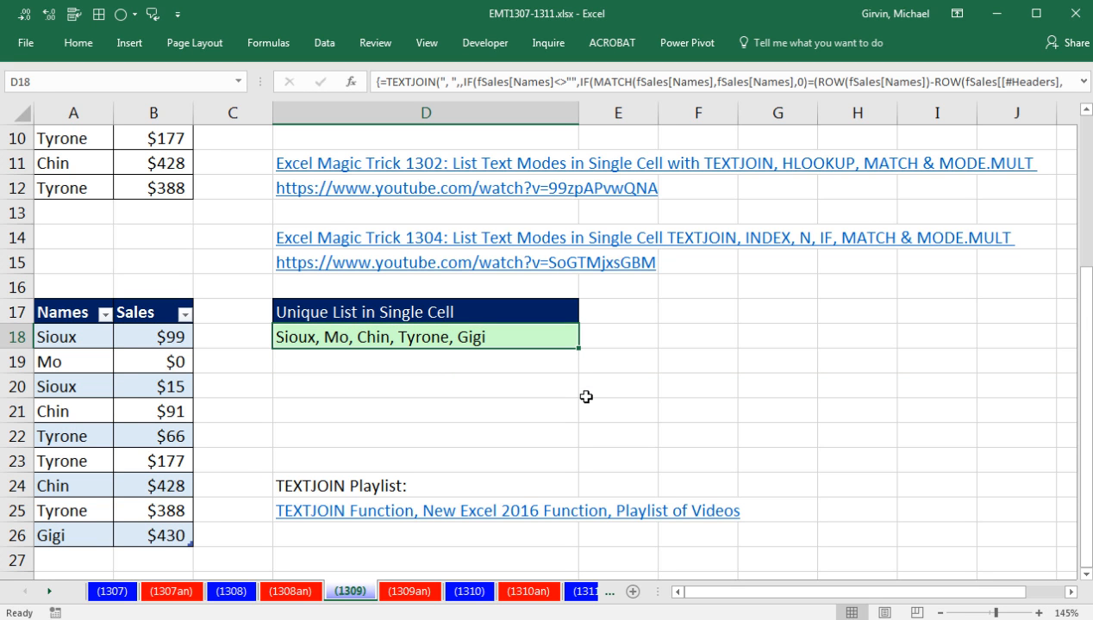
mouse_move(382, 353)
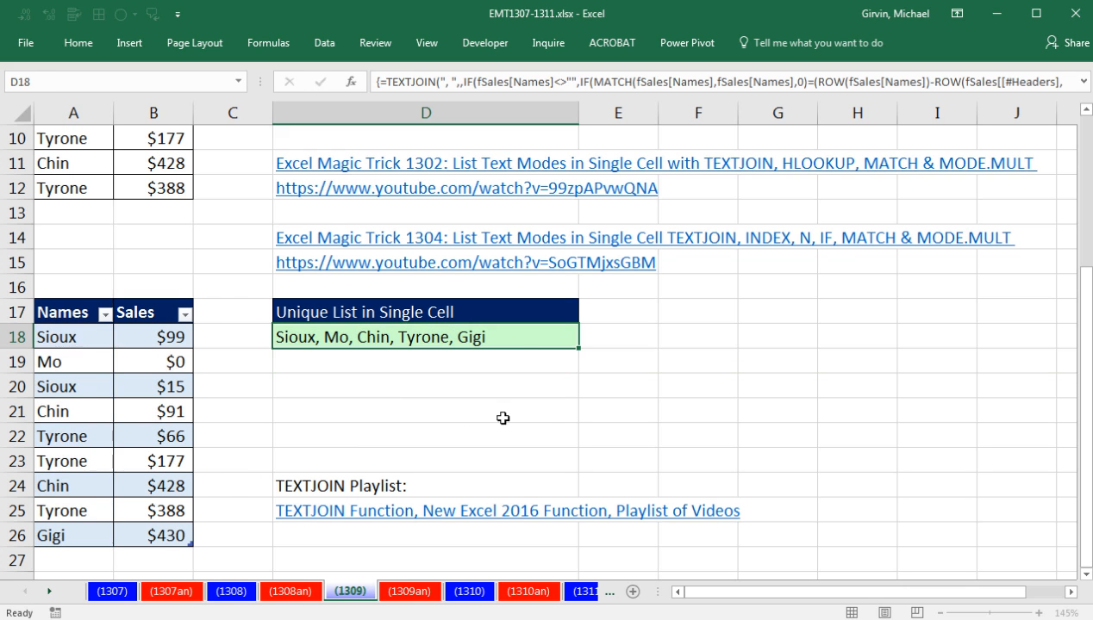
double_click(426, 336)
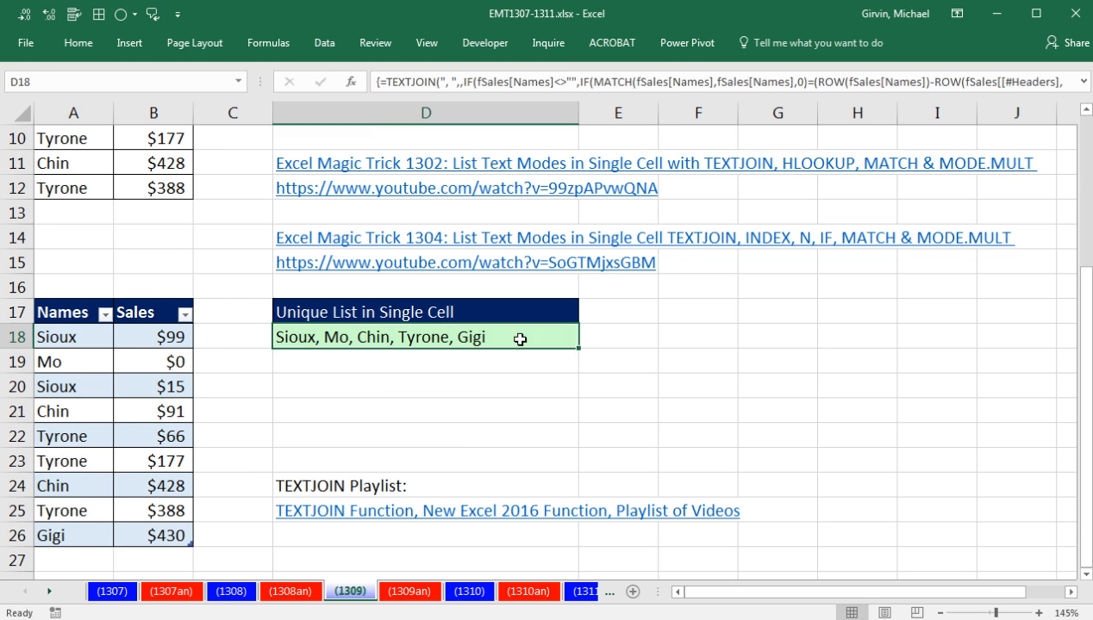
mouse_move(324, 355)
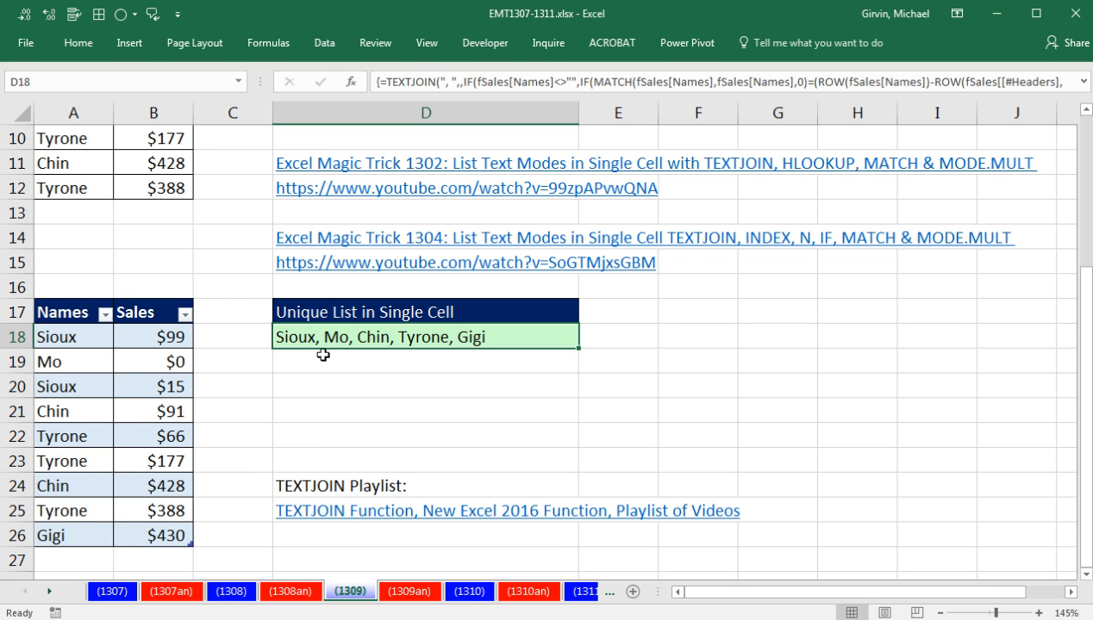
mouse_move(290, 528)
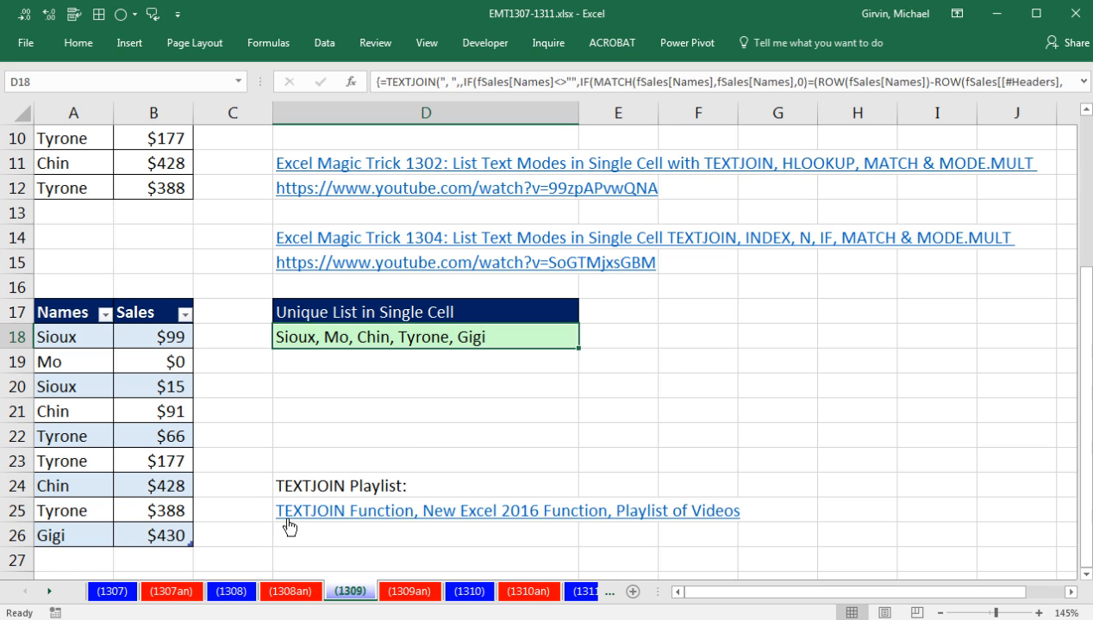
click(72, 560)
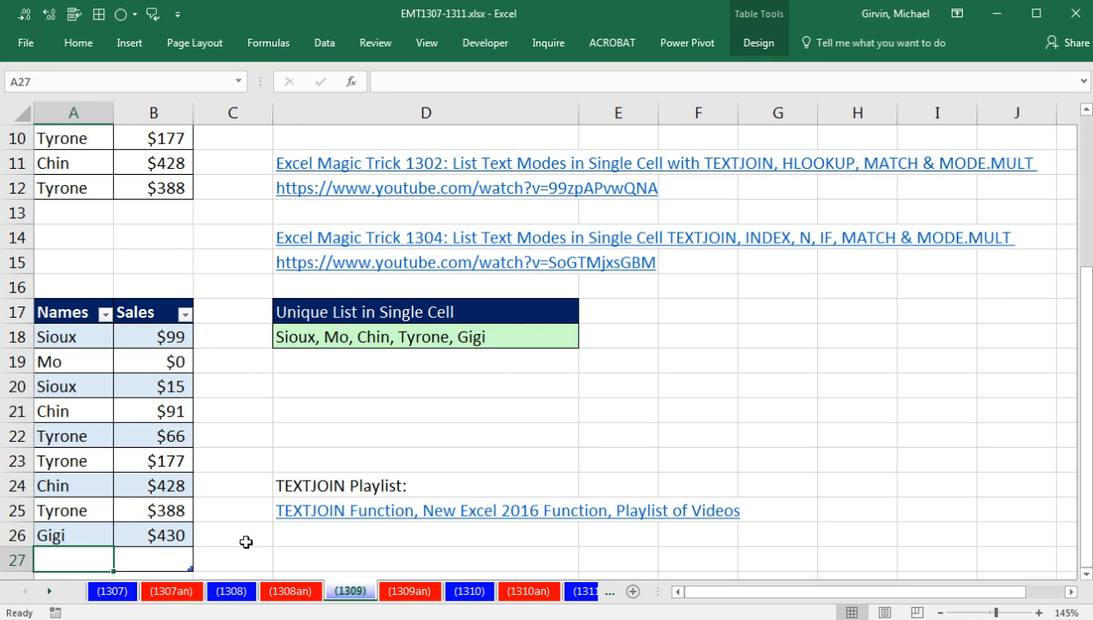